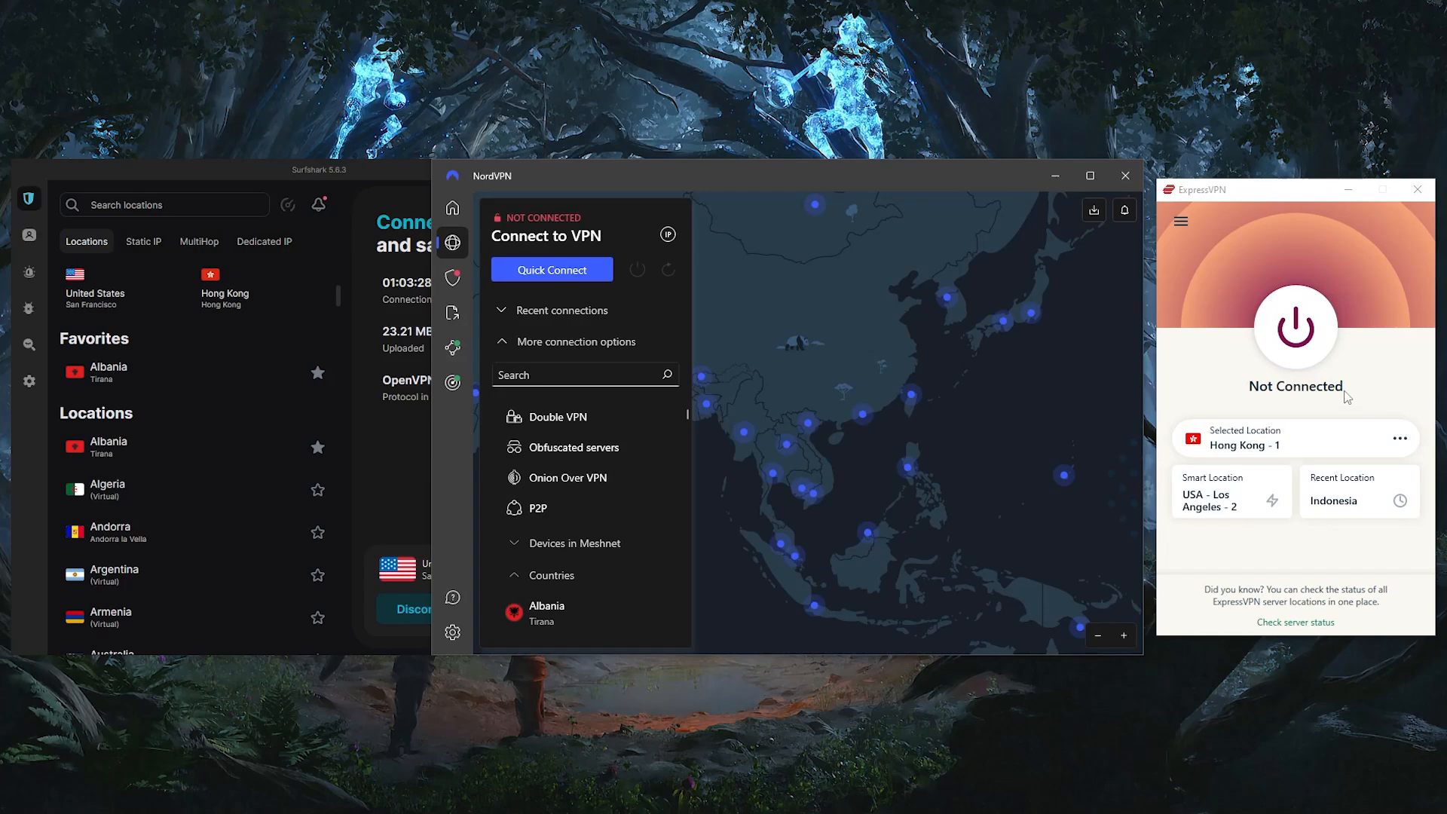
{"action": "mouse_move", "coordinate": [1331, 388]}
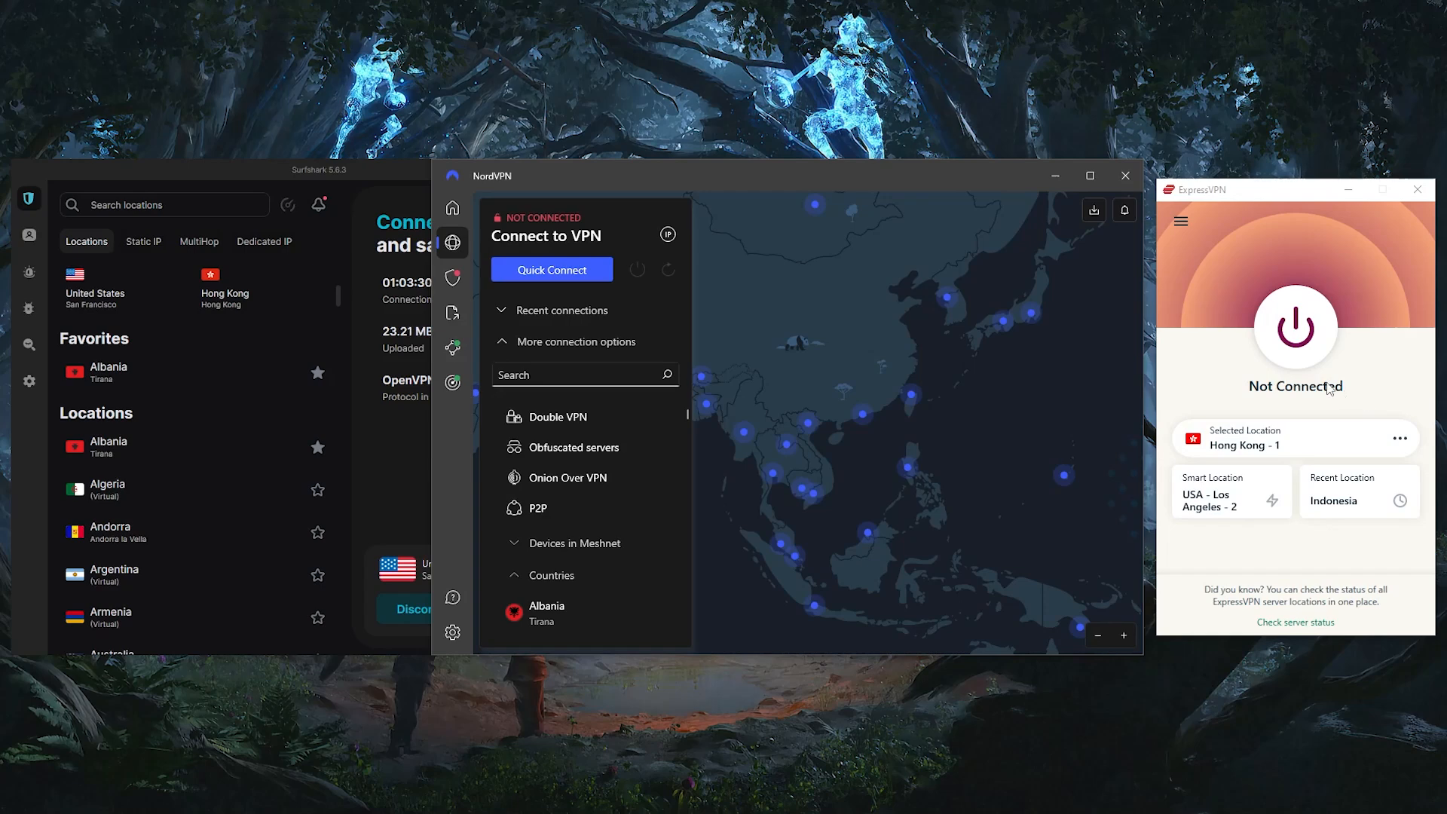
Scroll the NordVPN panel past Double VPN, P2P and Meshnet to the Countries list
{"action": "scroll", "scroll_direction": "down", "scroll_amount": 3}
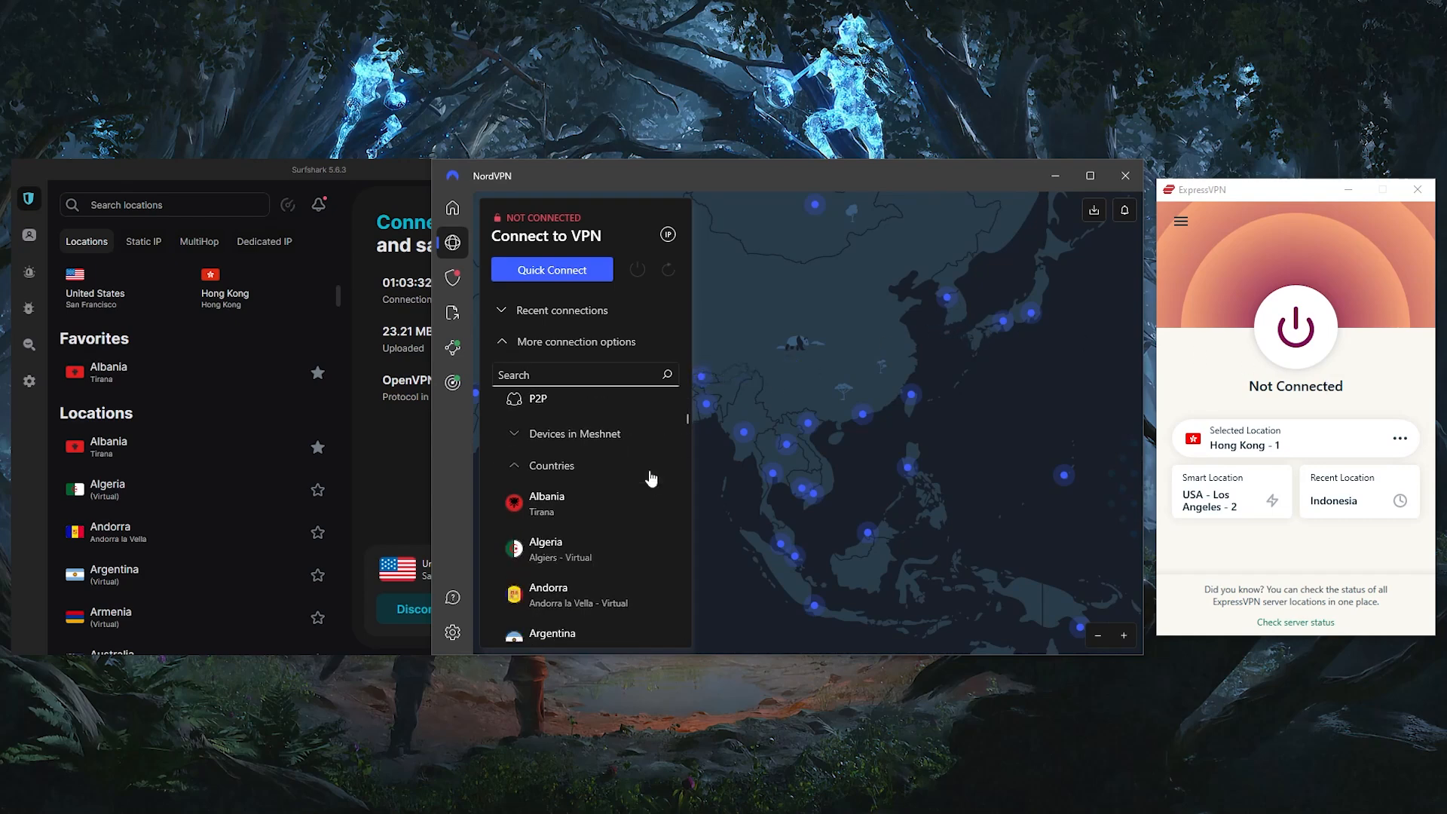
{"action": "scroll", "scroll_direction": "down", "scroll_amount": 3}
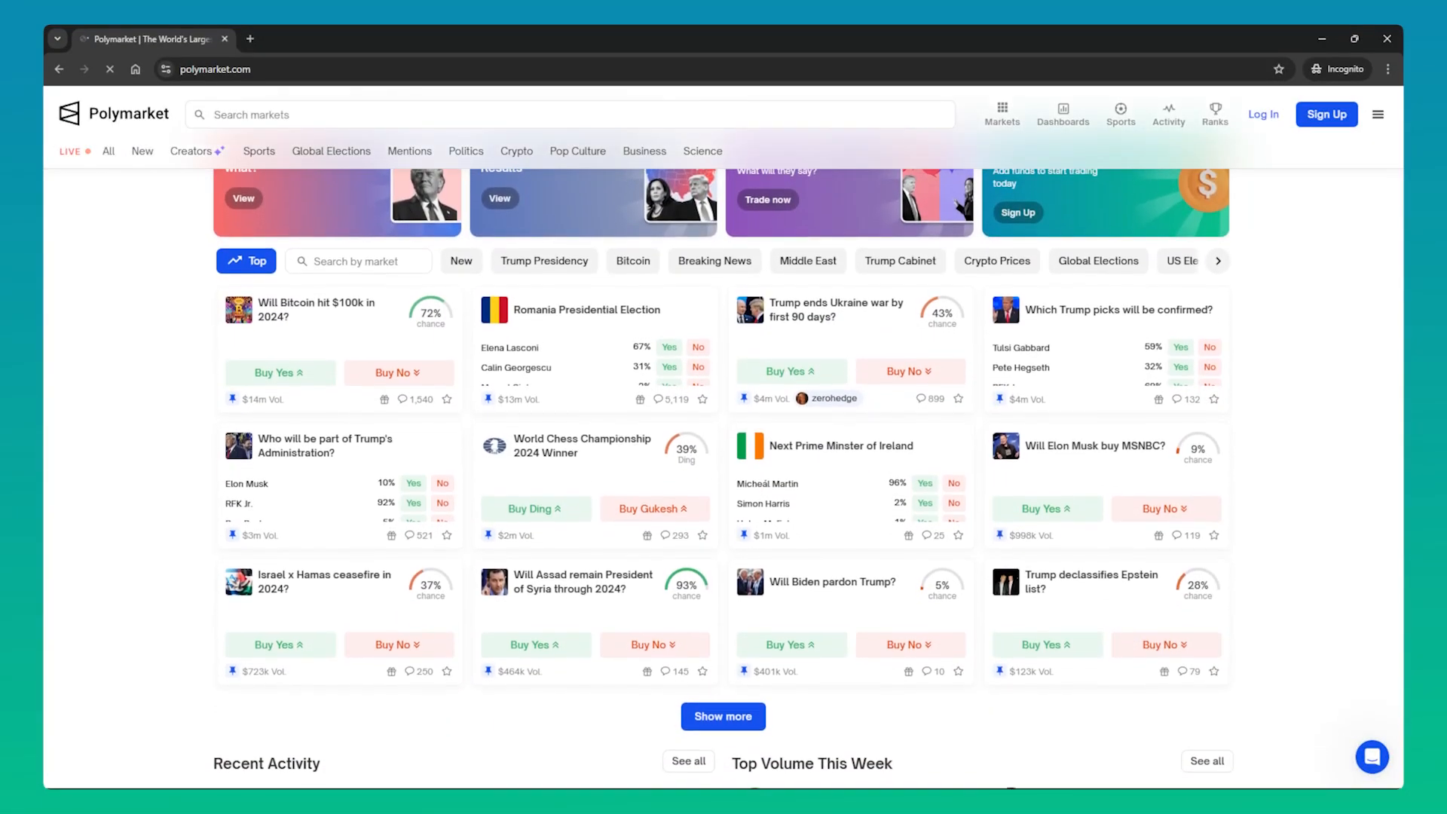
Scroll the Polymarket home page past the market cards to Recent Activity and Top Volume This Week
{"action": "scroll", "scroll_direction": "down", "scroll_amount": 3}
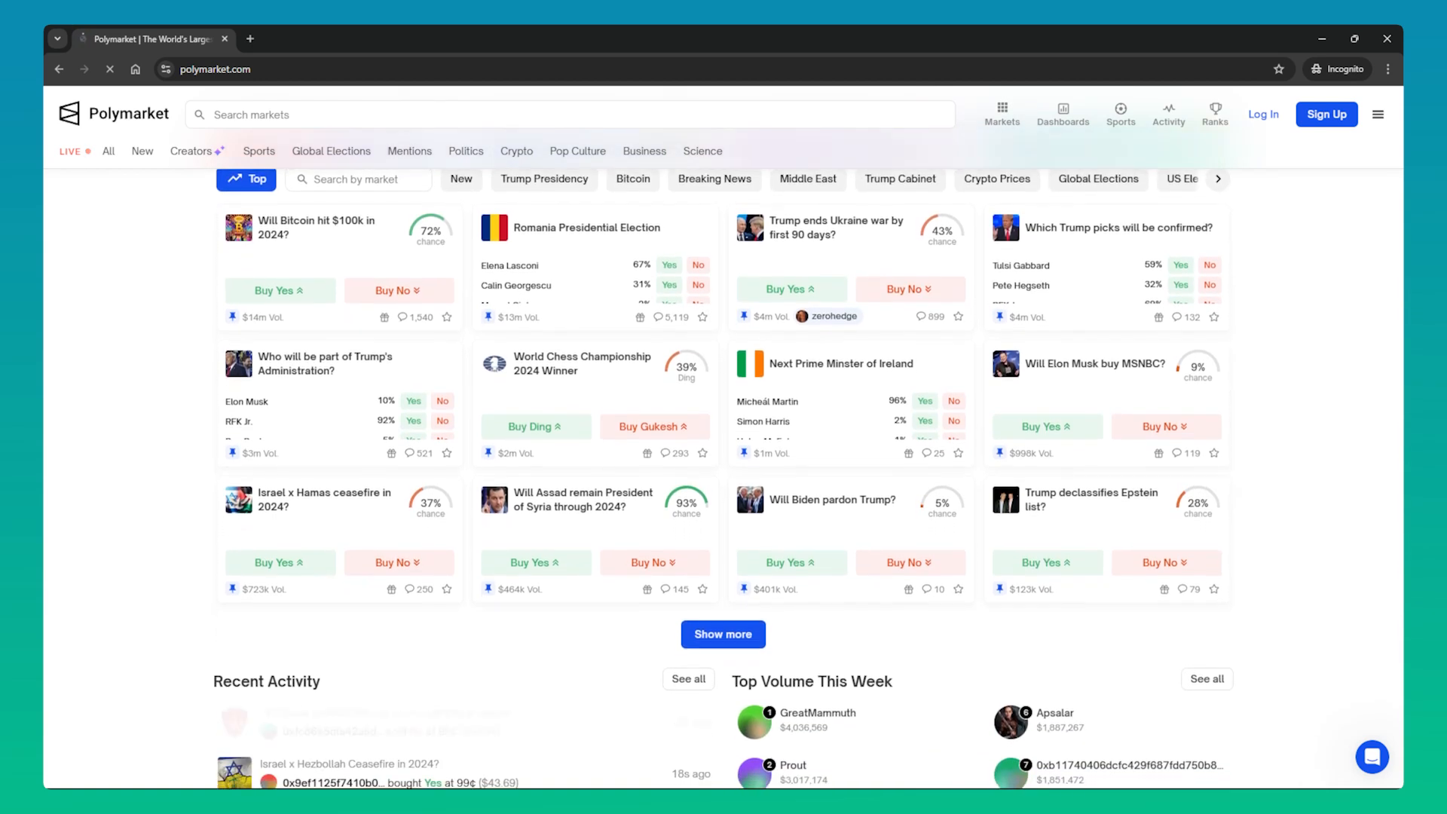
{"action": "scroll", "scroll_direction": "down", "scroll_amount": 3}
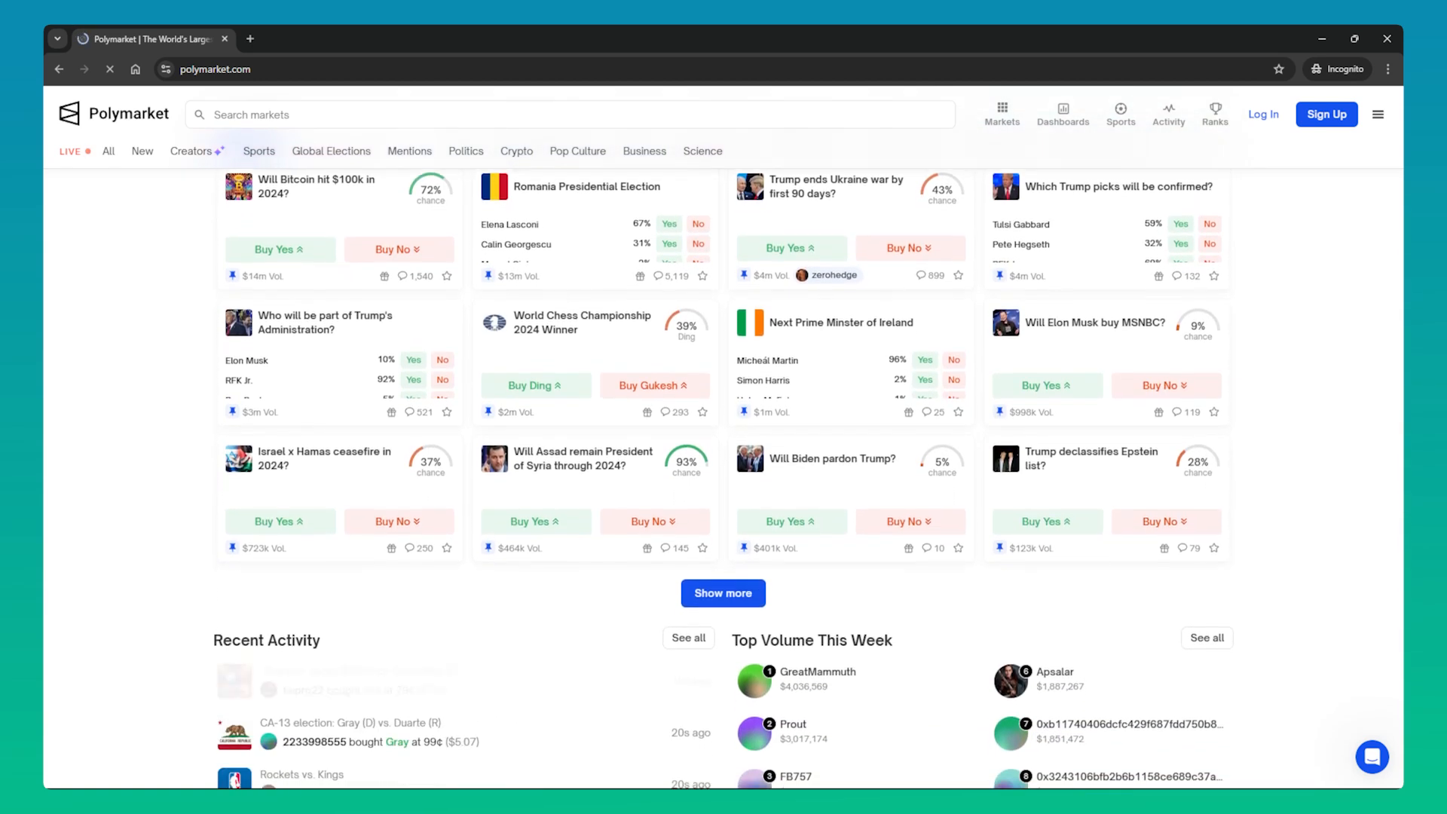
{"action": "scroll", "scroll_direction": "down", "scroll_amount": 3}
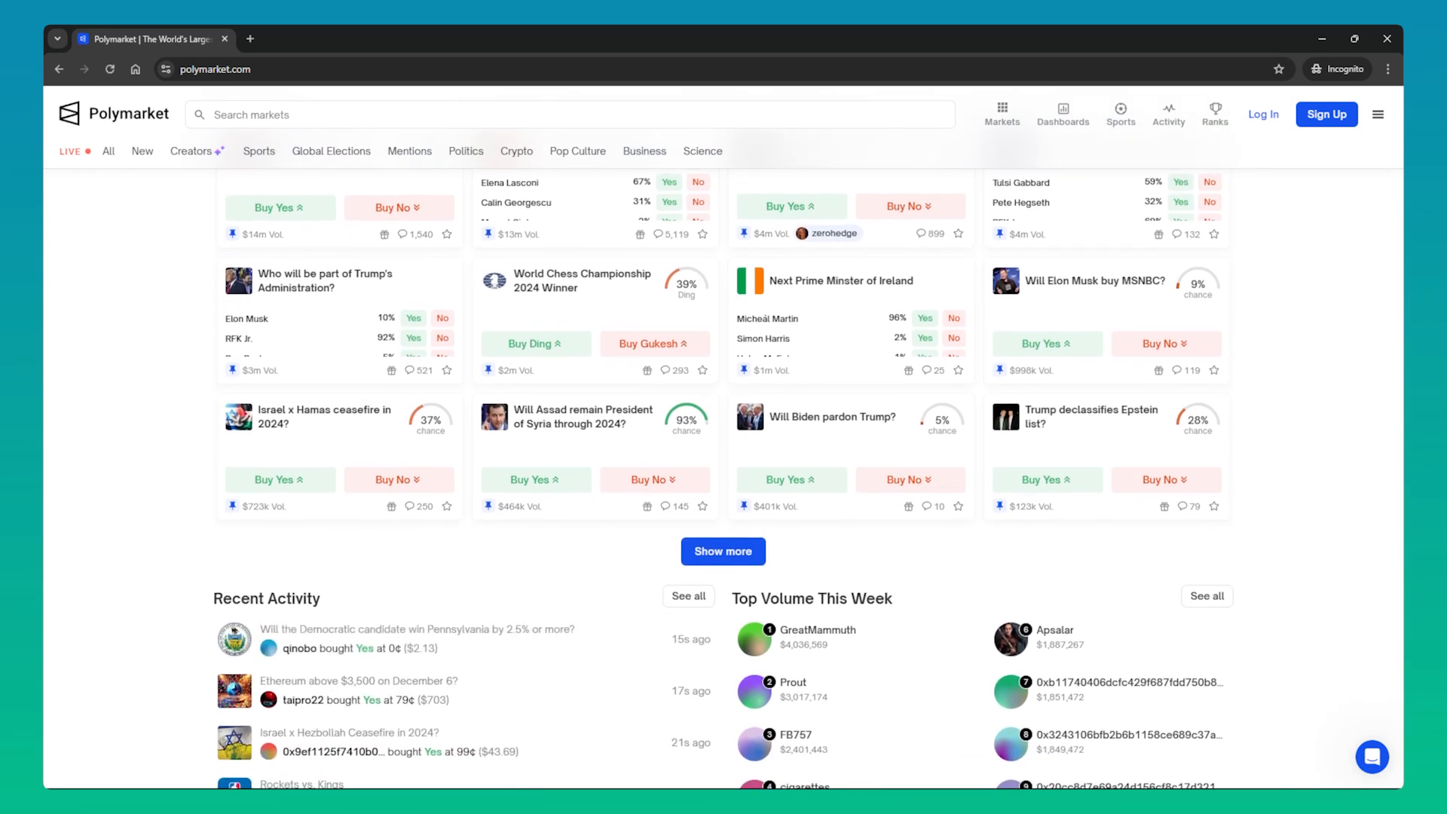
{"action": "scroll", "scroll_direction": "down", "scroll_amount": 3}
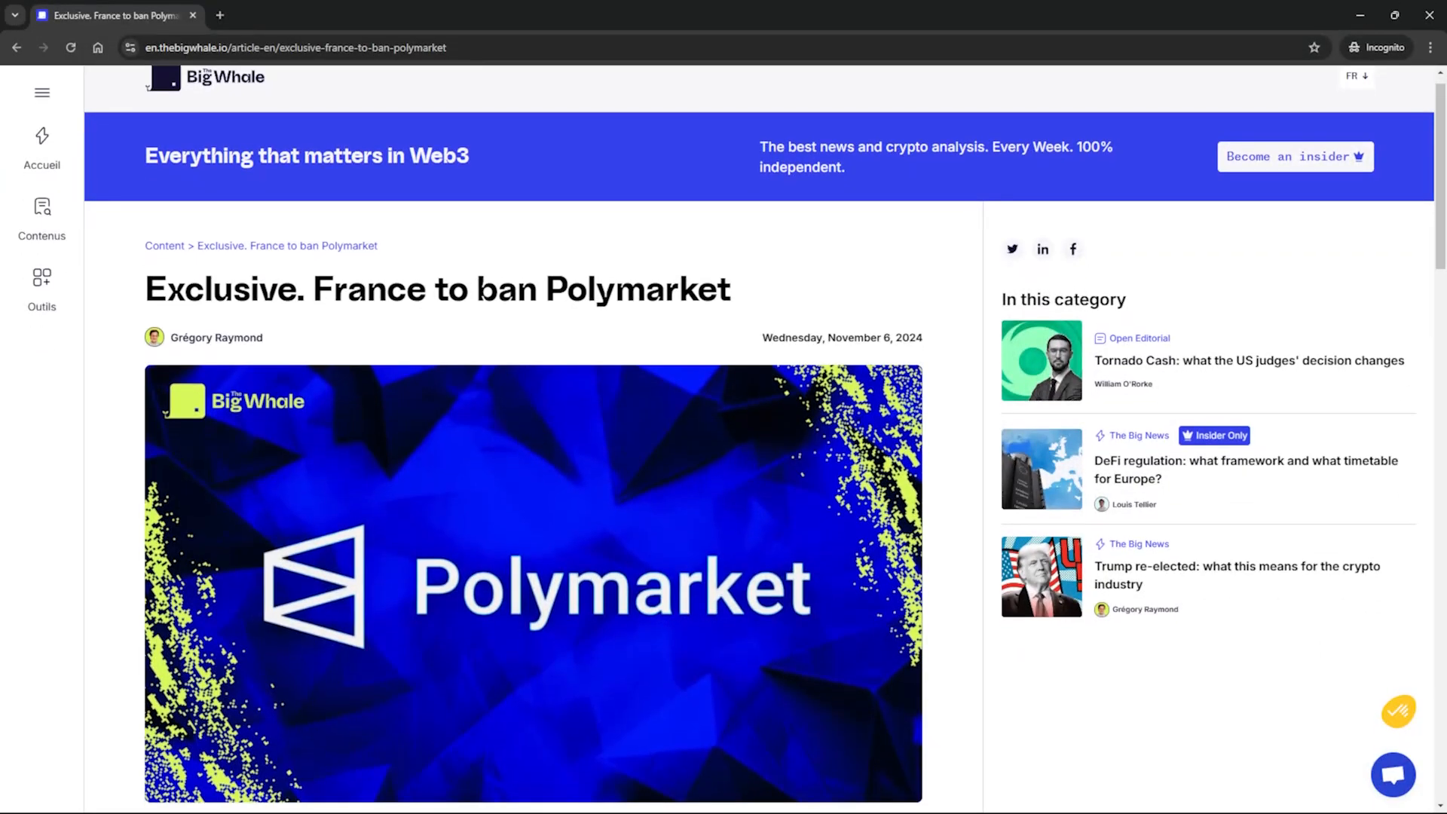
Scroll the 'France to ban Polymarket' article down through its opening paragraphs to the ANJ ban details
{"action": "scroll", "scroll_direction": "down", "scroll_amount": 3}
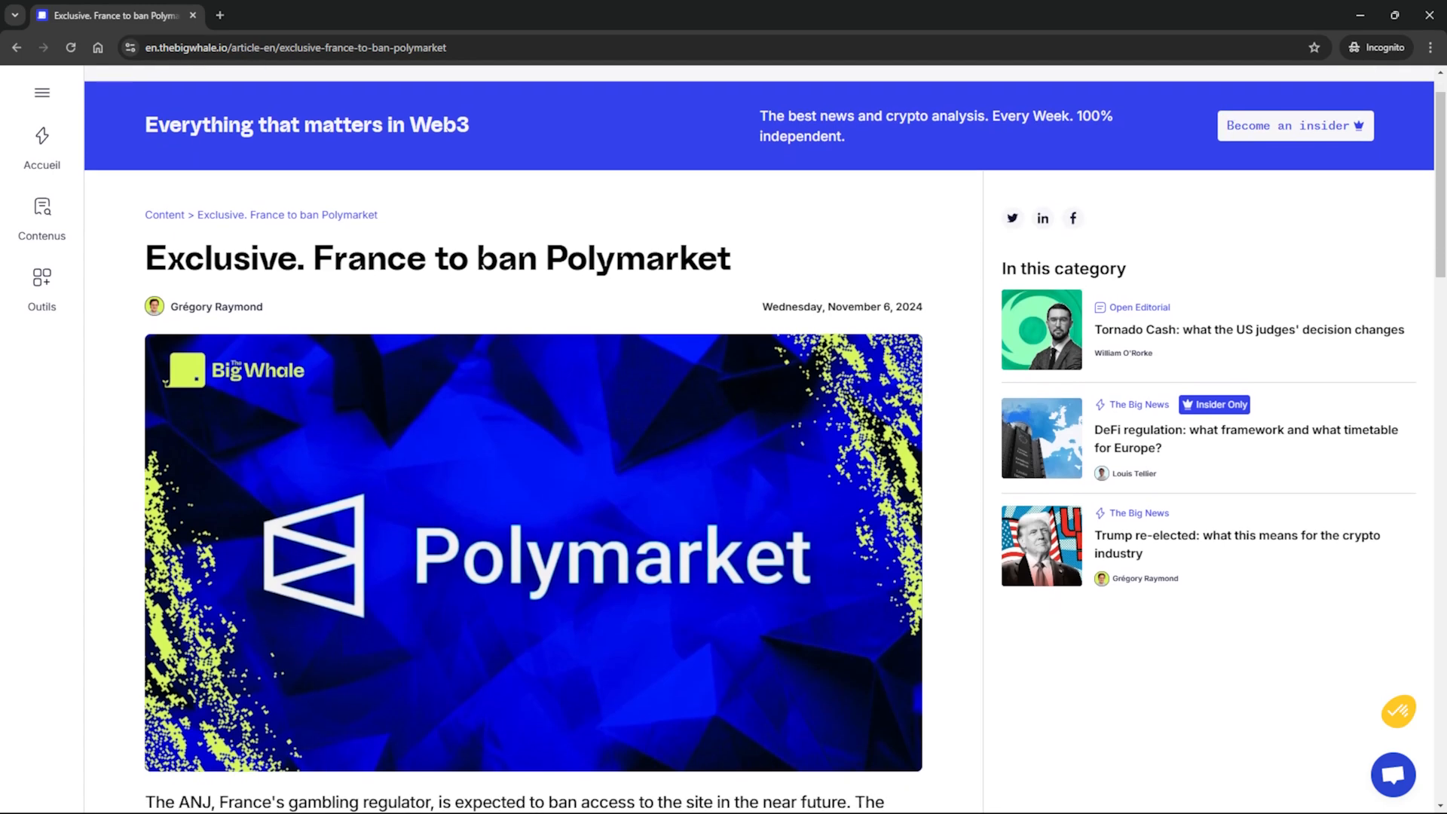
{"action": "scroll", "scroll_direction": "down", "scroll_amount": 3}
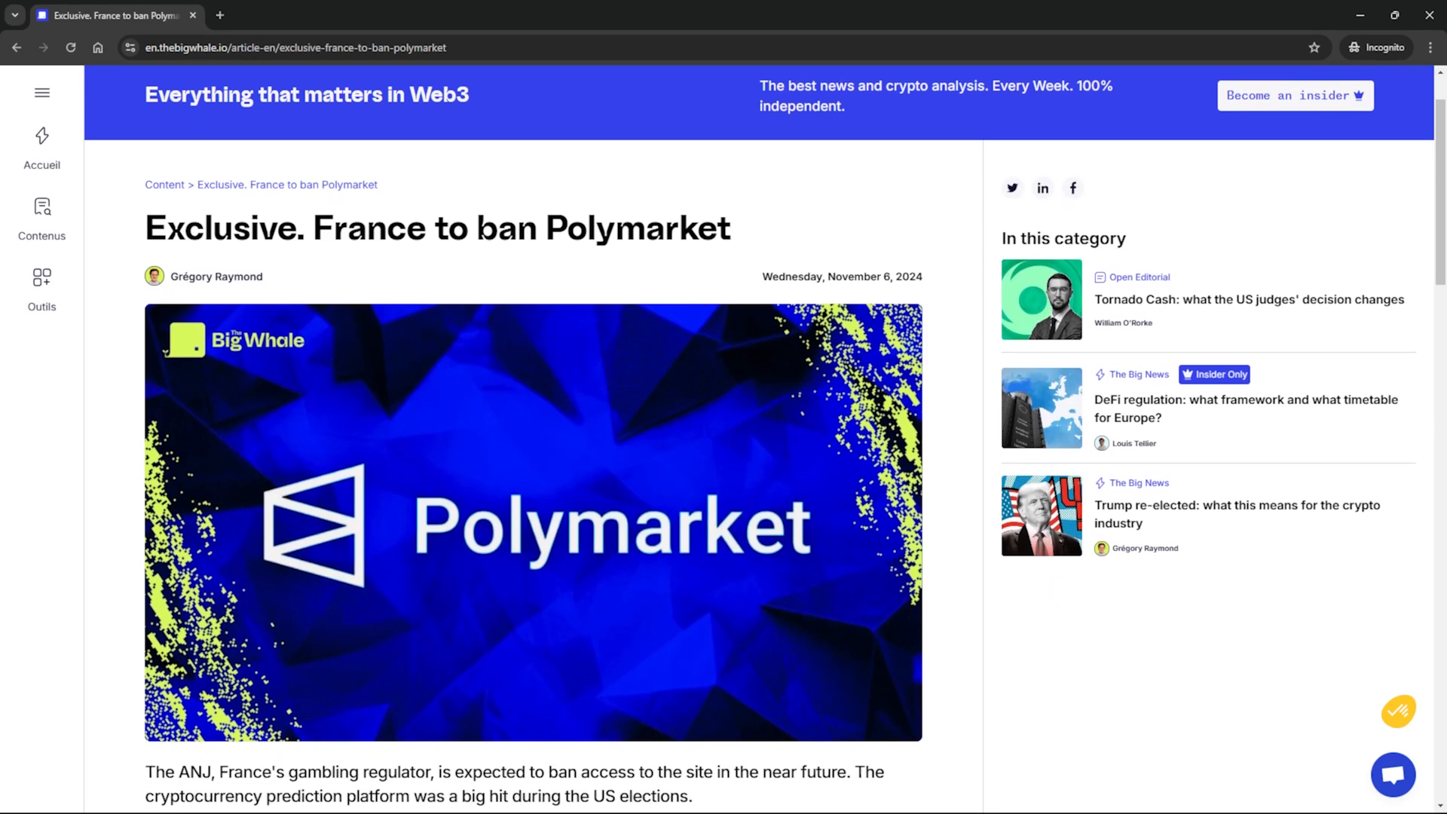
{"action": "scroll", "scroll_direction": "down", "scroll_amount": 3}
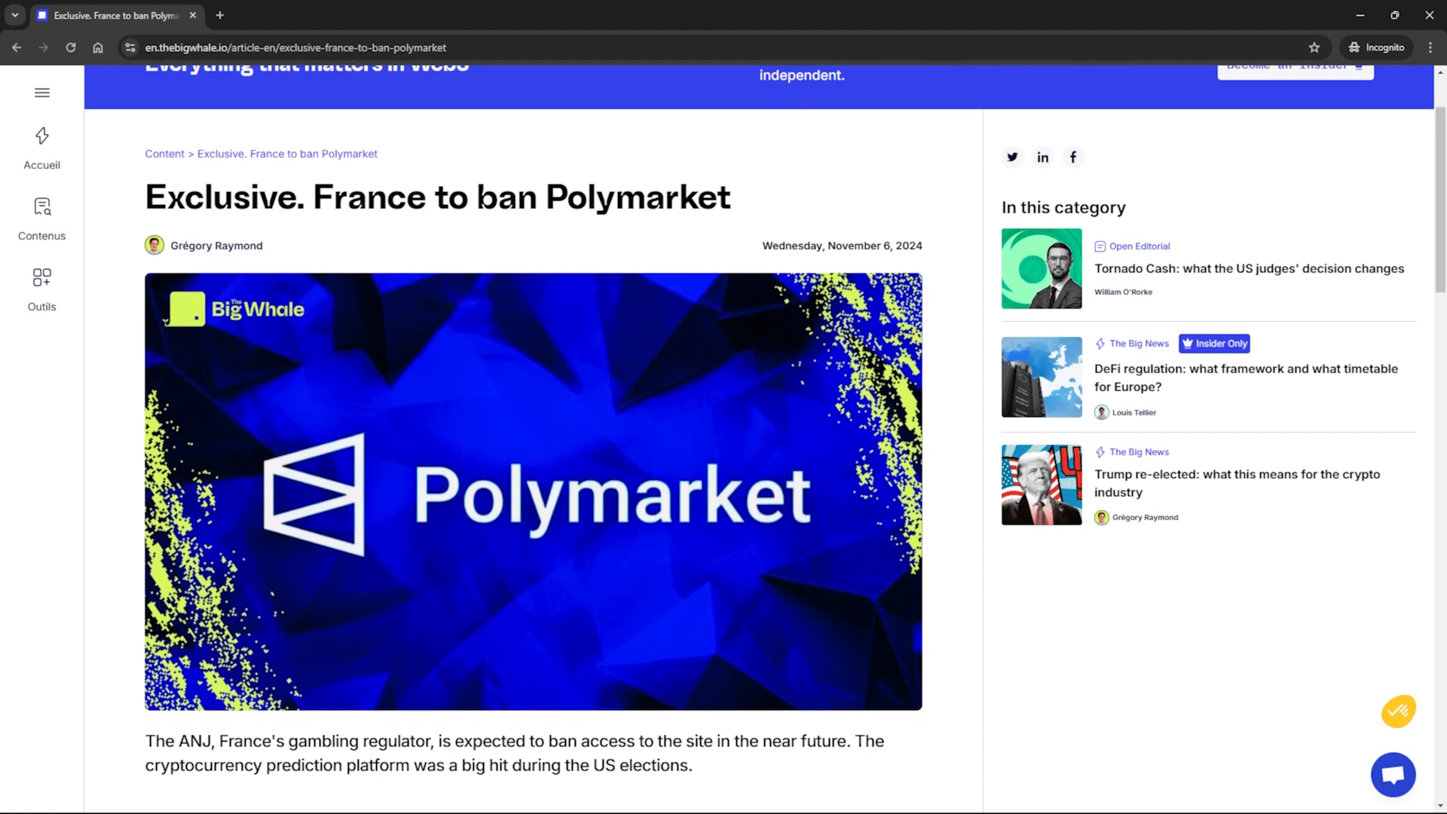
{"action": "scroll", "scroll_direction": "down", "scroll_amount": 3}
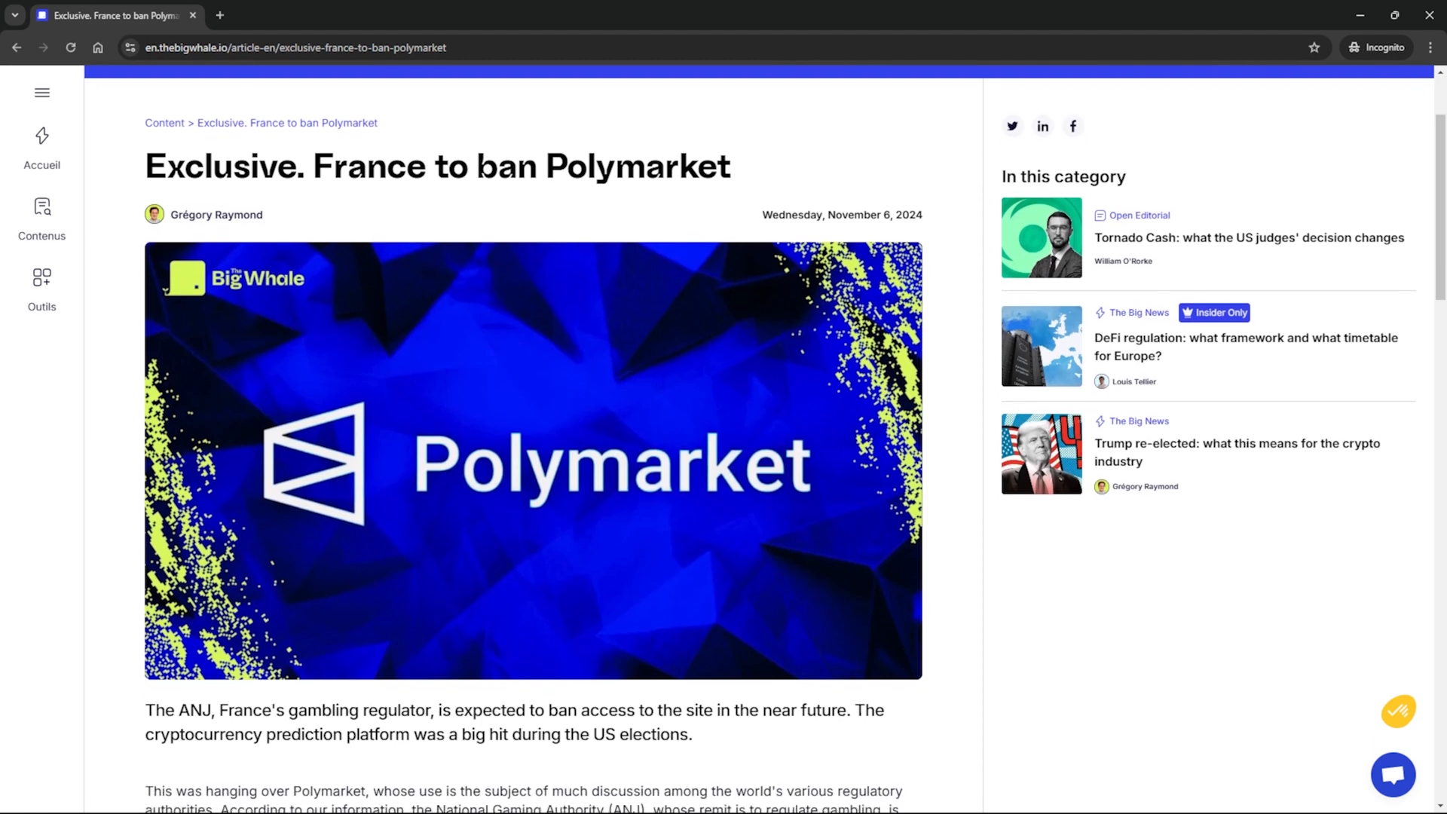
{"action": "scroll", "scroll_direction": "down", "scroll_amount": 3}
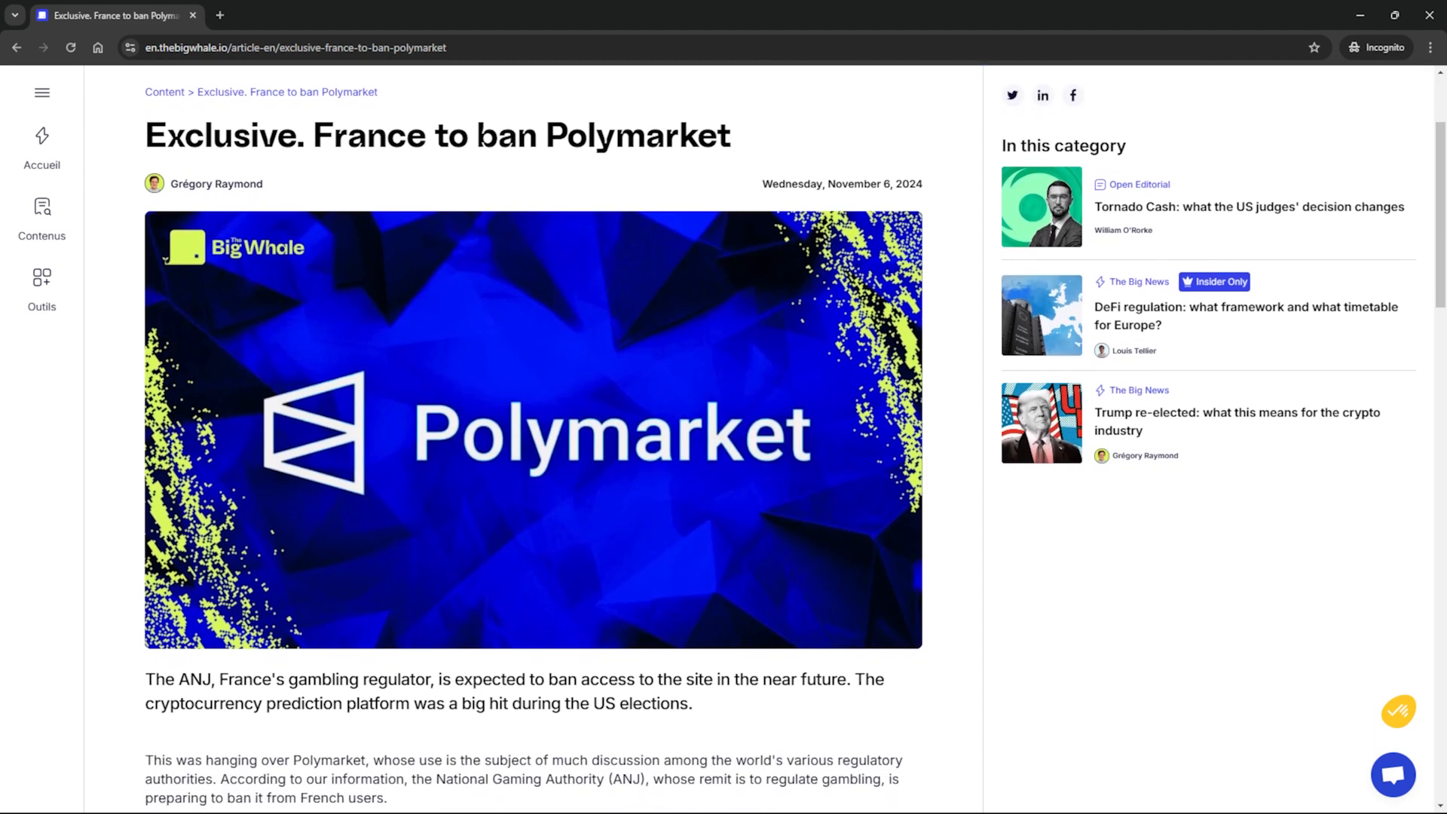
{"action": "scroll", "scroll_direction": "down", "scroll_amount": 3}
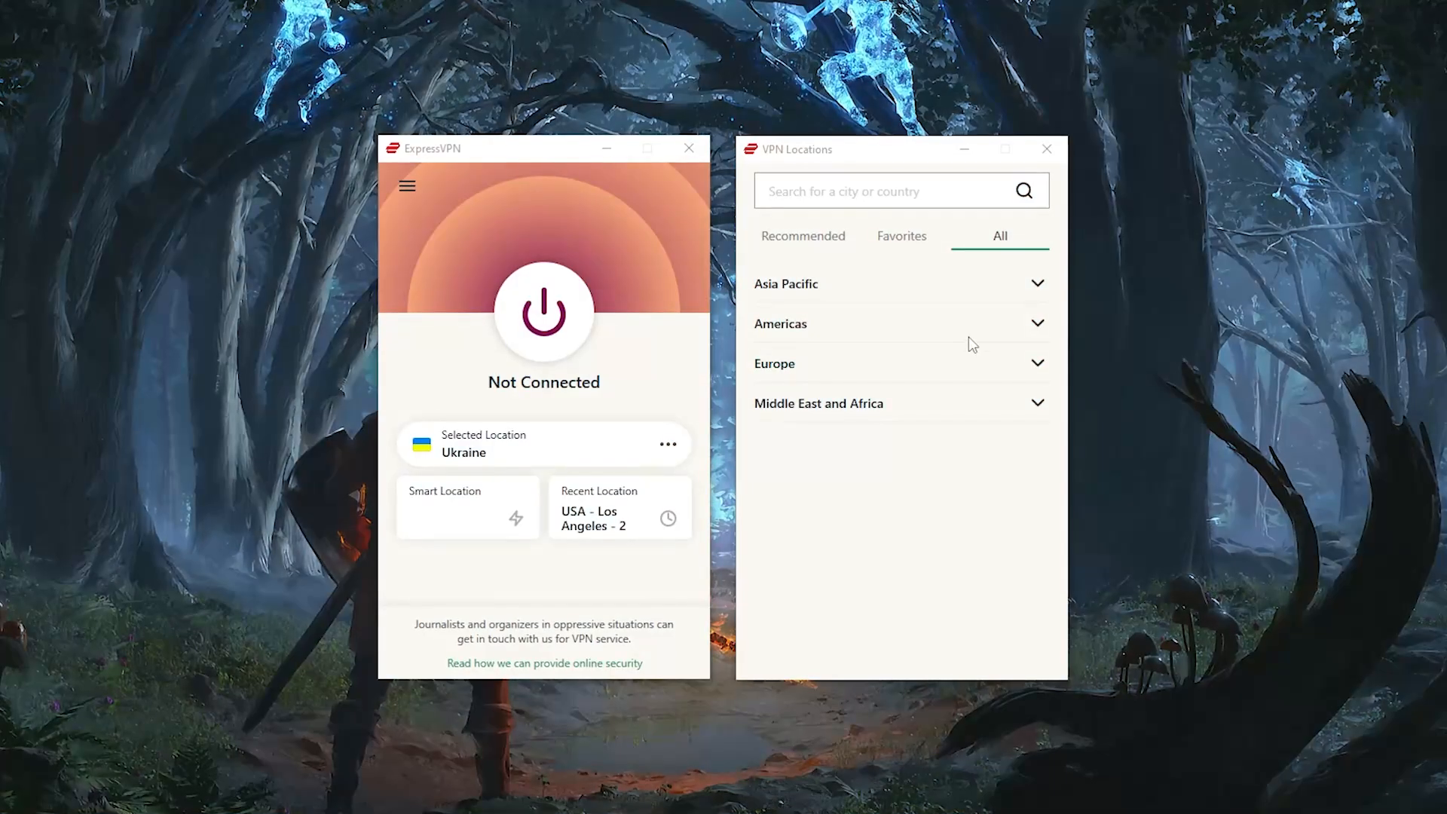
Expand Americas in VPN Locations, pick a location, then browse down the Stake.us casino page
{"action": "left_click", "coordinate": [780, 322]}
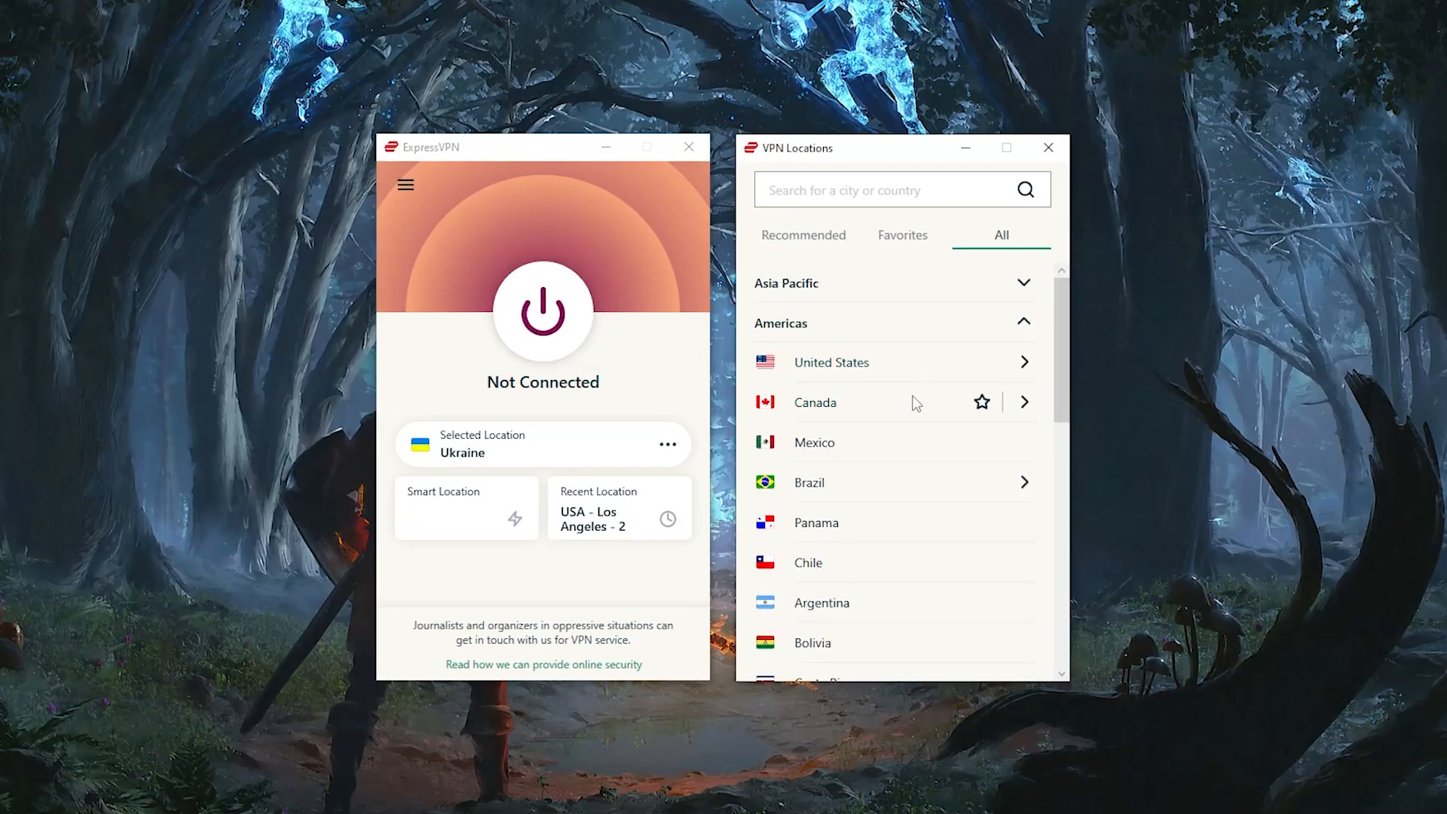
{"action": "left_click", "coordinate": [814, 401]}
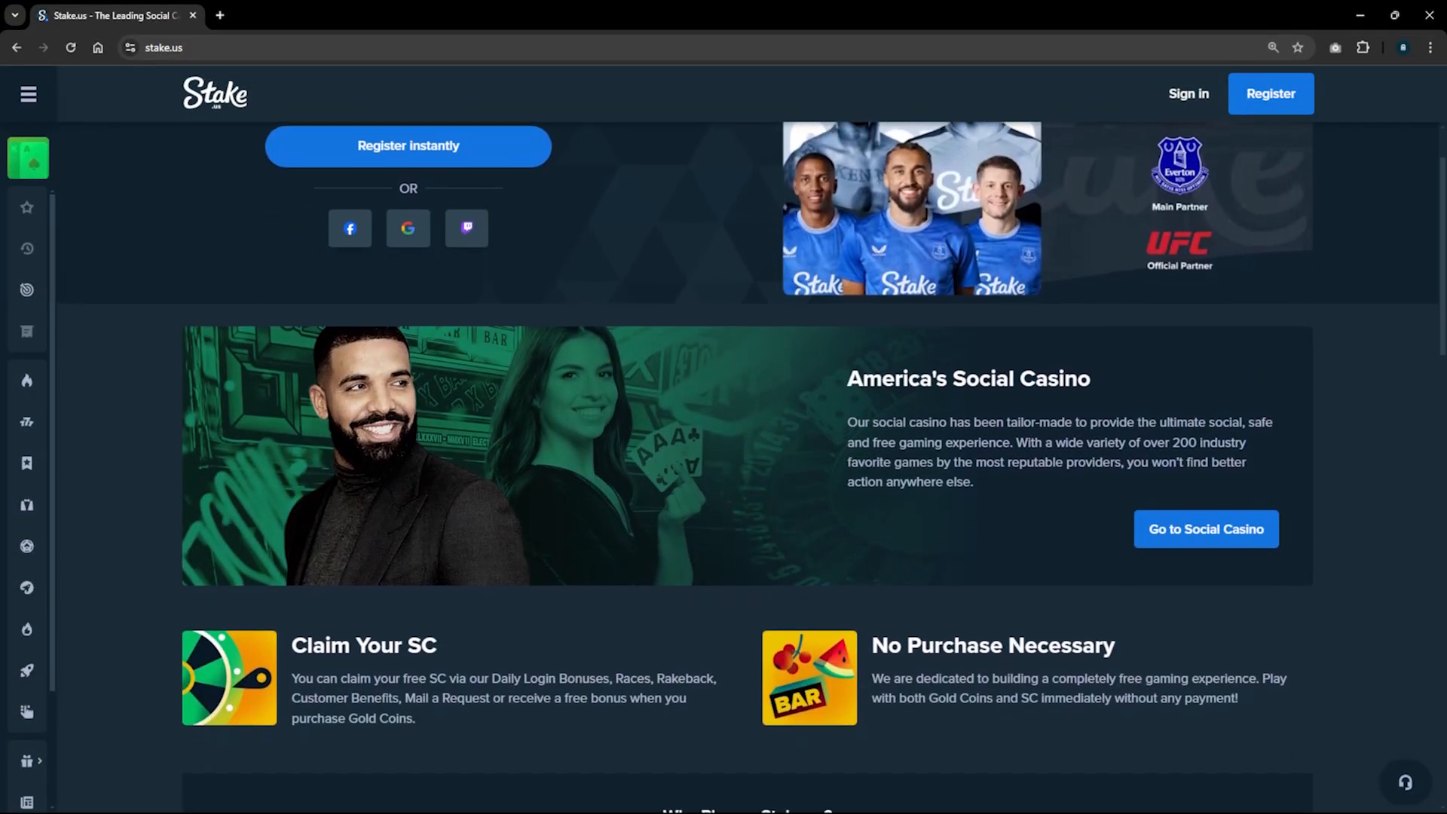
{"action": "scroll", "scroll_direction": "down", "scroll_amount": 3}
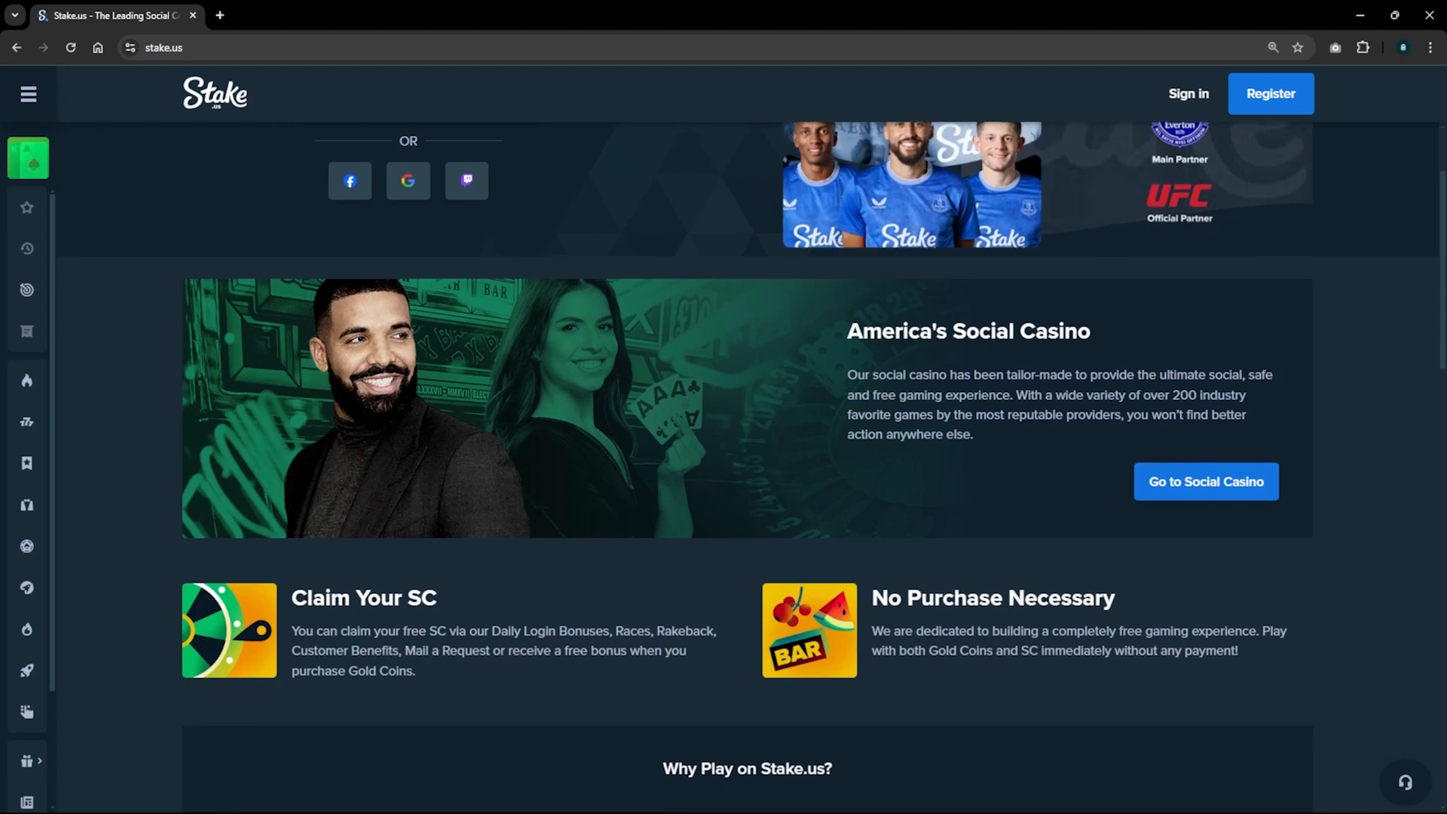
{"action": "scroll", "scroll_direction": "down", "scroll_amount": 3}
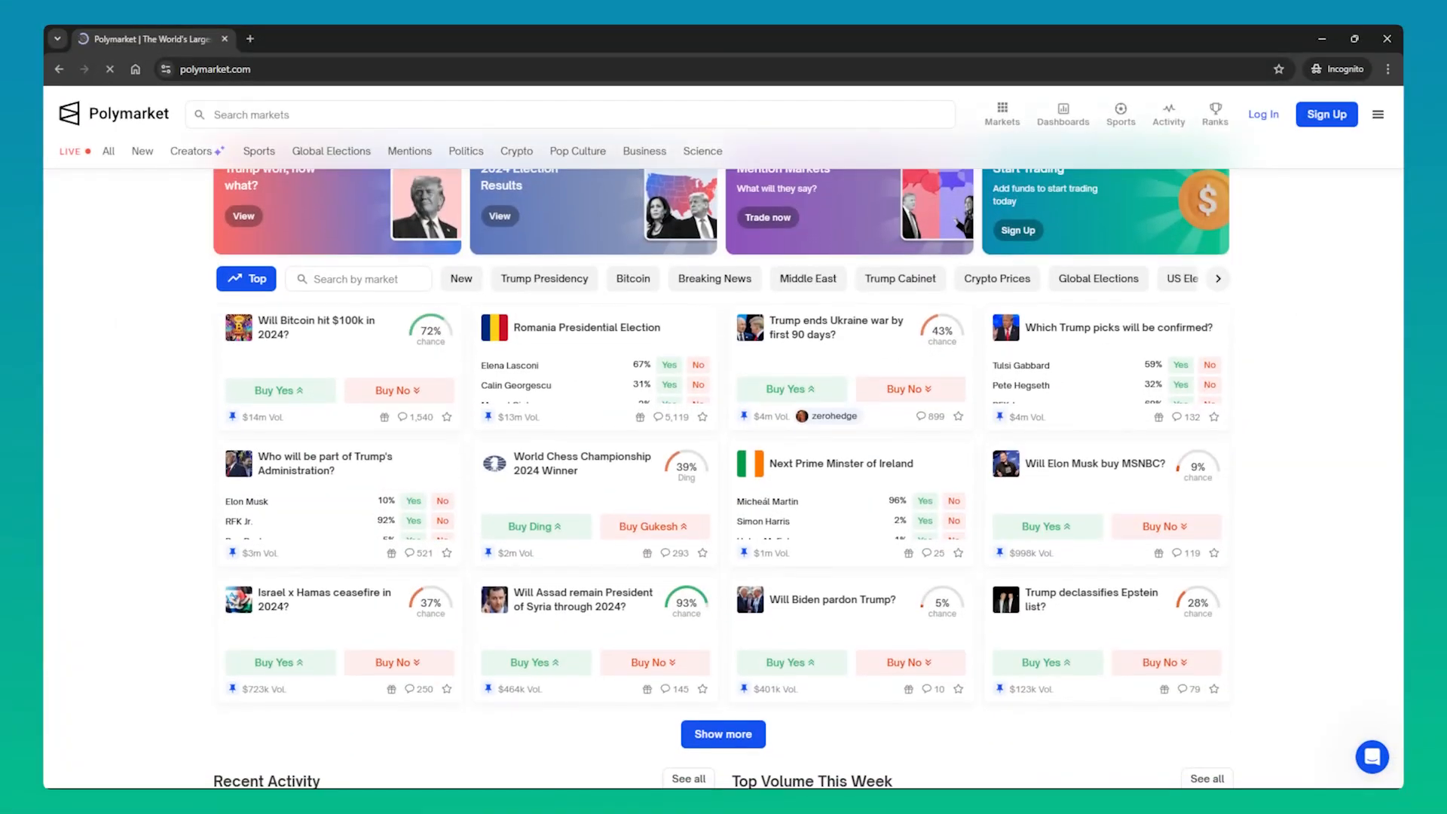
Scroll the Polymarket home page's grid of prediction market cards
{"action": "scroll", "scroll_direction": "down", "scroll_amount": 3}
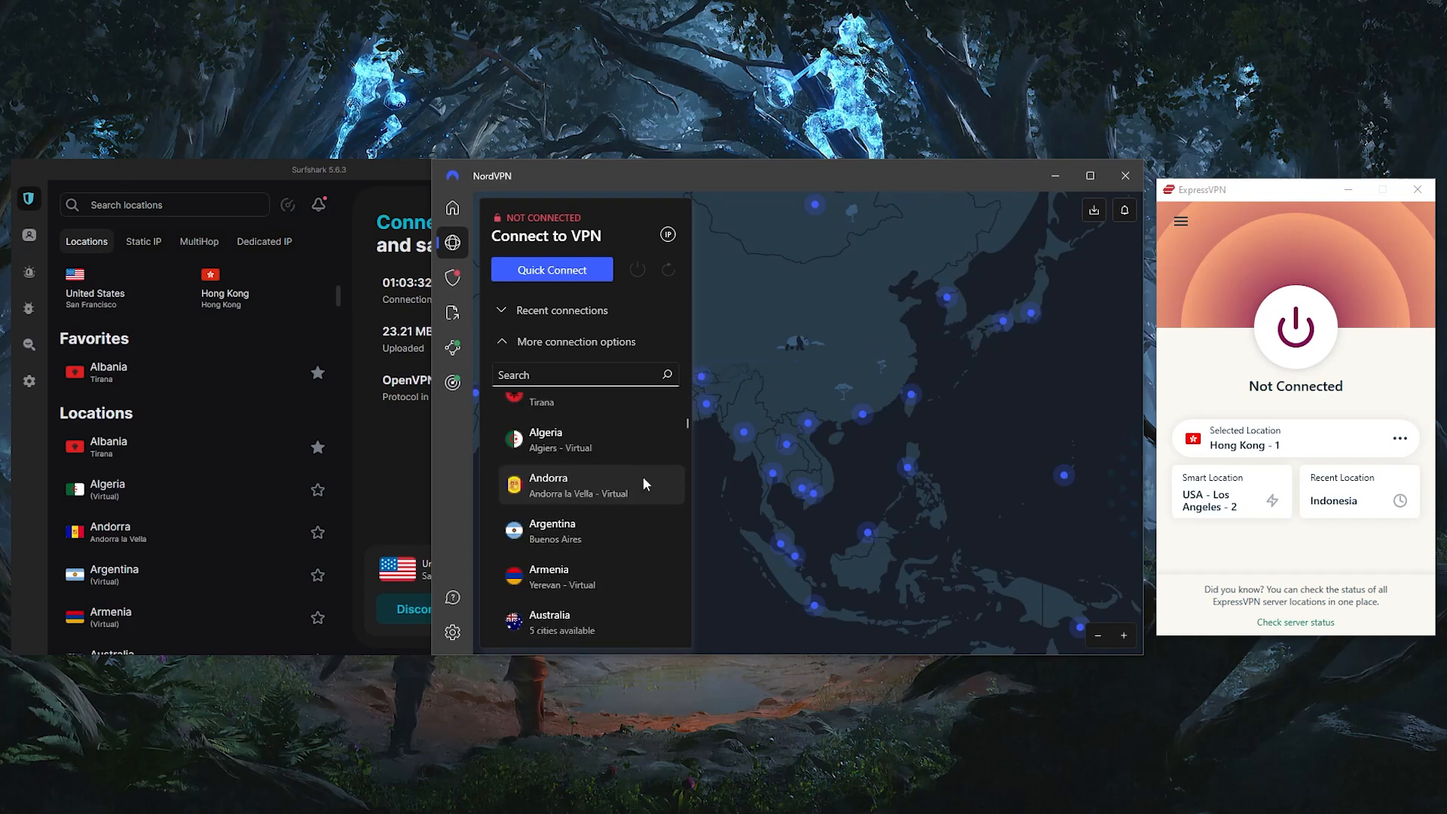
Scroll the NordVPN Countries list down to Argentina, Armenia and Australia
{"action": "scroll", "scroll_direction": "down", "scroll_amount": 3}
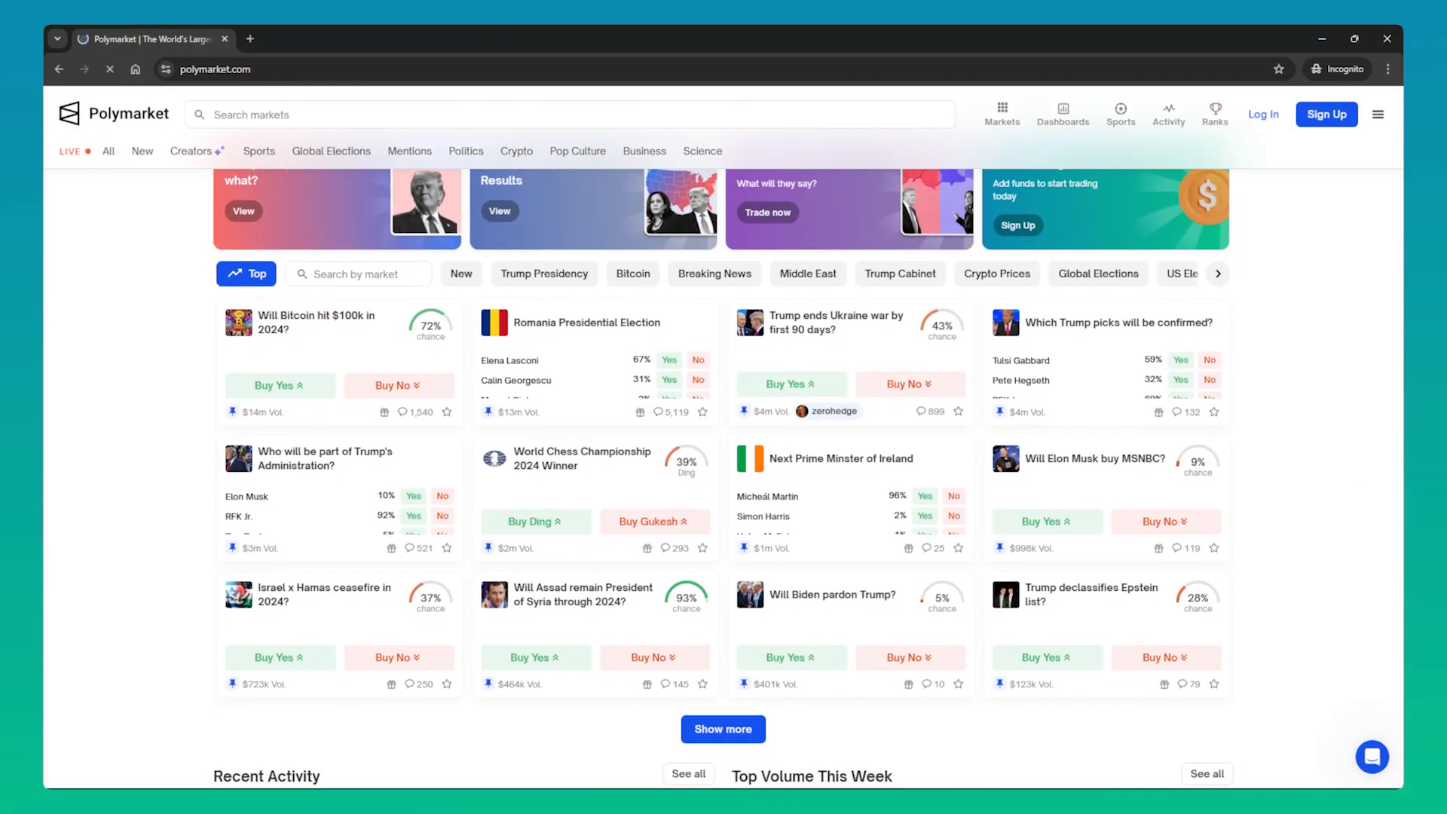
{"action": "scroll", "scroll_direction": "down", "scroll_amount": 3}
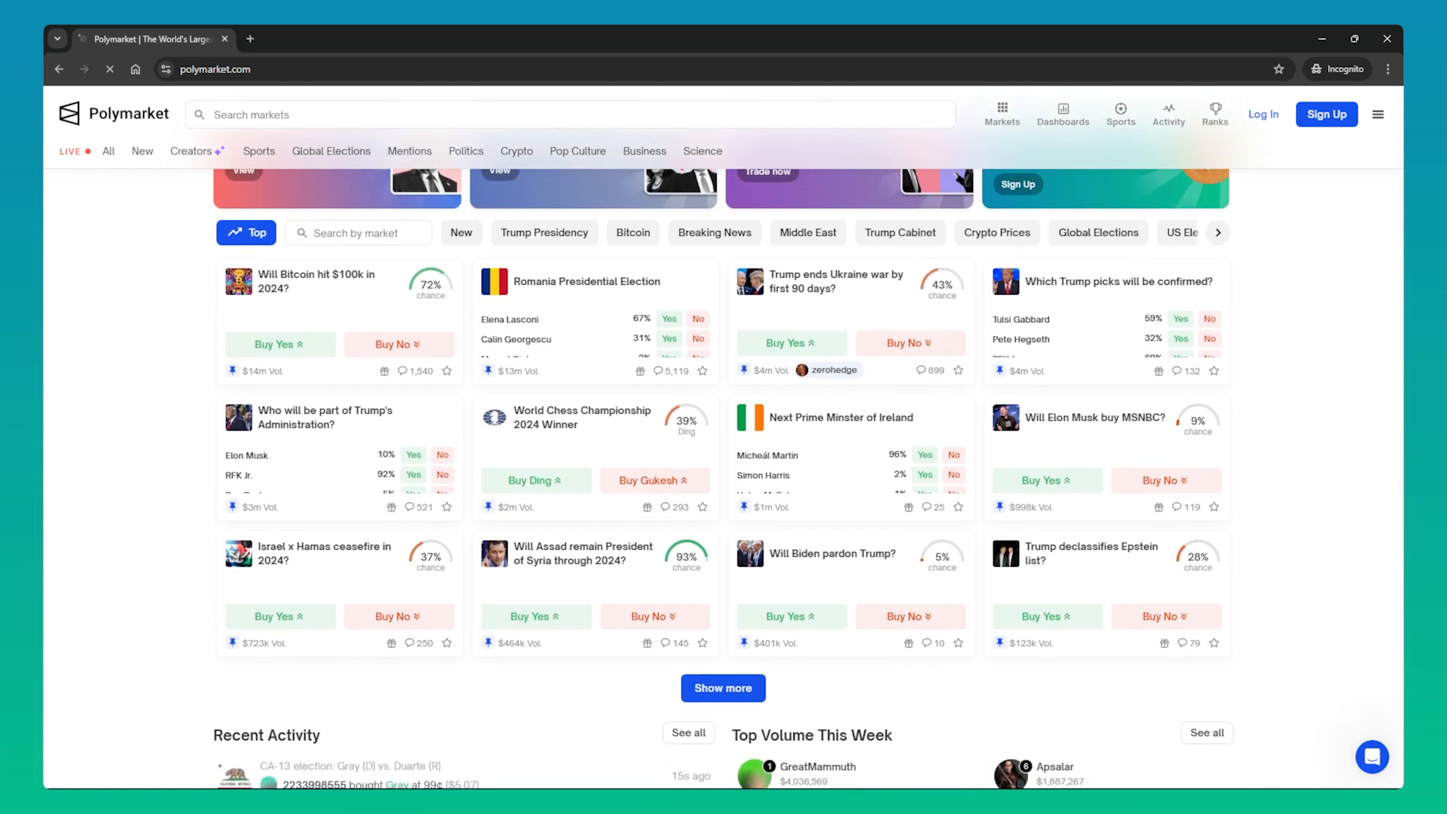
{"action": "scroll", "scroll_direction": "down", "scroll_amount": 3}
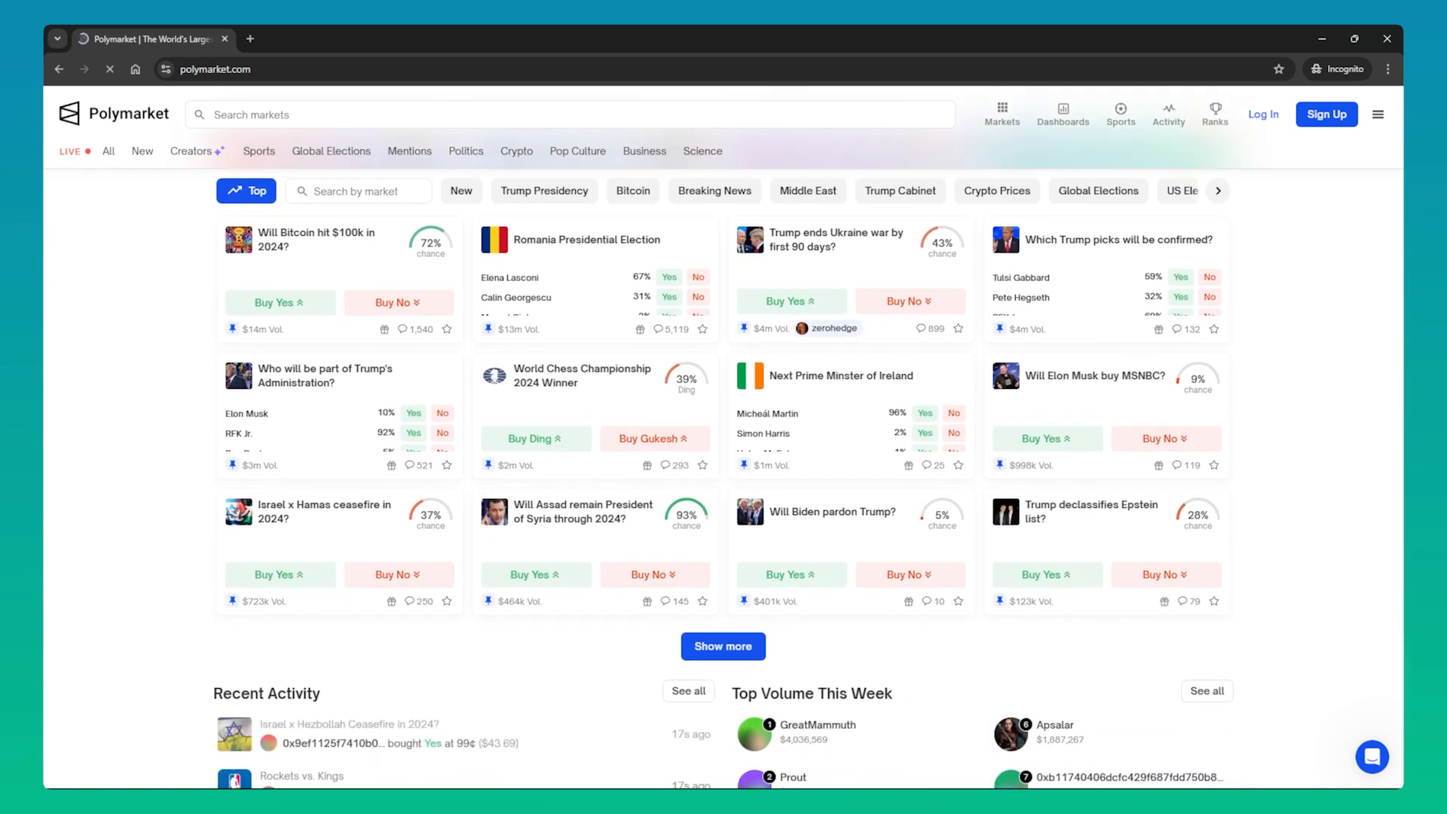
{"action": "scroll", "scroll_direction": "down", "scroll_amount": 3}
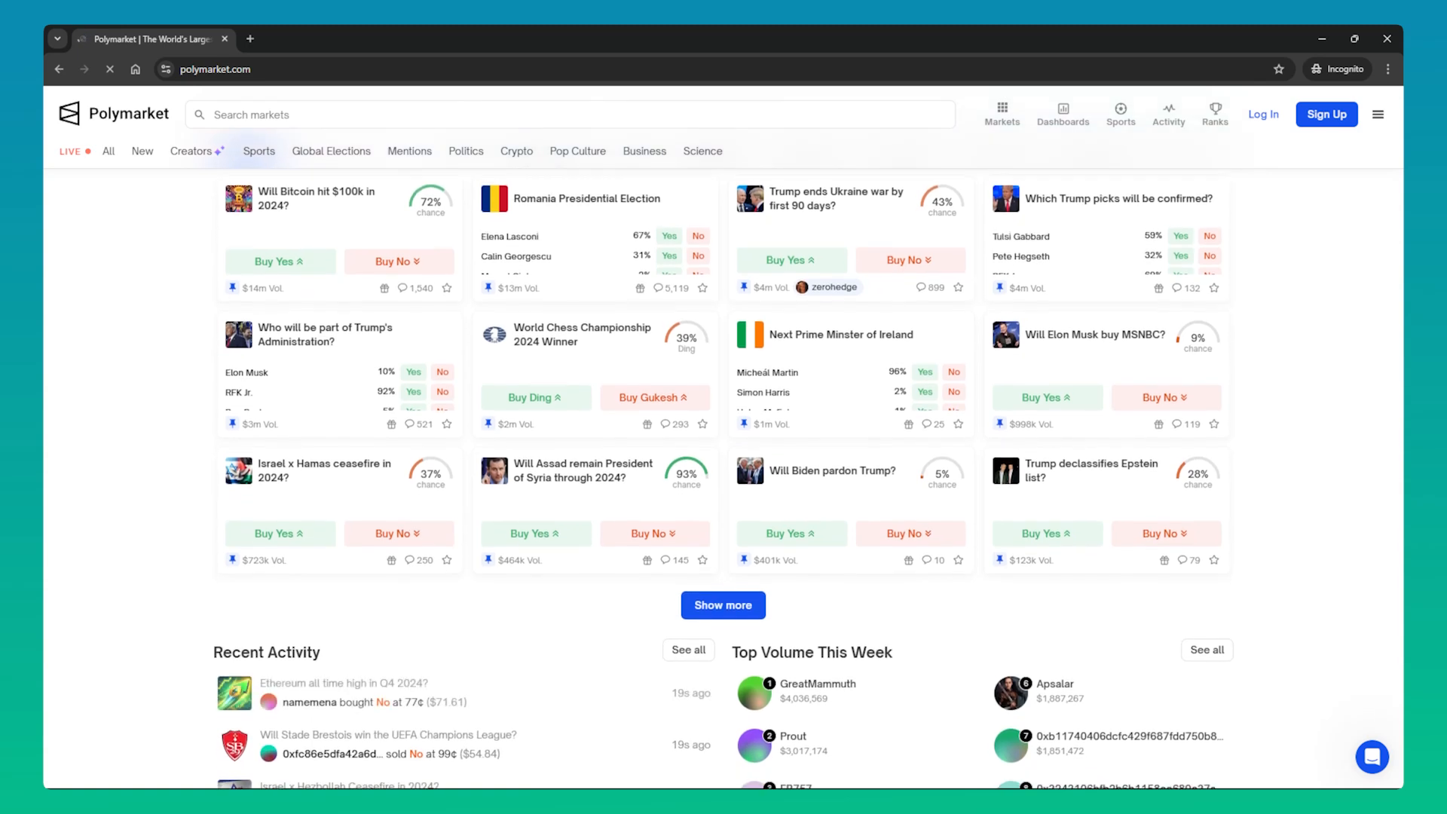
{"action": "scroll", "scroll_direction": "down", "scroll_amount": 3}
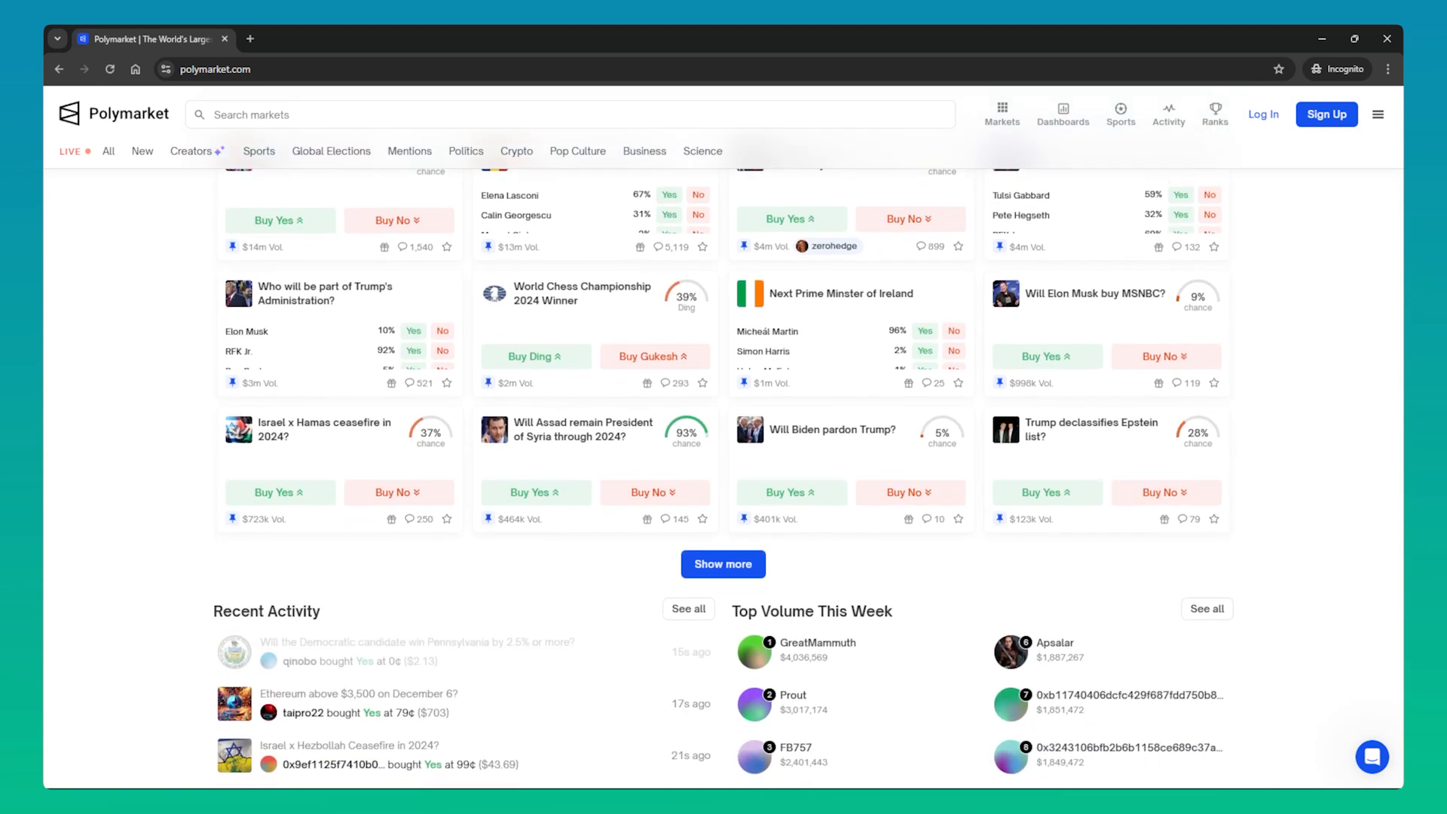
{"action": "scroll", "scroll_direction": "down", "scroll_amount": 3}
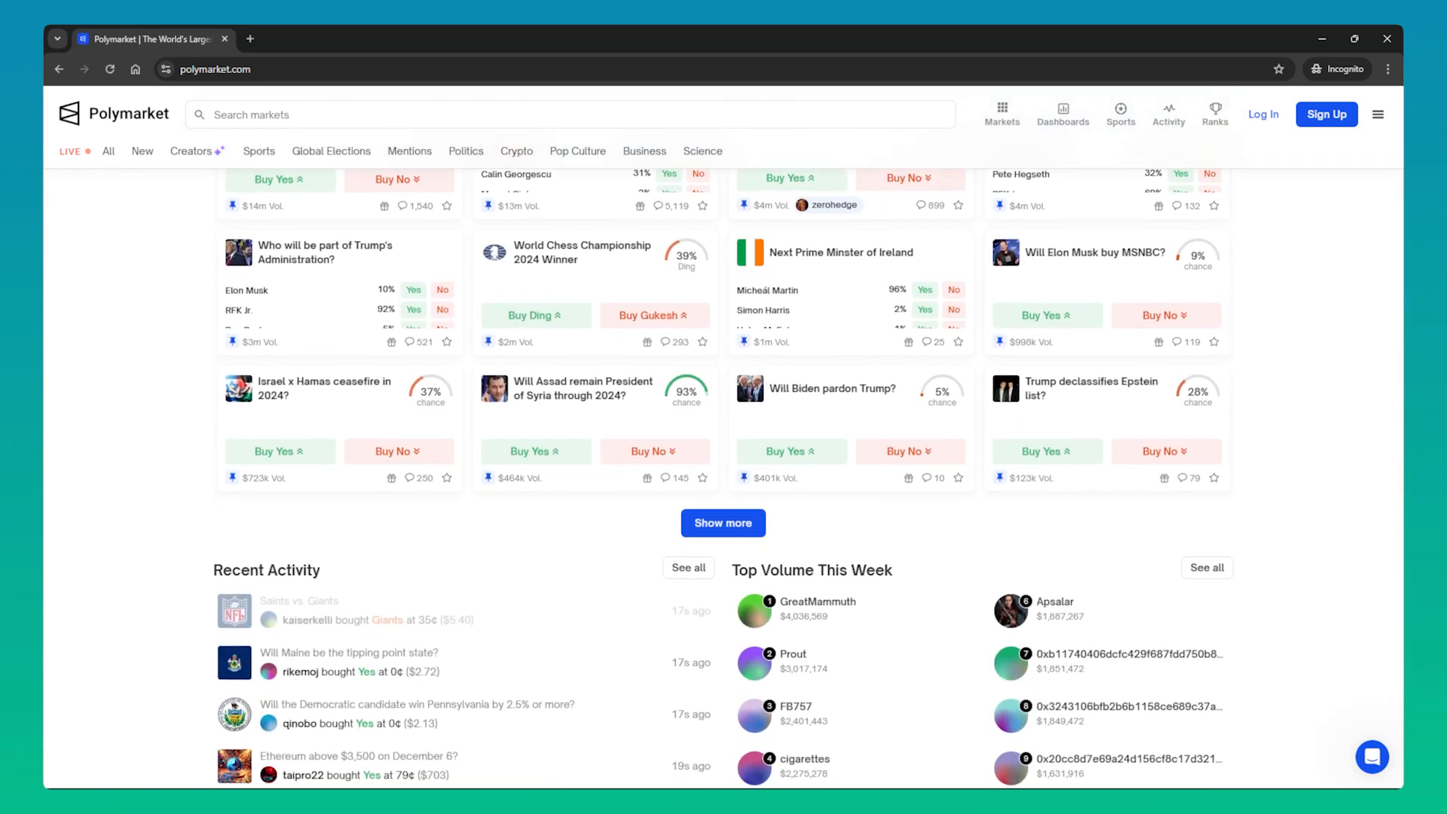
{"action": "scroll", "scroll_direction": "down", "scroll_amount": 3}
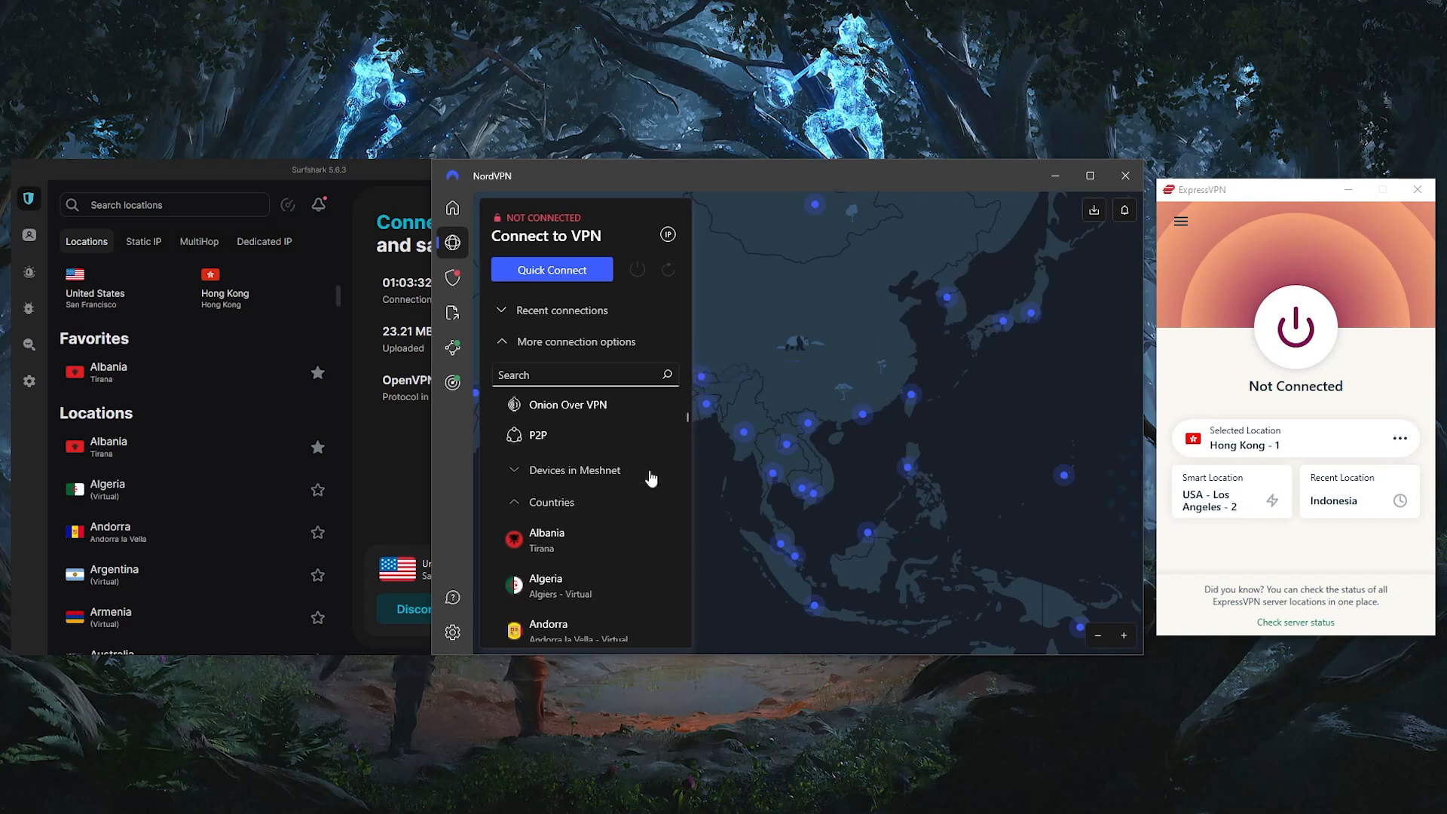
{"action": "scroll", "scroll_direction": "down", "scroll_amount": 3}
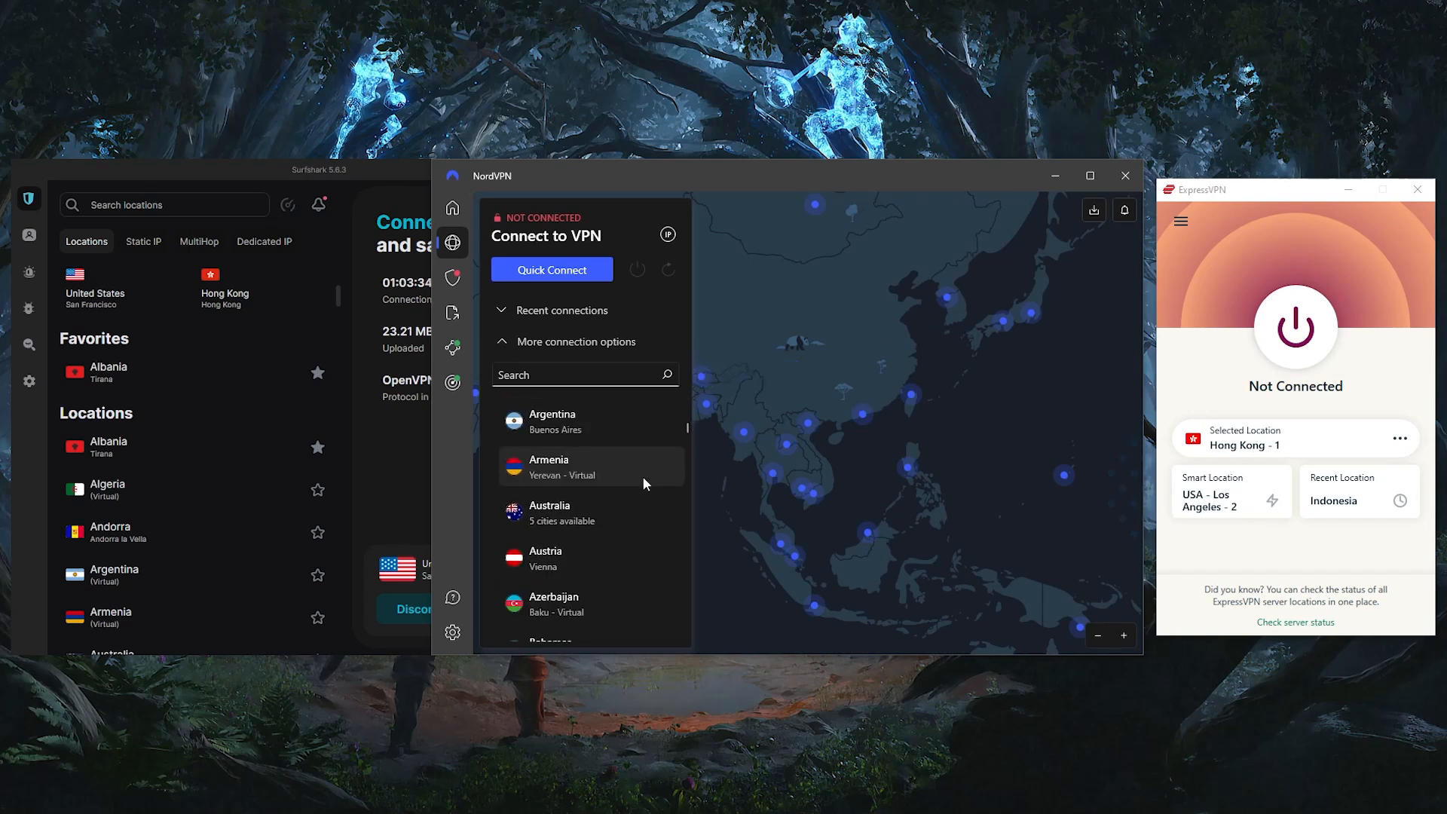
{"action": "scroll", "scroll_direction": "down", "scroll_amount": 3}
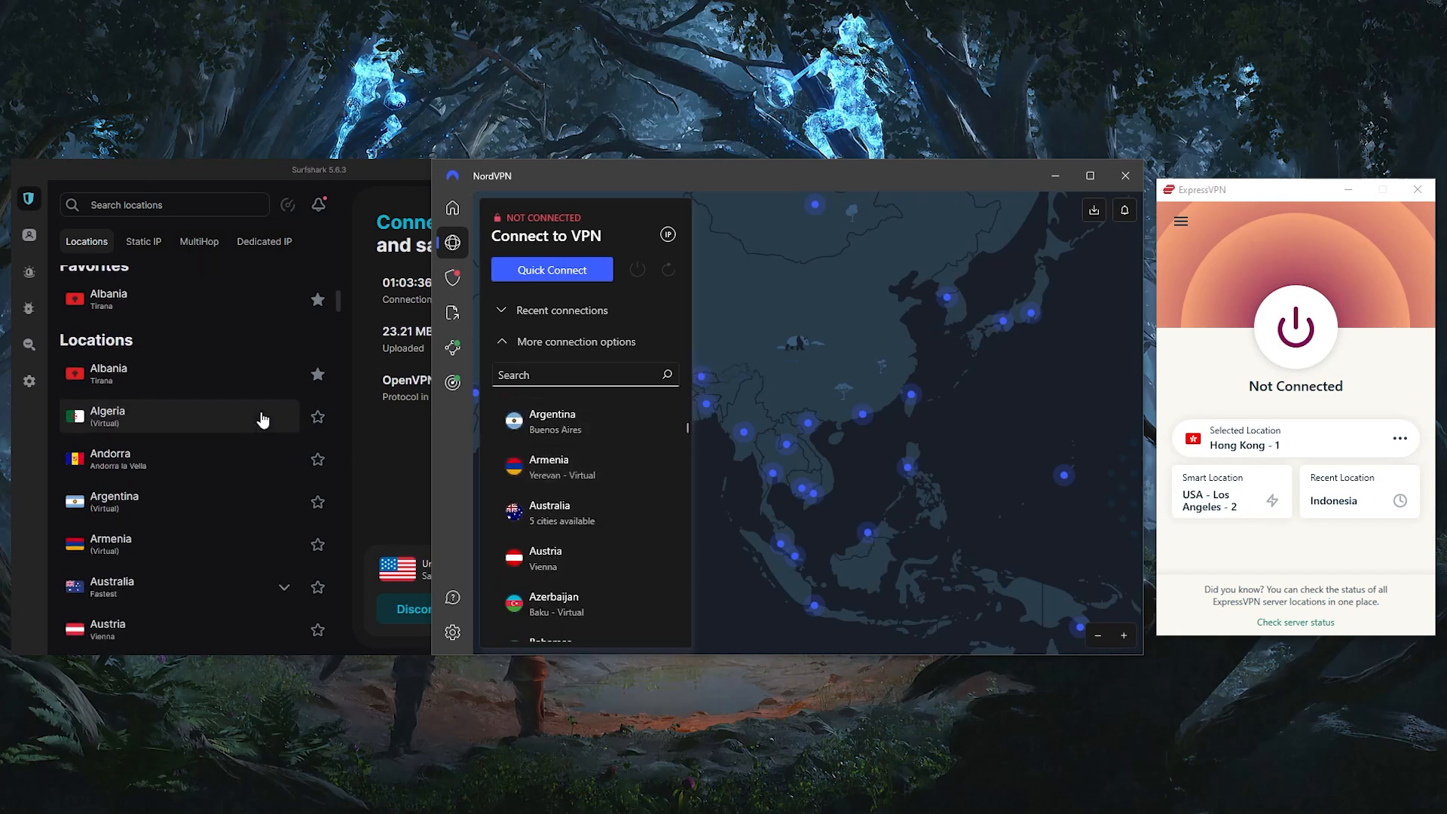
{"action": "scroll", "scroll_direction": "down", "scroll_amount": 3}
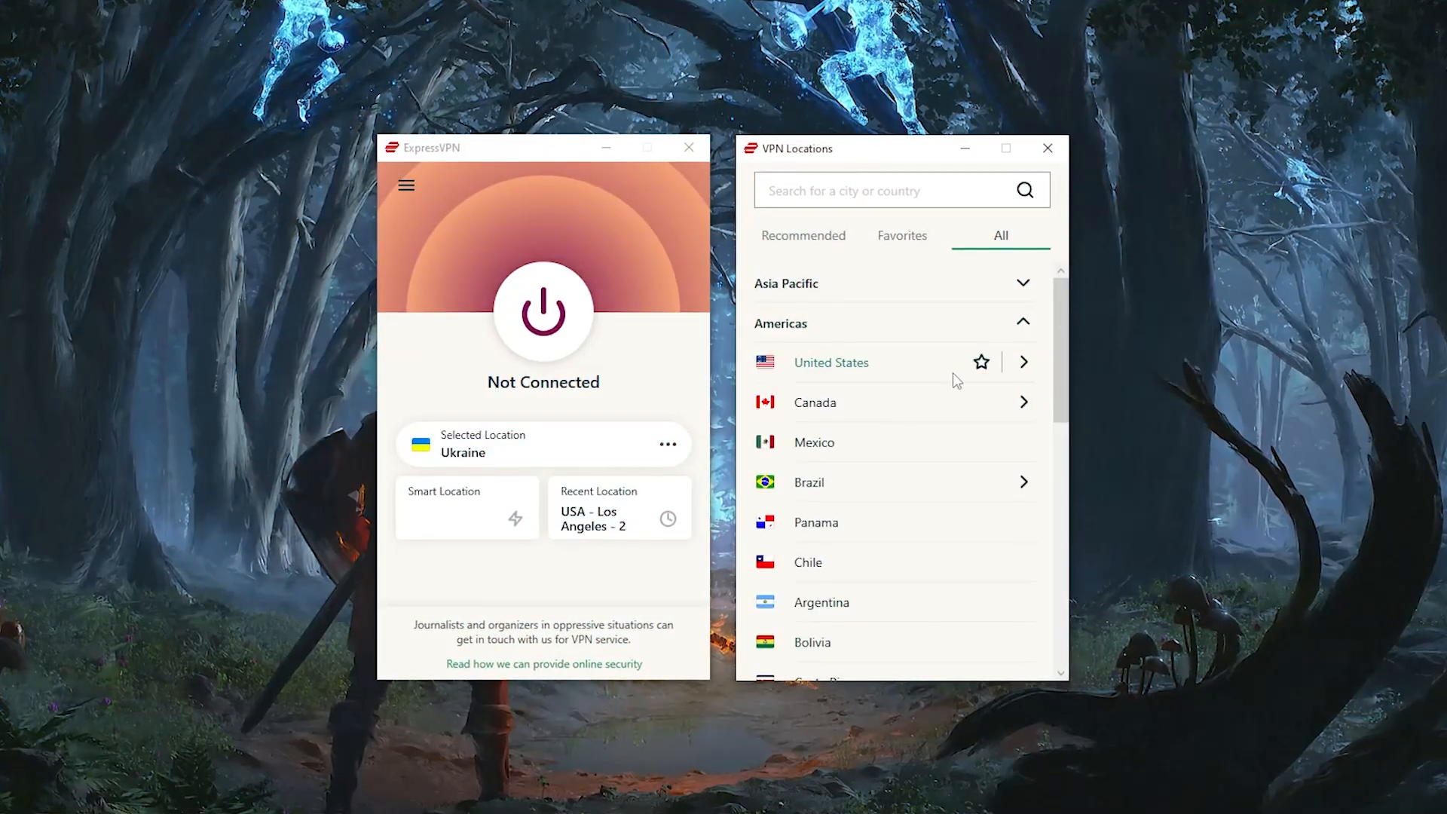
{"action": "left_click", "coordinate": [815, 402]}
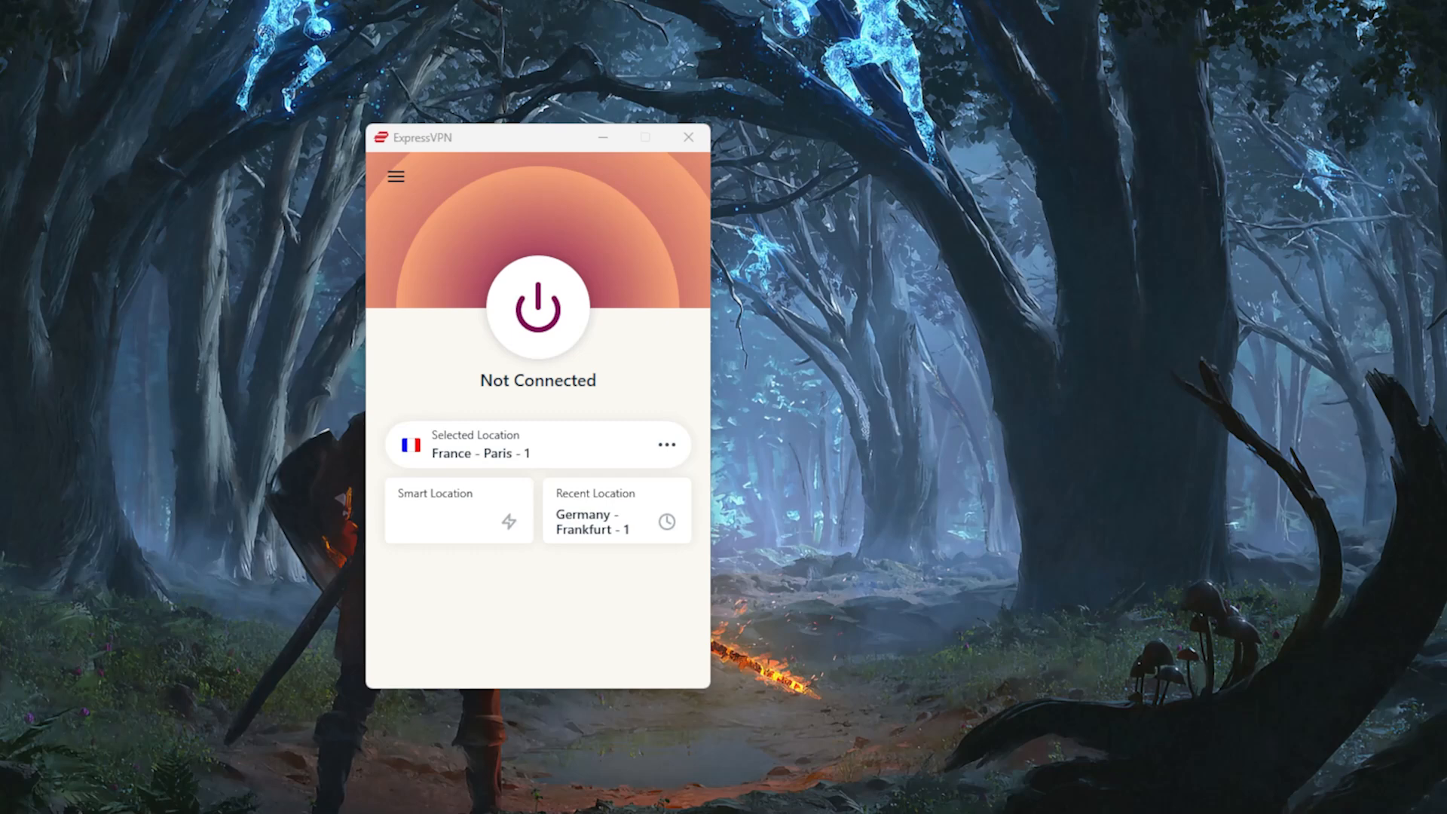
{"action": "mouse_move", "coordinate": [192, 325]}
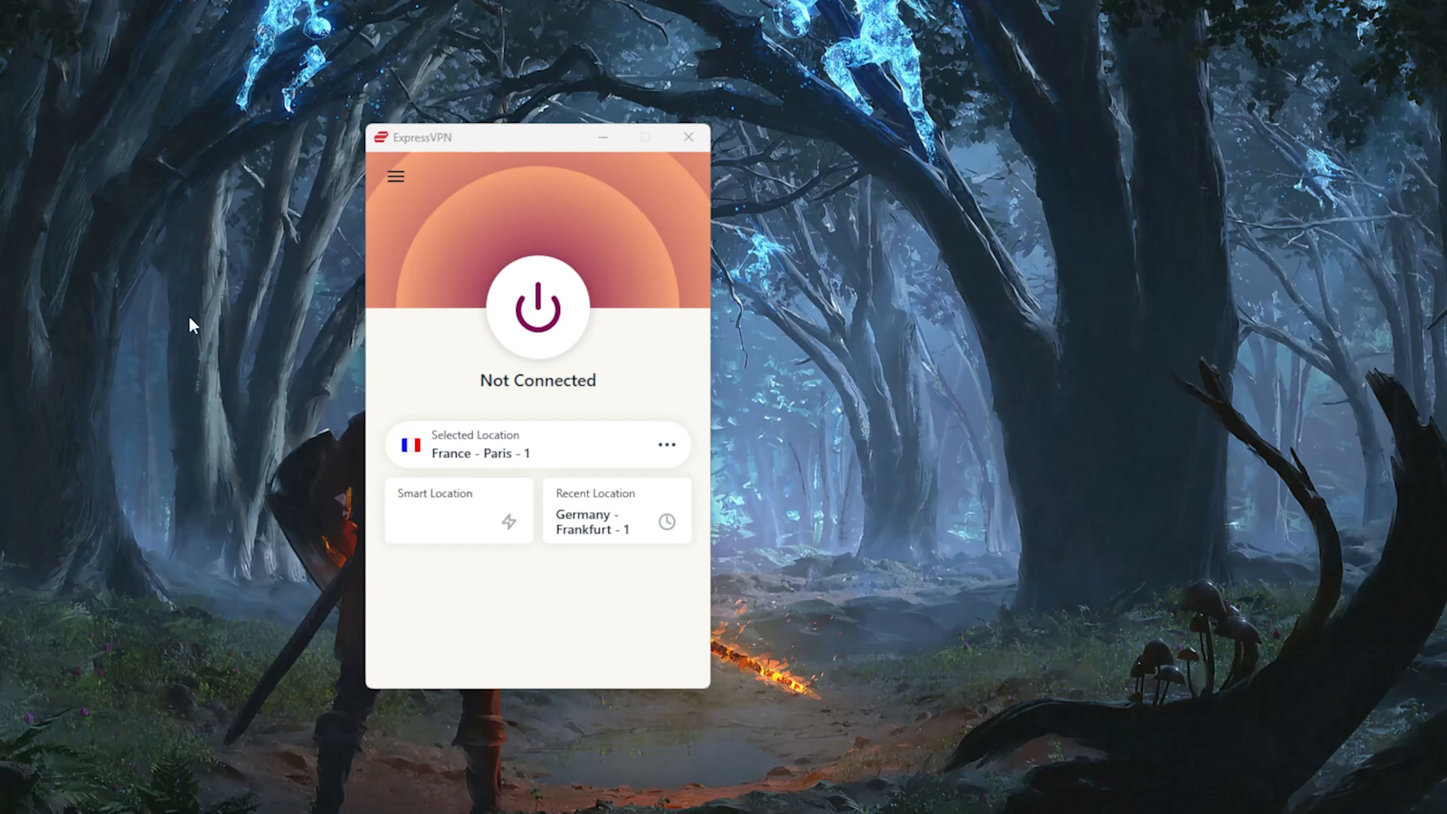
{"action": "mouse_move", "coordinate": [396, 176]}
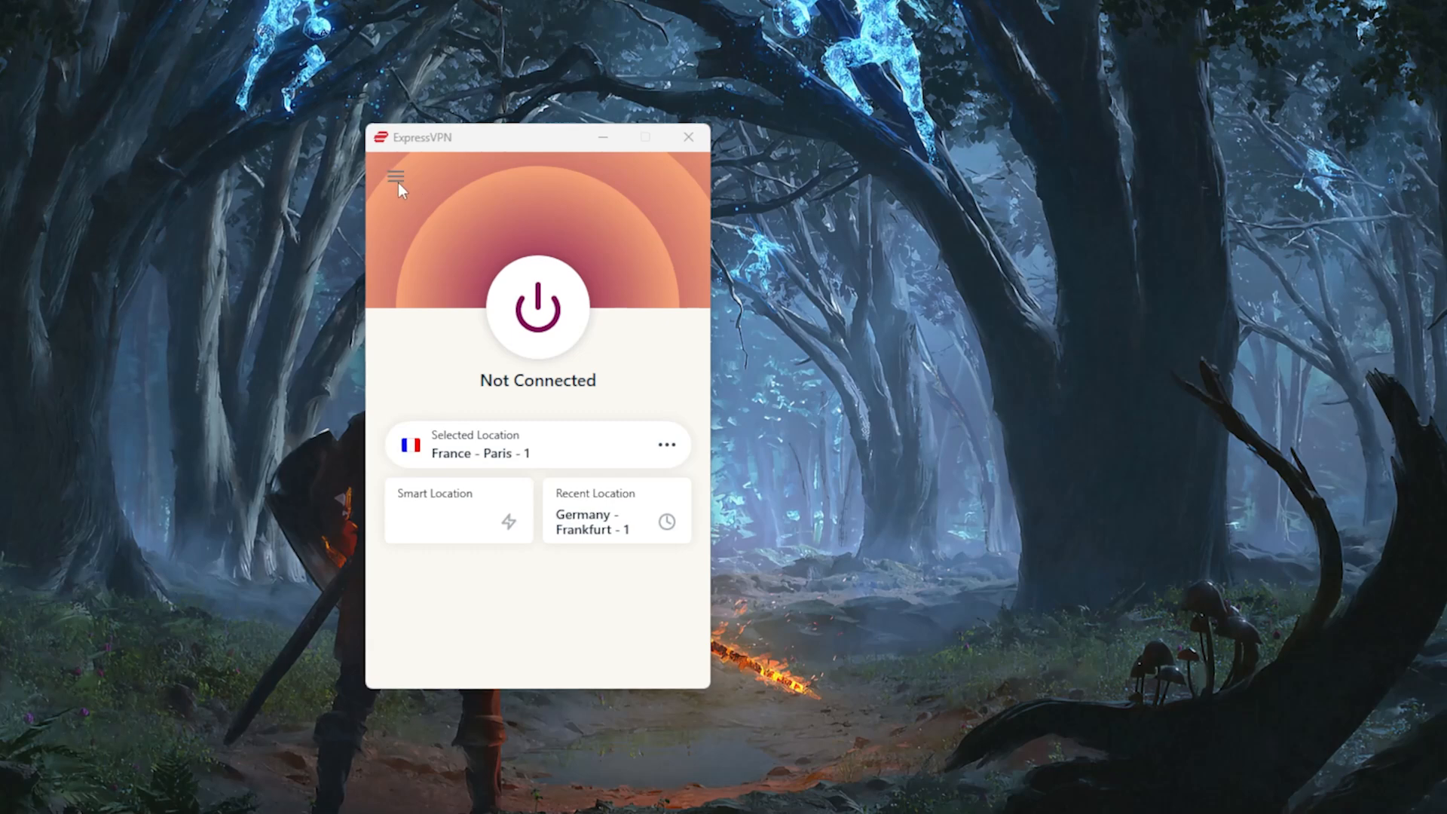
Open VPN Locations from the main menu, search 'german' and choose Germany
{"action": "left_click", "coordinate": [396, 176]}
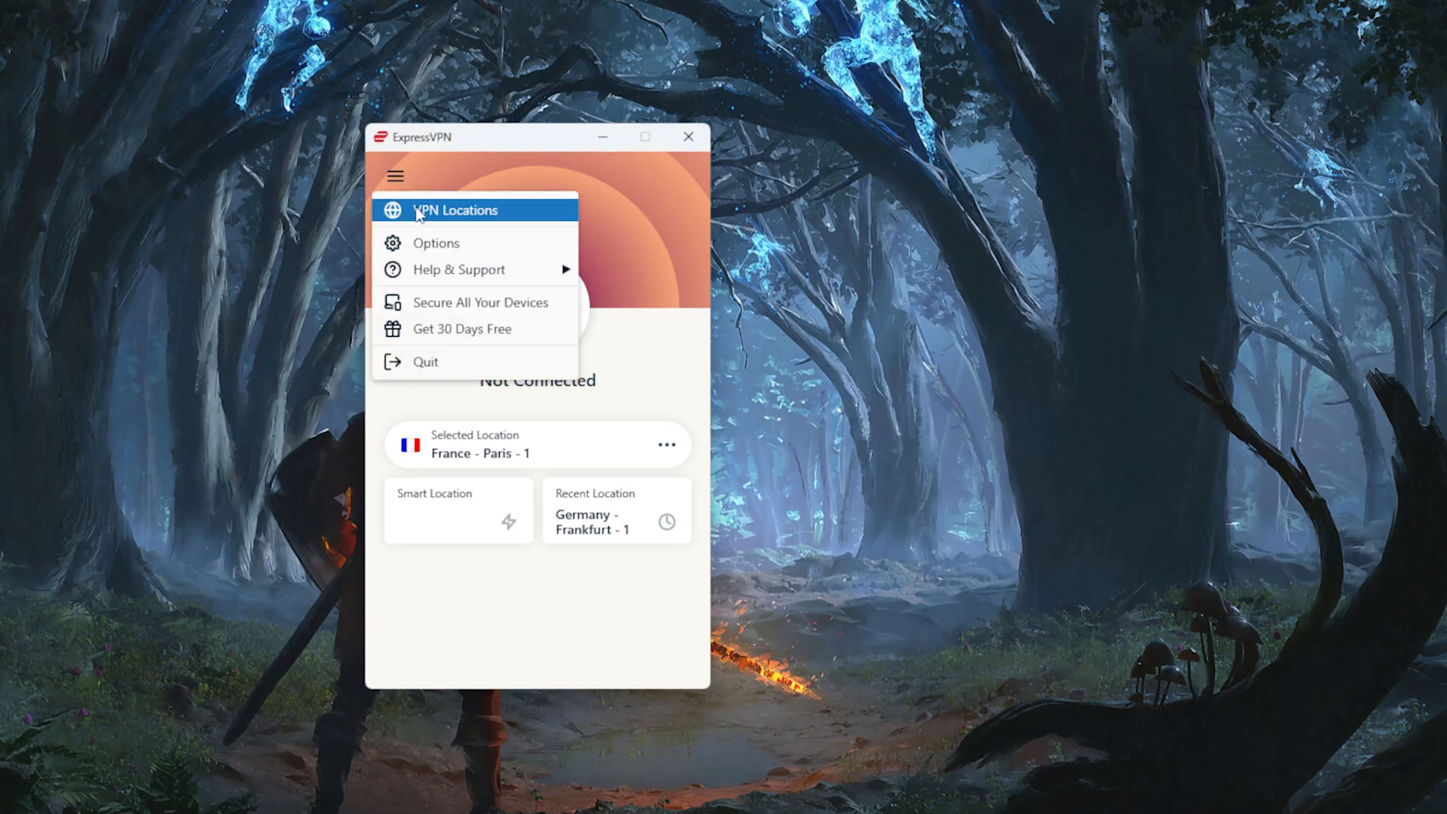
{"action": "left_click", "coordinate": [455, 210]}
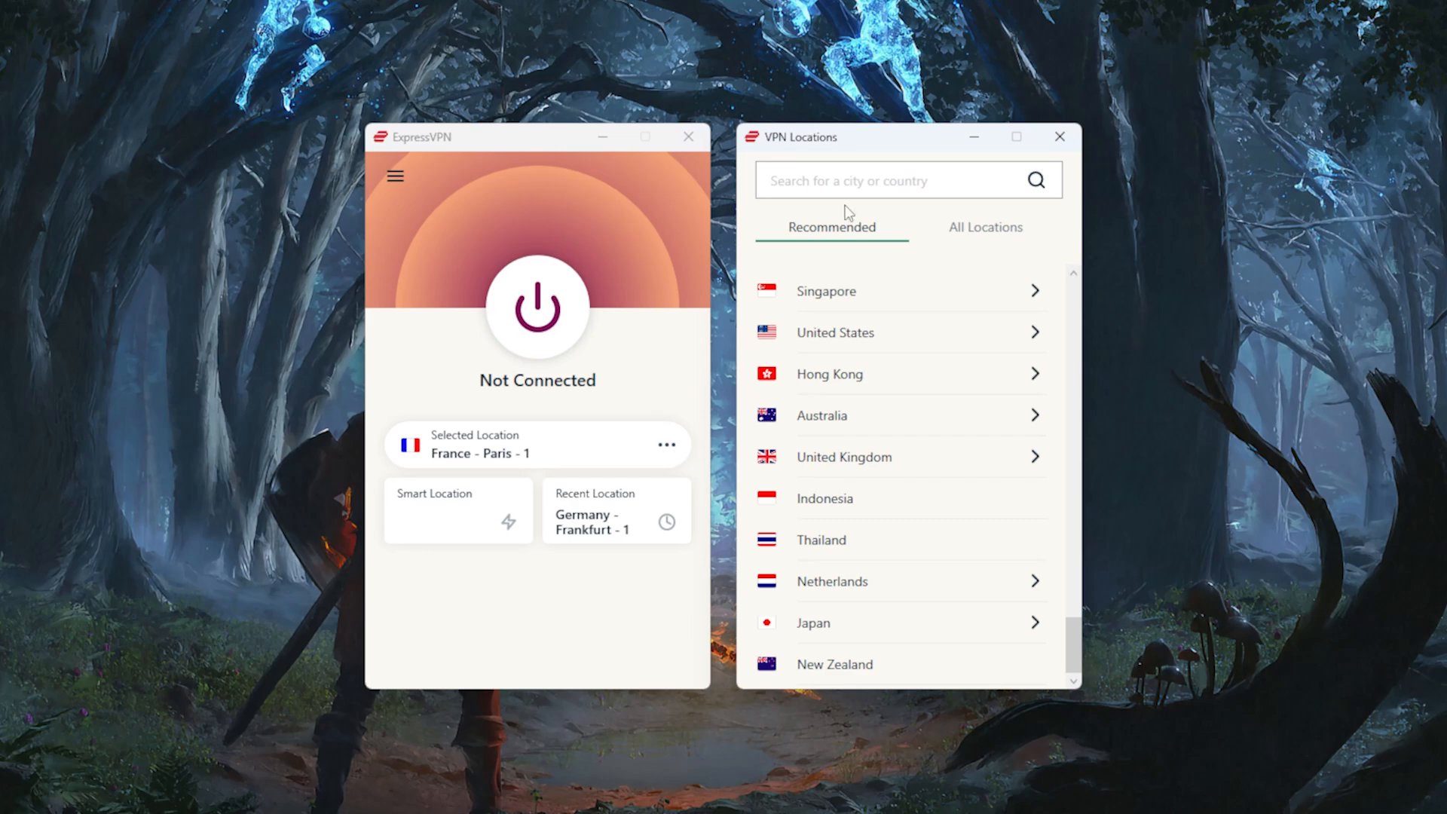
{"action": "mouse_move", "coordinate": [874, 207]}
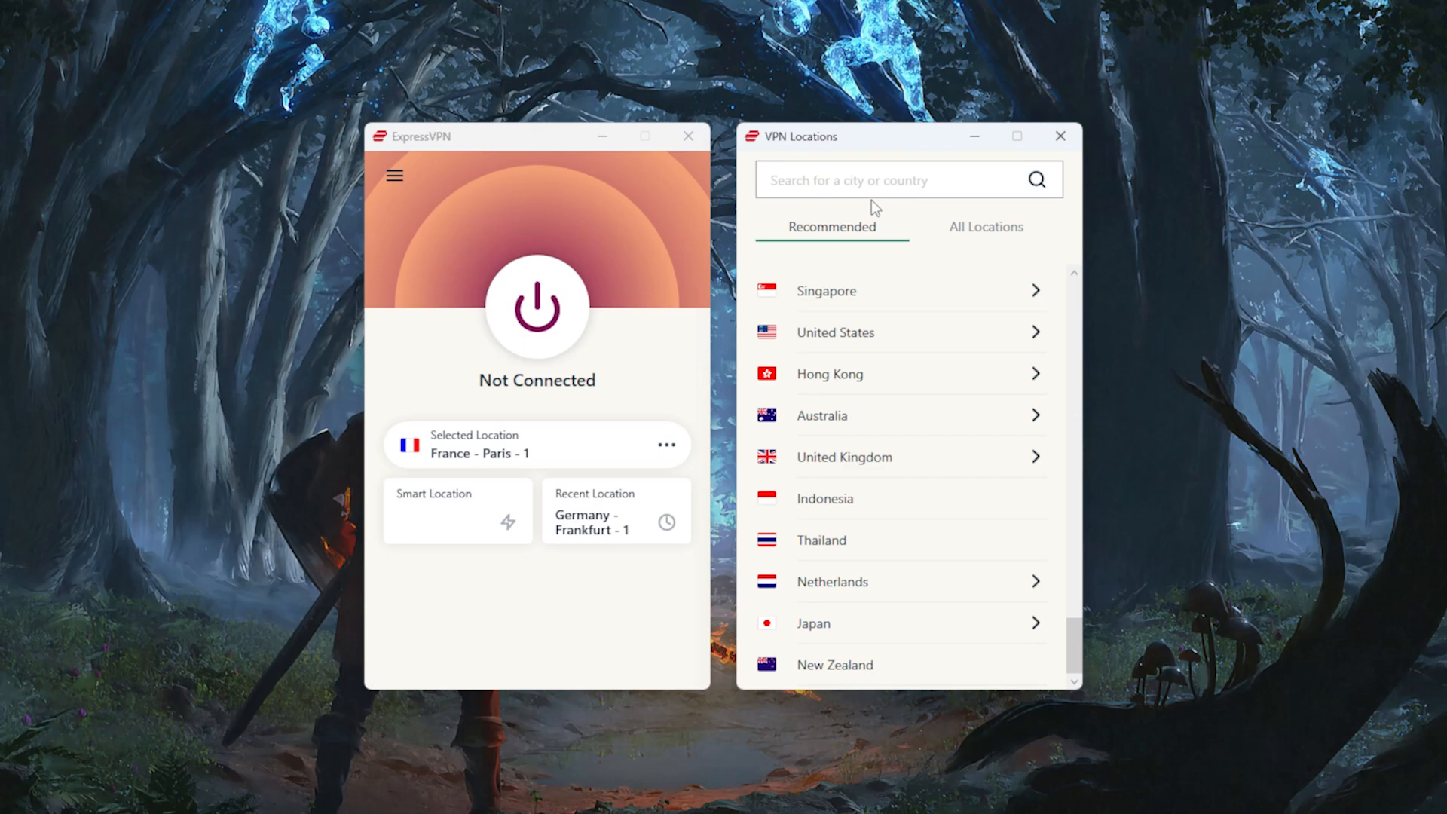
{"action": "type", "text": "german"}
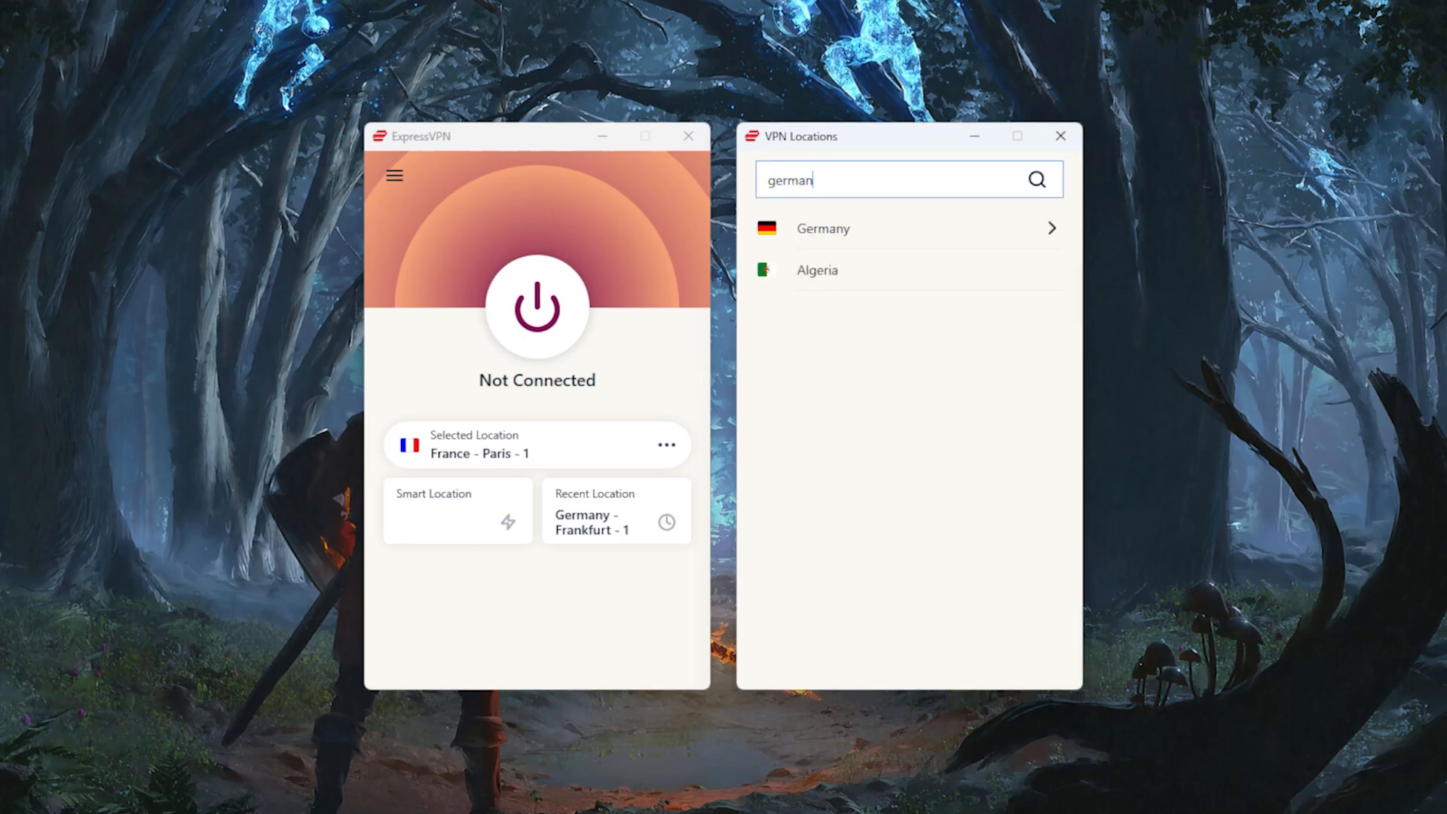
{"action": "left_click", "coordinate": [821, 227]}
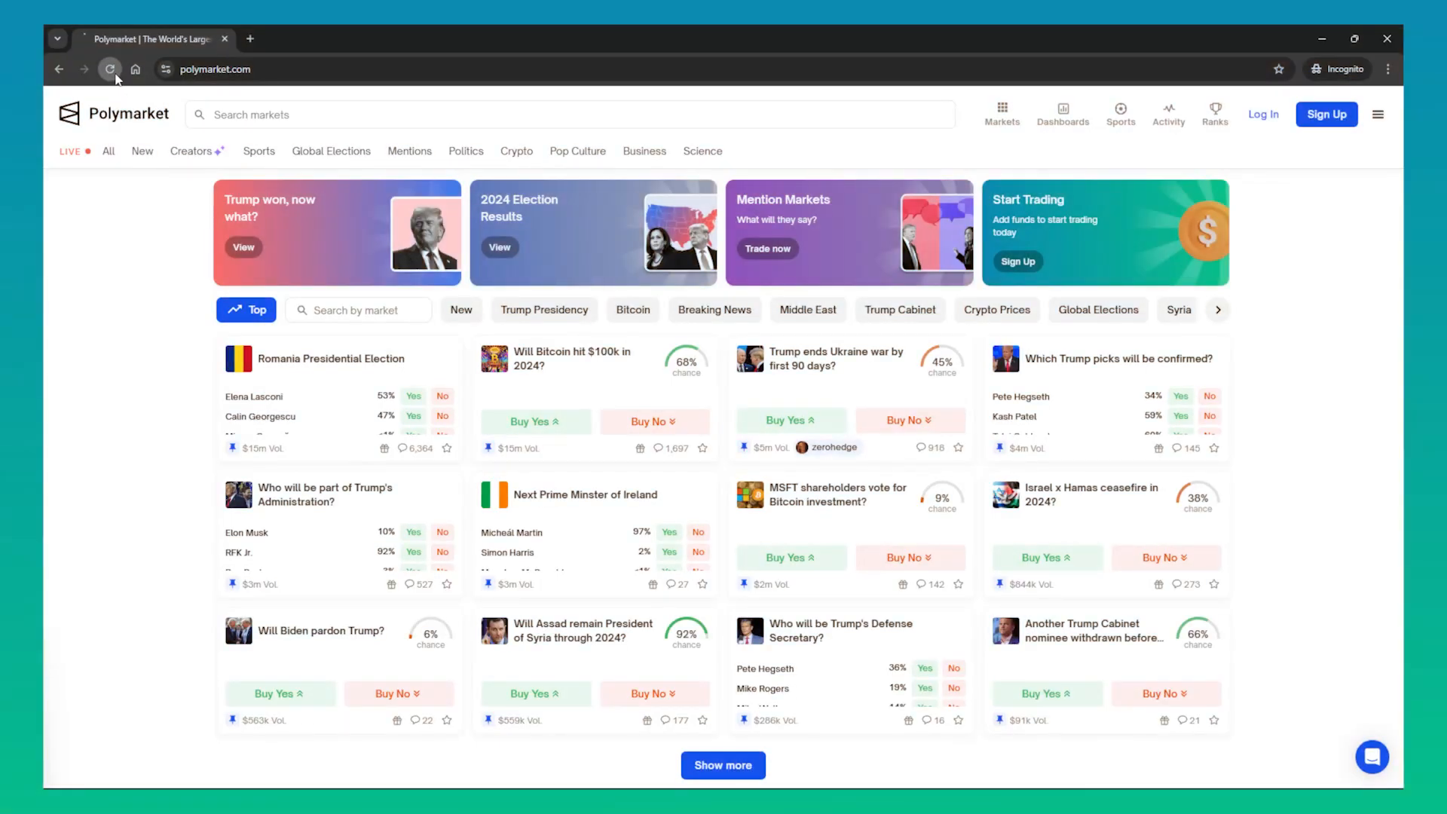
Reload the Polymarket tab and the whatismyipaddress.com page to recheck IP, city and country
{"action": "left_click", "coordinate": [110, 70]}
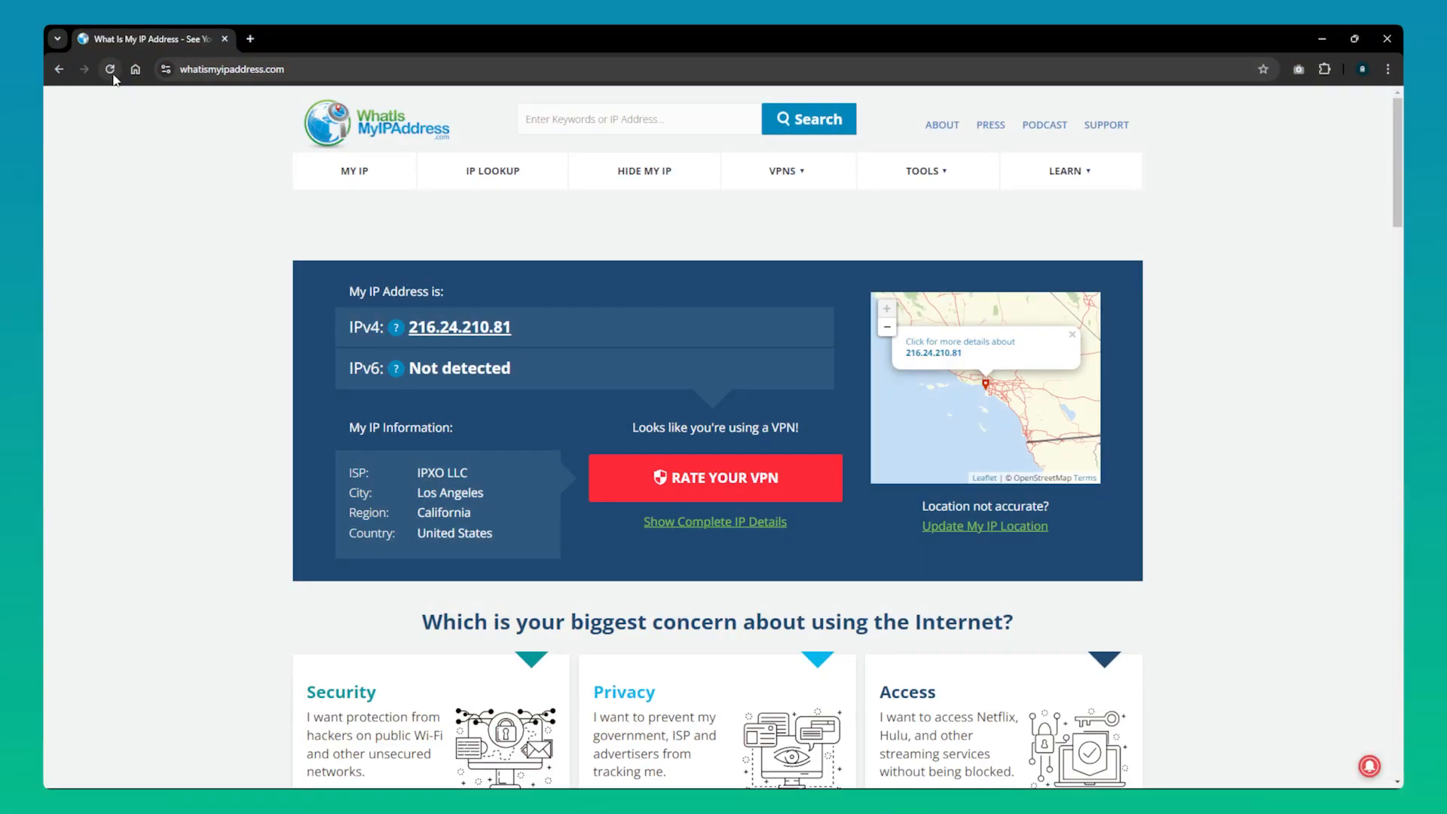
{"action": "left_click", "coordinate": [110, 69]}
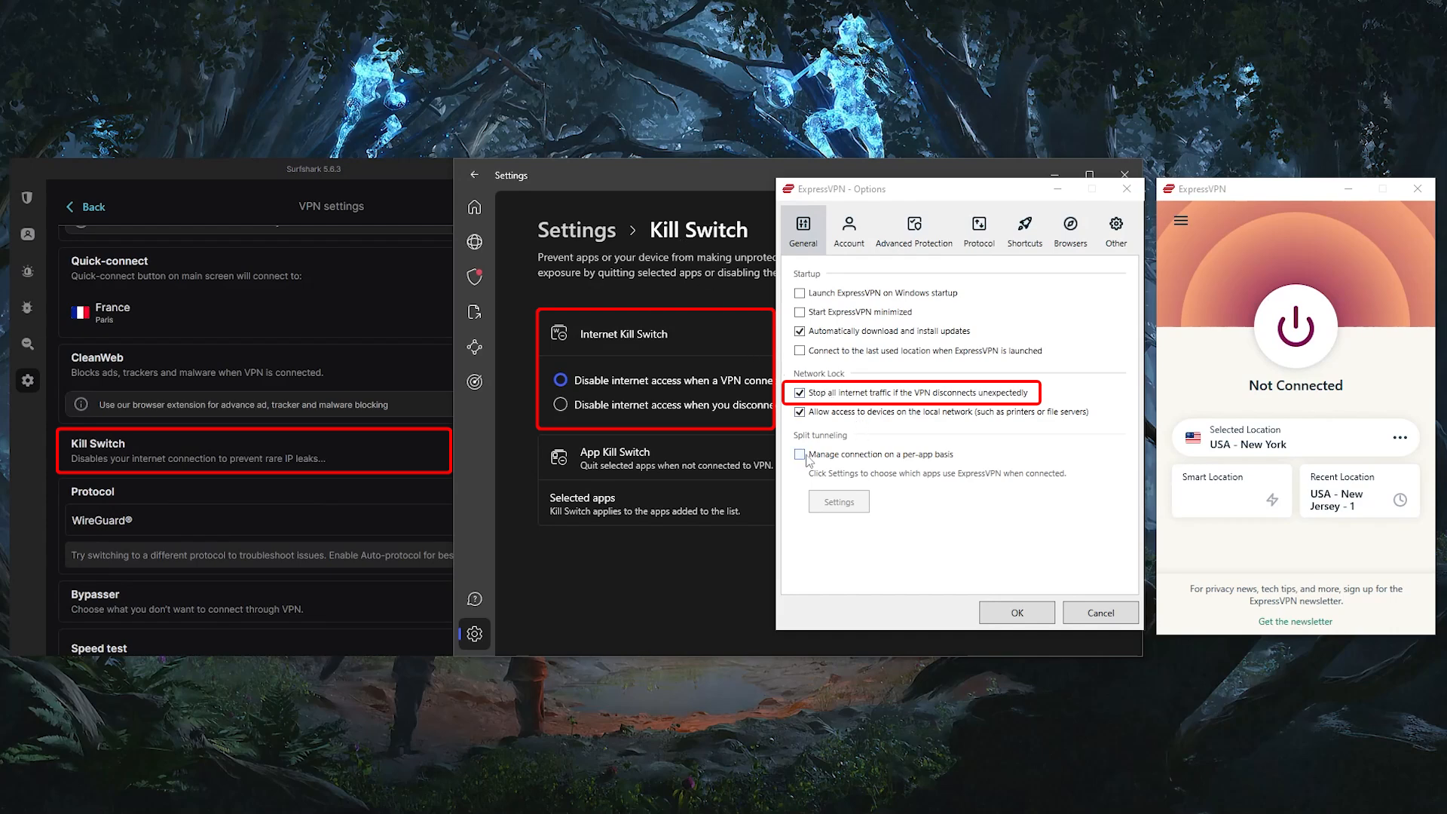
Show the General options with Network Lock and the Split tunneling checkbox
{"action": "left_click", "coordinate": [799, 453]}
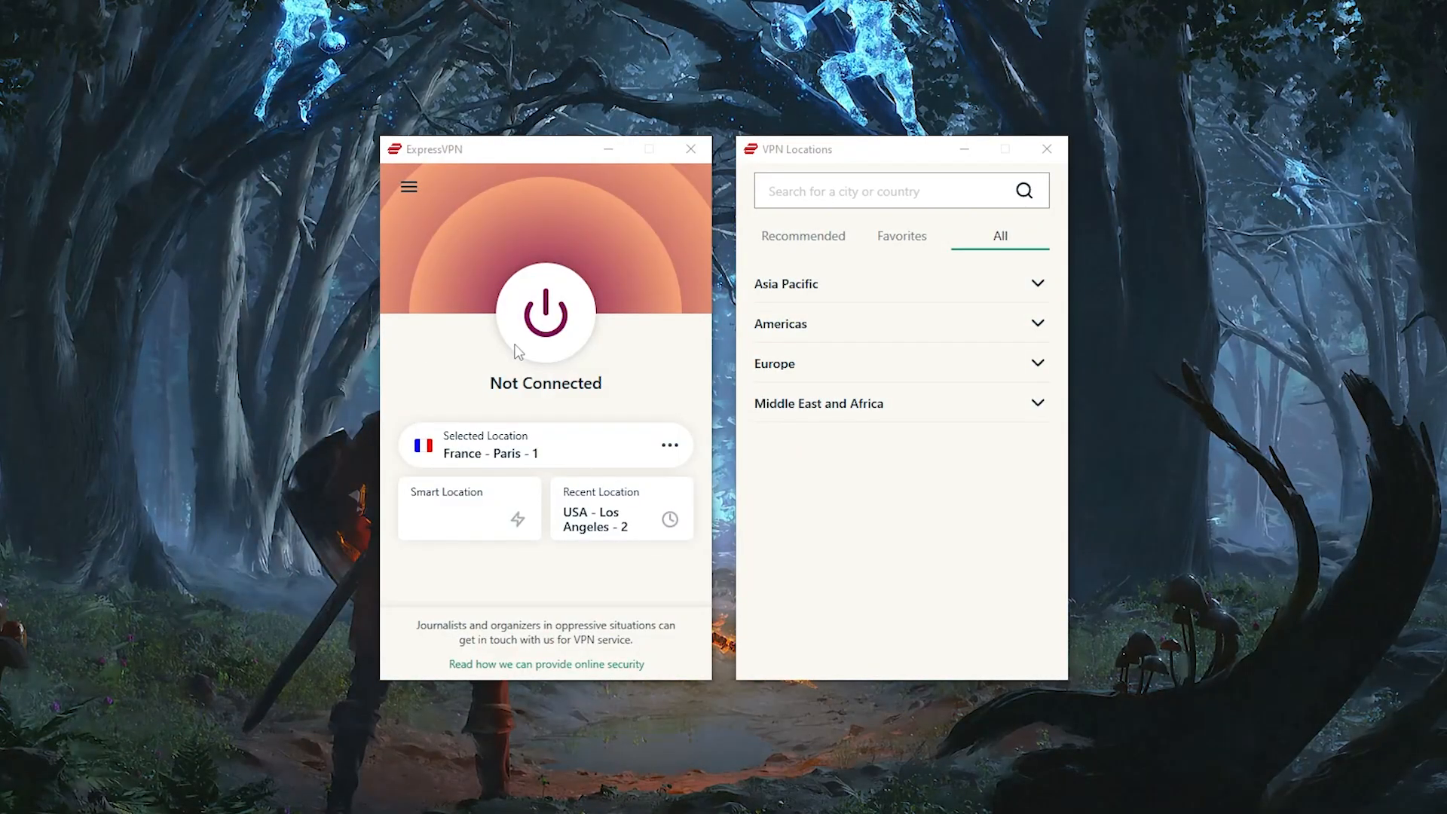
Connect to France - Paris - 1, disconnect again, then scroll through the All locations list
{"action": "left_click", "coordinate": [544, 312]}
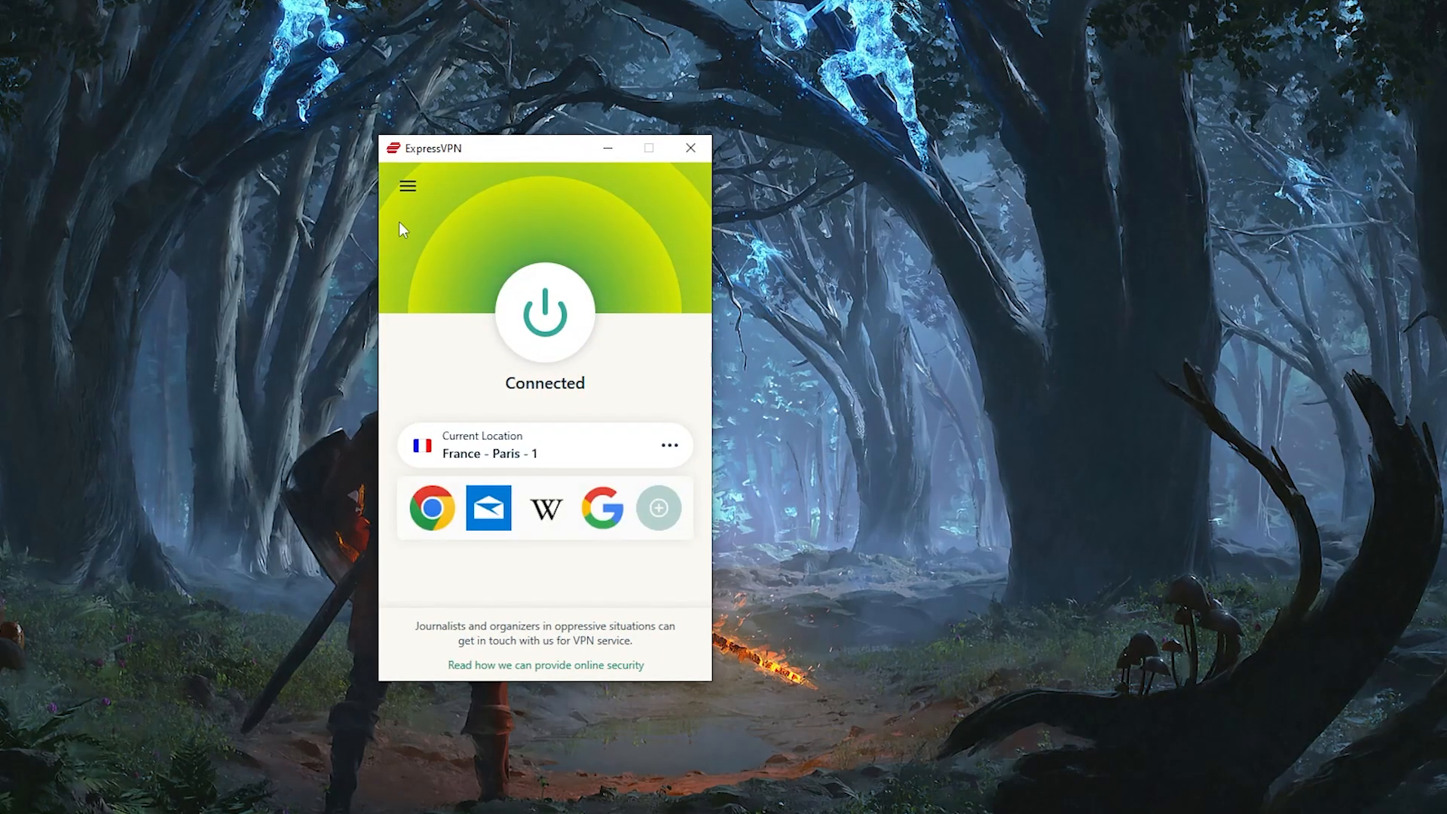
{"action": "left_click", "coordinate": [544, 313]}
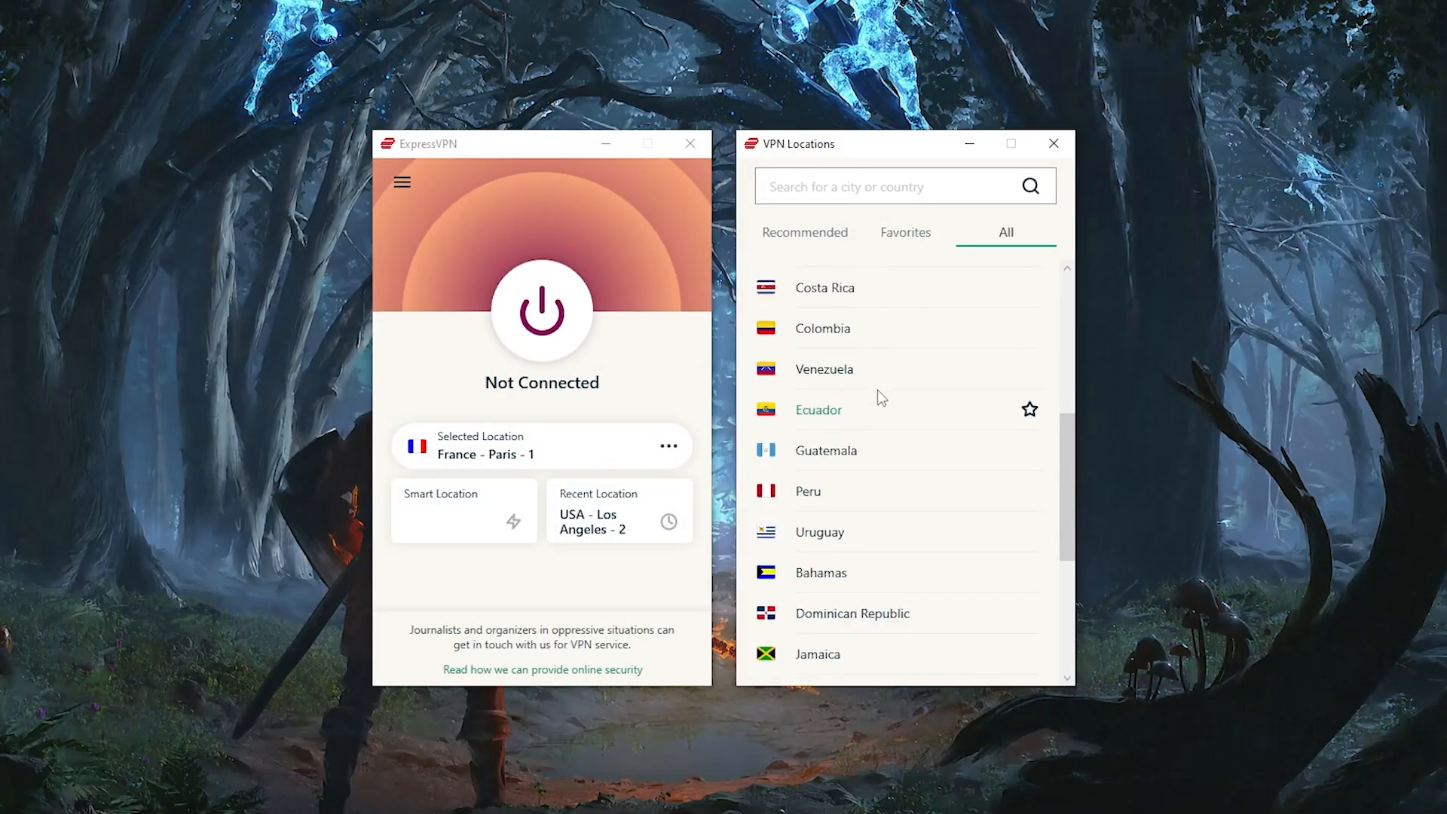
{"action": "scroll", "scroll_direction": "down", "scroll_amount": 3}
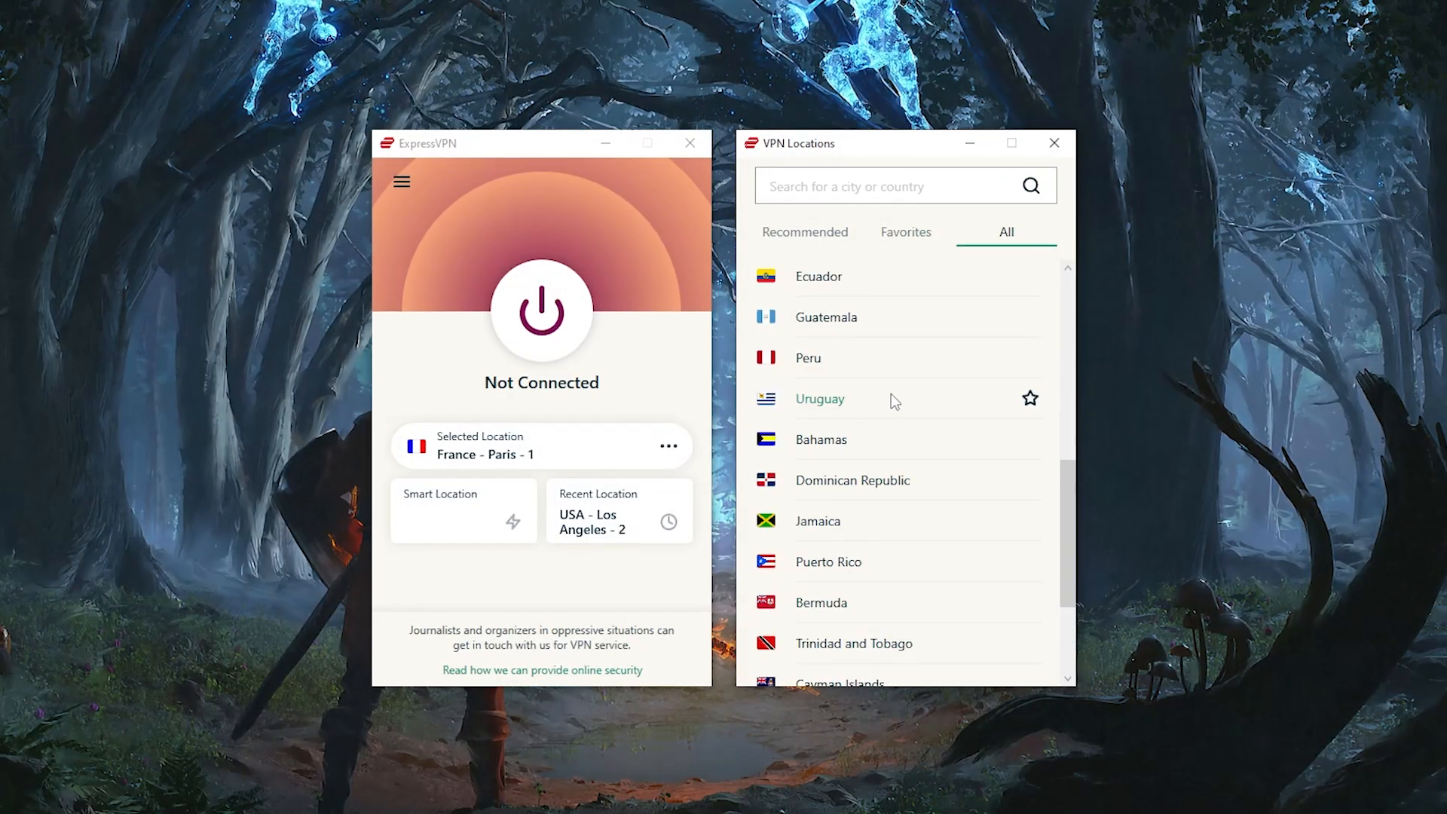
{"action": "scroll", "scroll_direction": "down", "scroll_amount": 3}
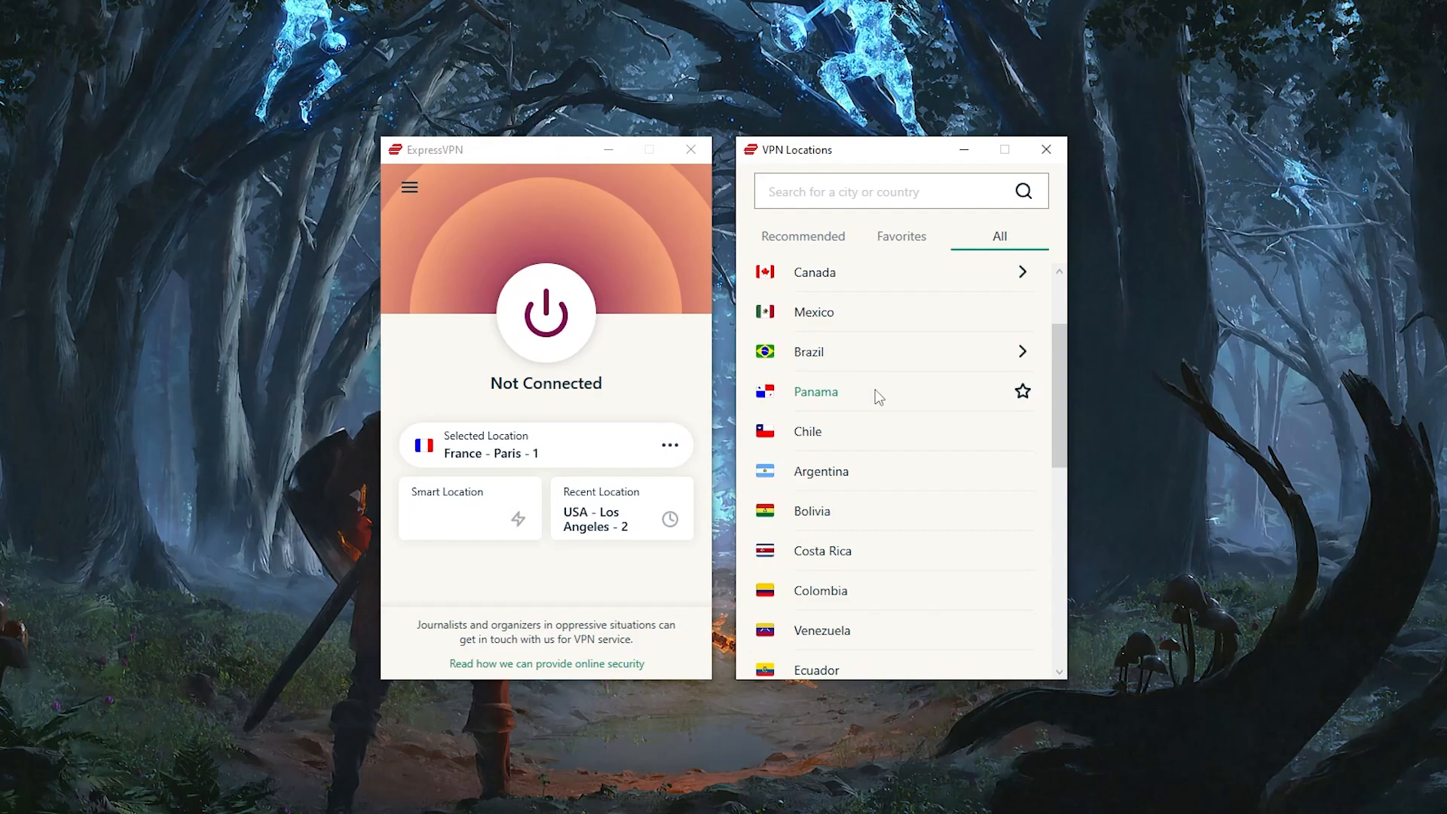
{"action": "scroll", "scroll_direction": "down", "scroll_amount": 3}
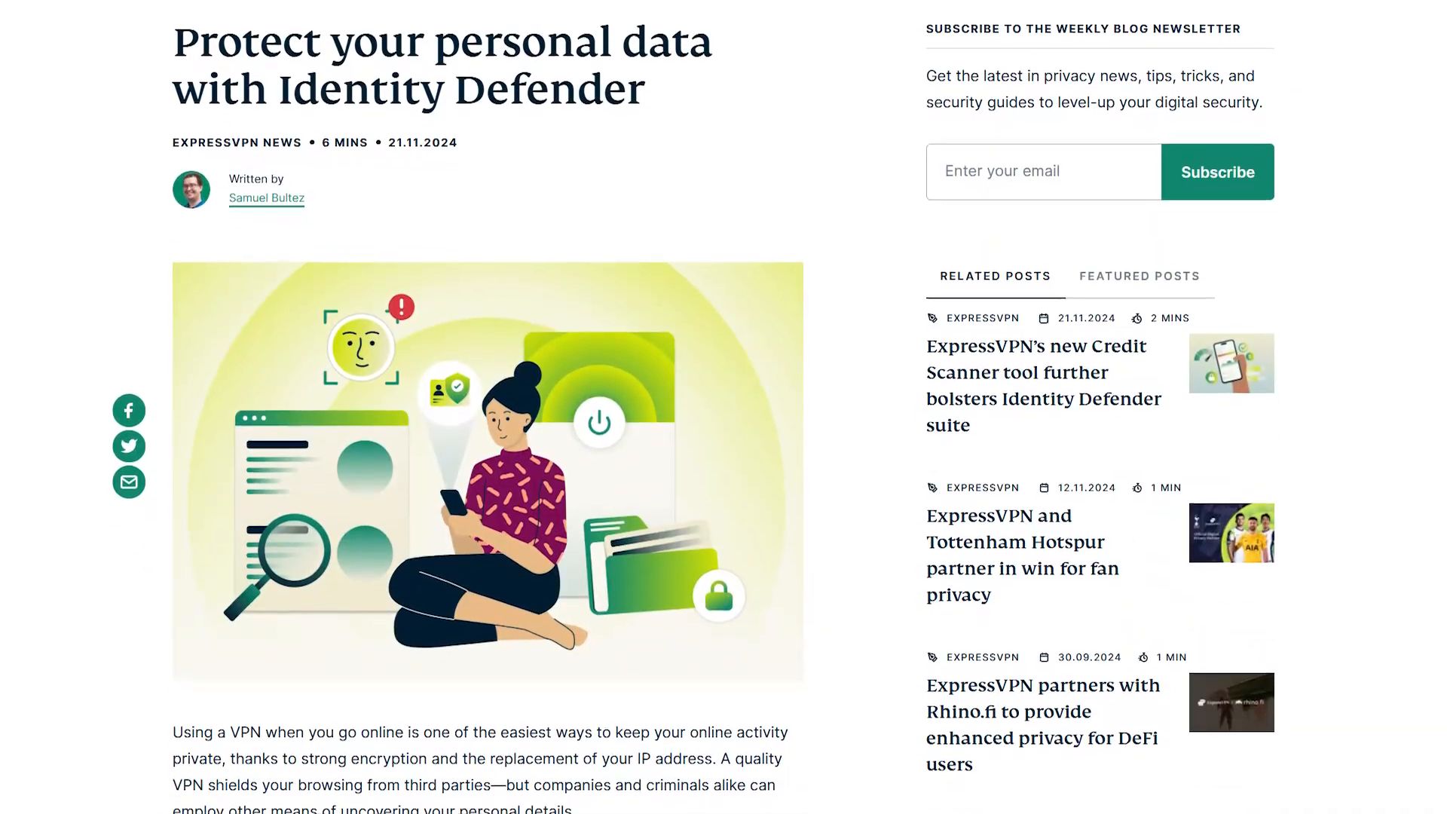
Scroll the Data Removal page down to the '3 steps to erase your information' section
{"action": "scroll", "scroll_direction": "down", "scroll_amount": 3}
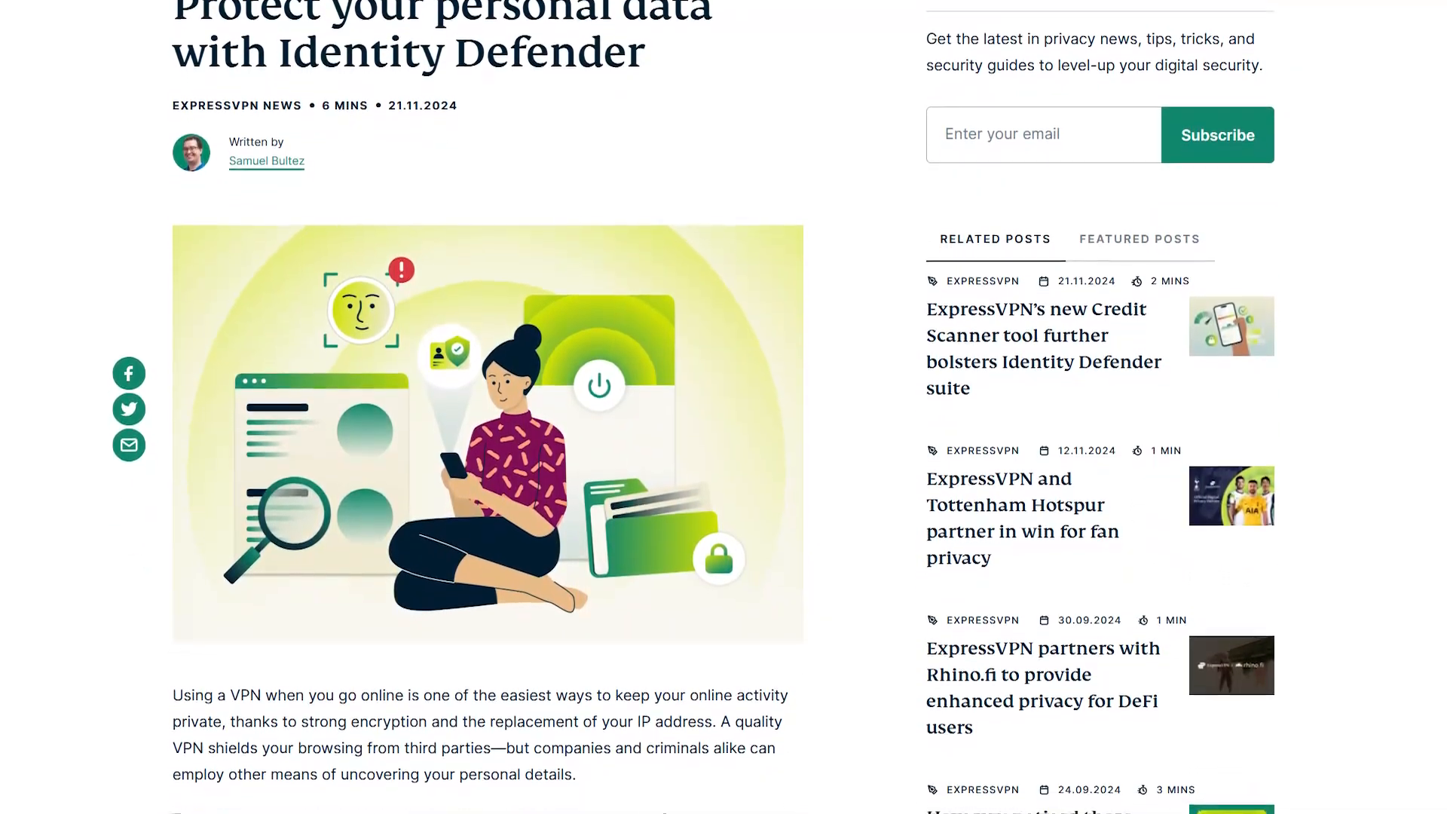
{"action": "scroll", "scroll_direction": "down", "scroll_amount": 3}
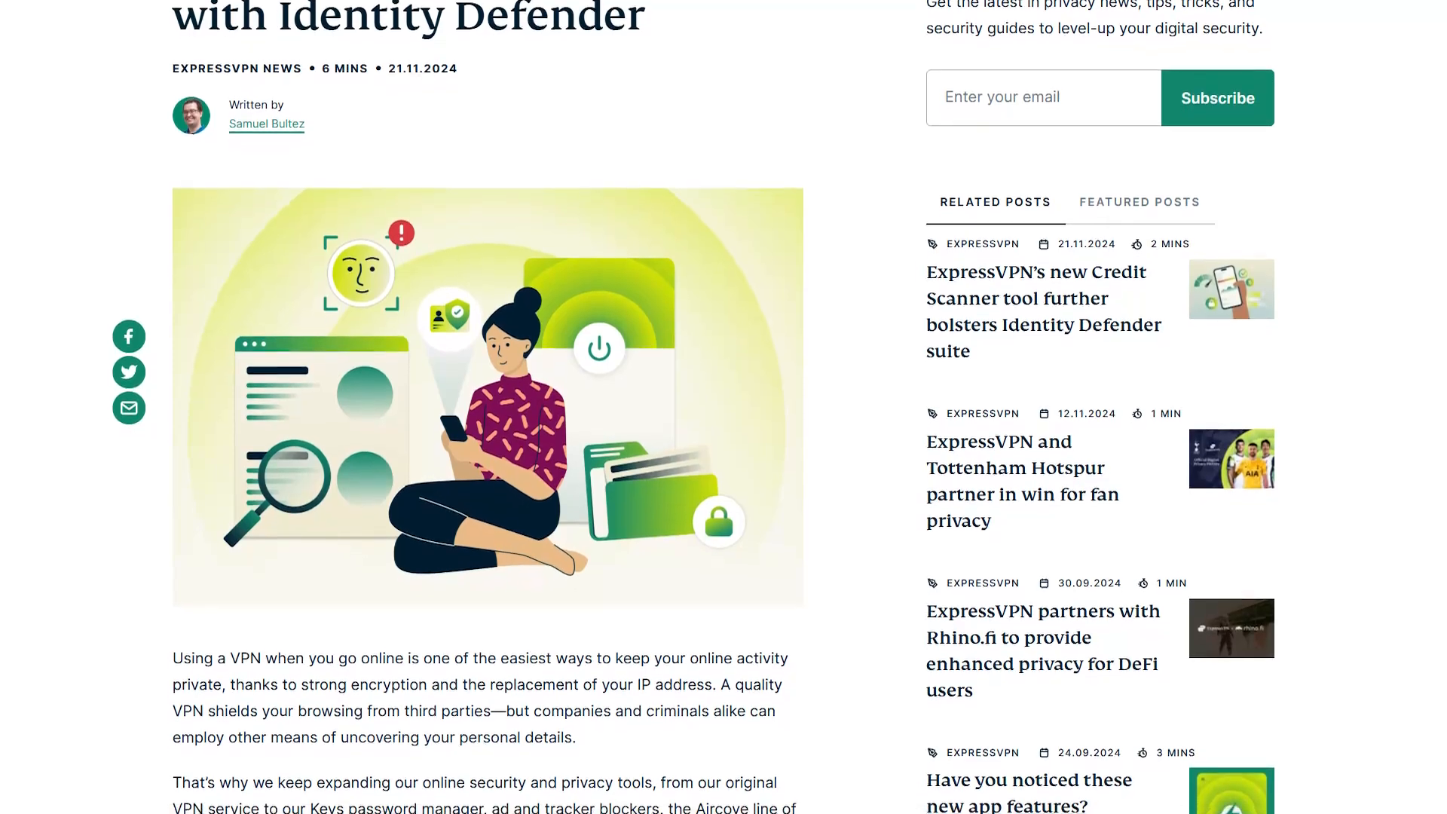
{"action": "scroll", "scroll_direction": "down", "scroll_amount": 3}
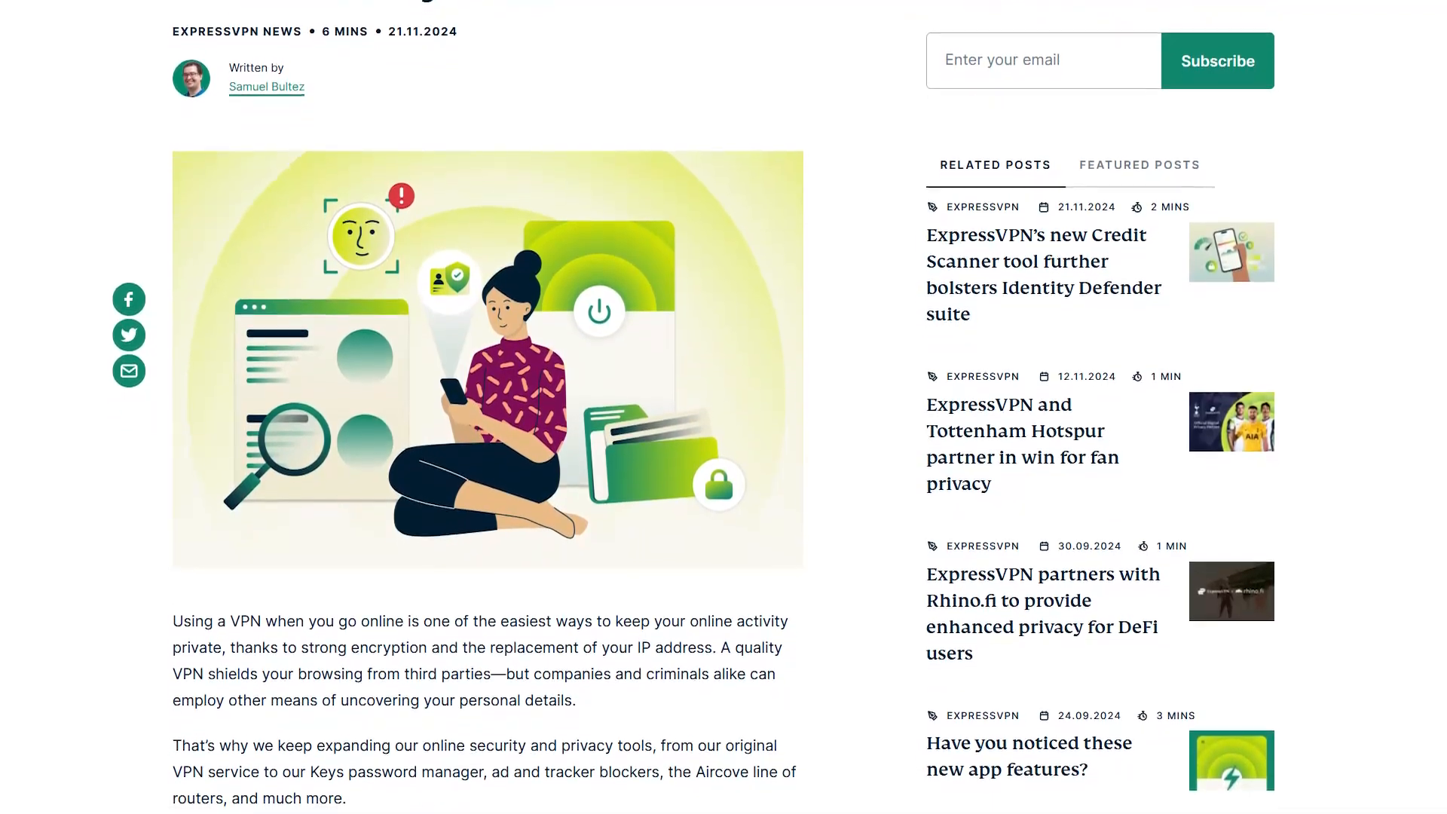
{"action": "scroll", "scroll_direction": "down", "scroll_amount": 3}
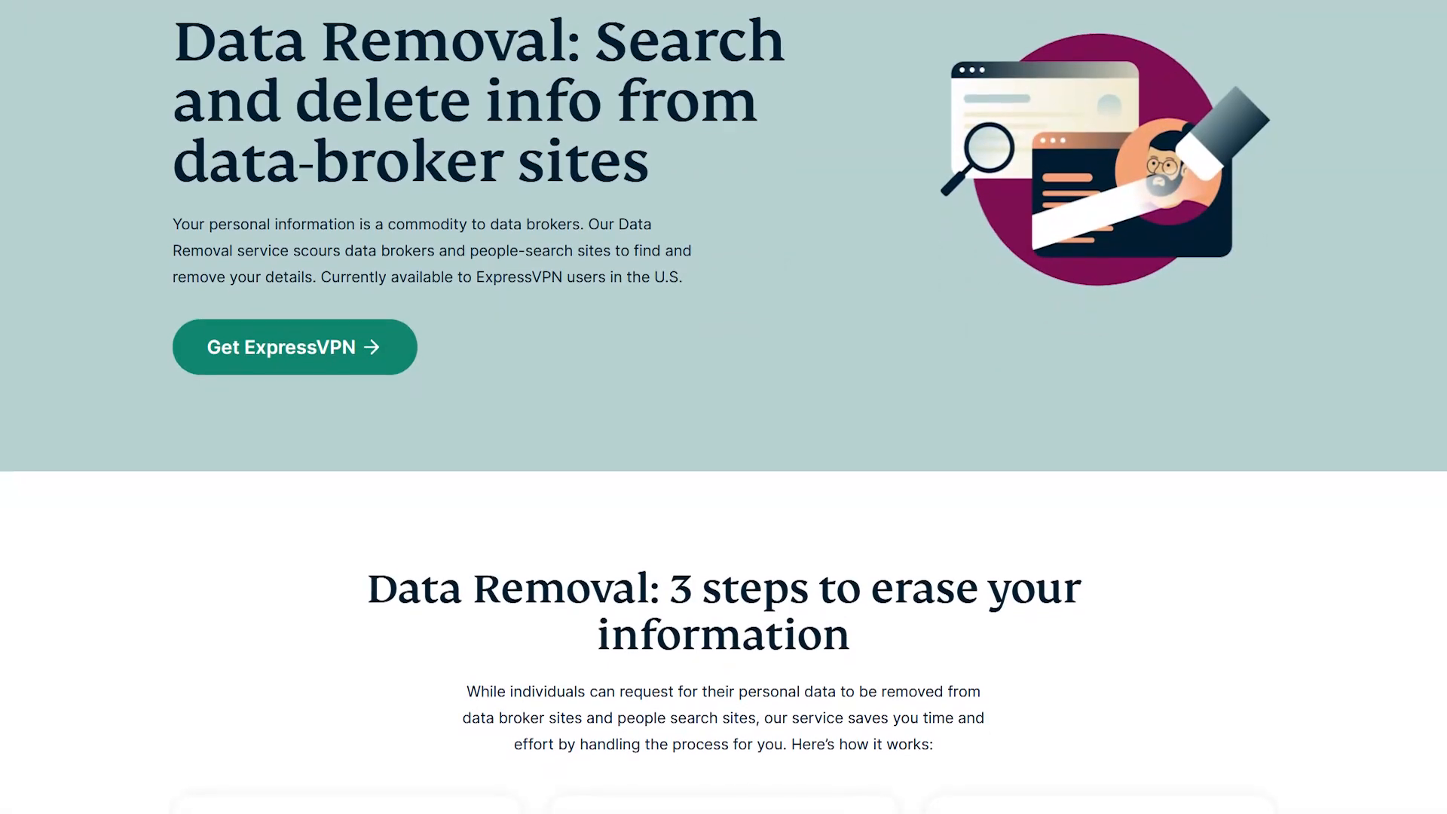
{"action": "scroll", "scroll_direction": "down", "scroll_amount": 3}
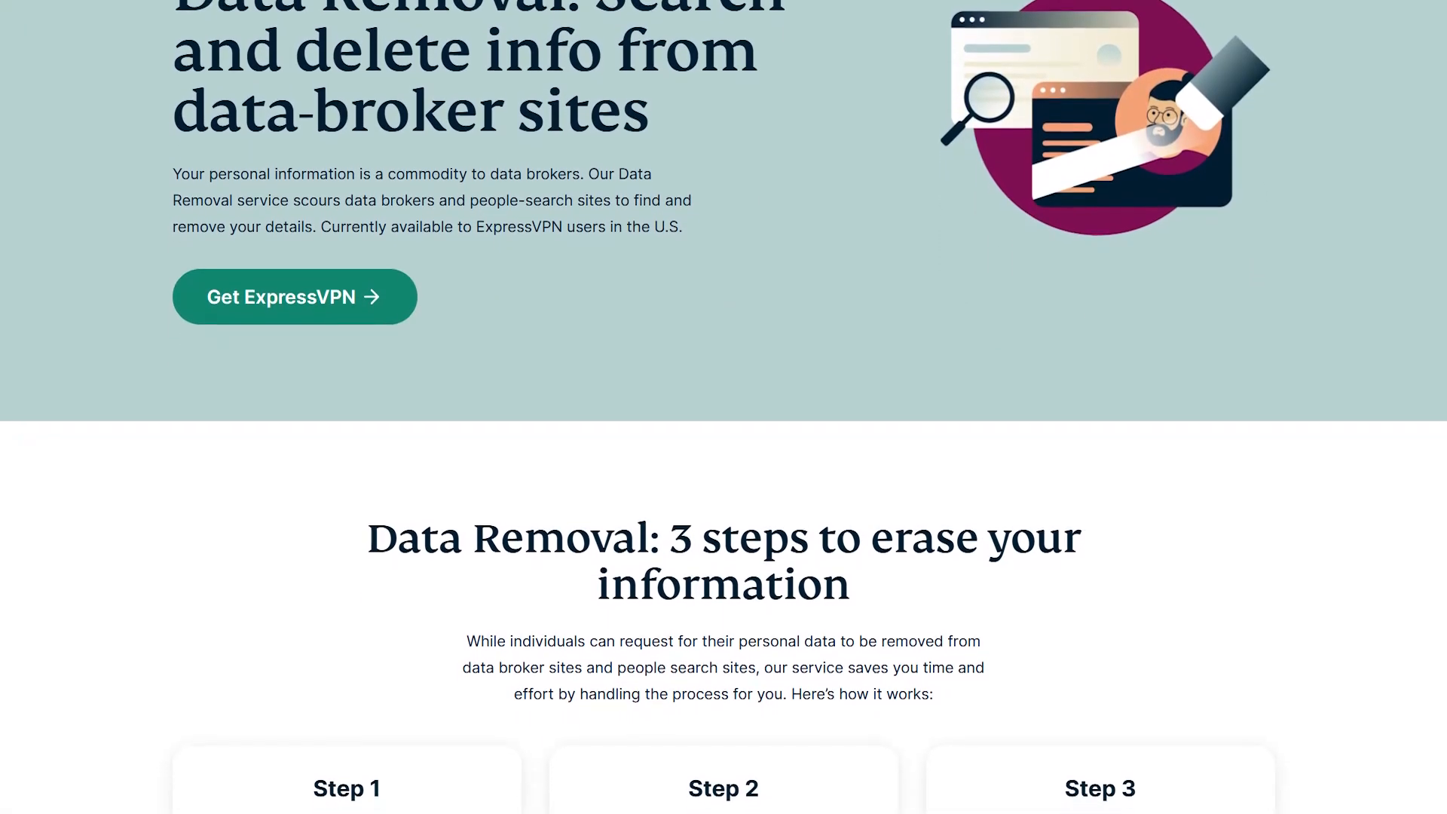
{"action": "scroll", "scroll_direction": "down", "scroll_amount": 3}
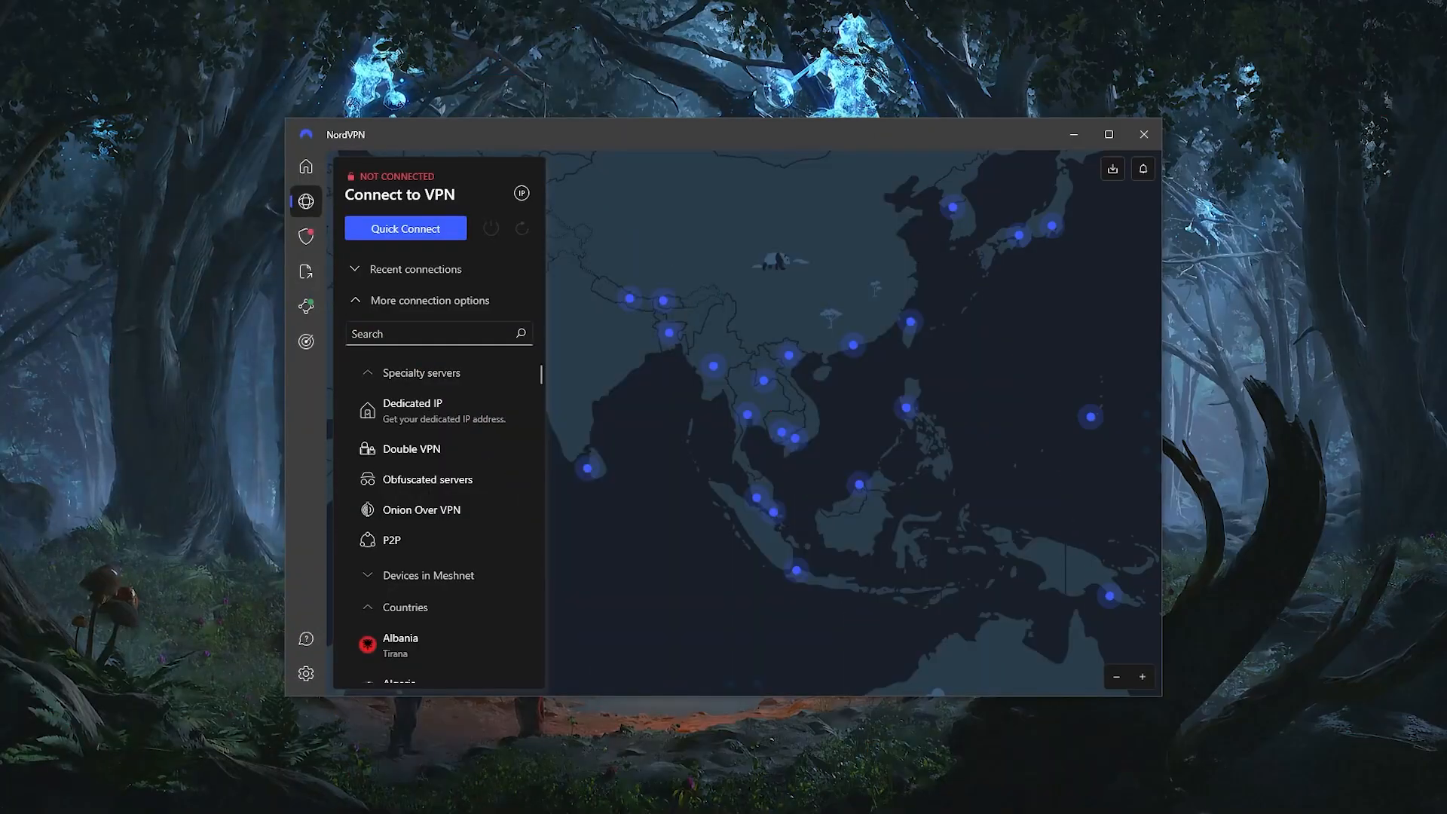
{"action": "mouse_move", "coordinate": [705, 505]}
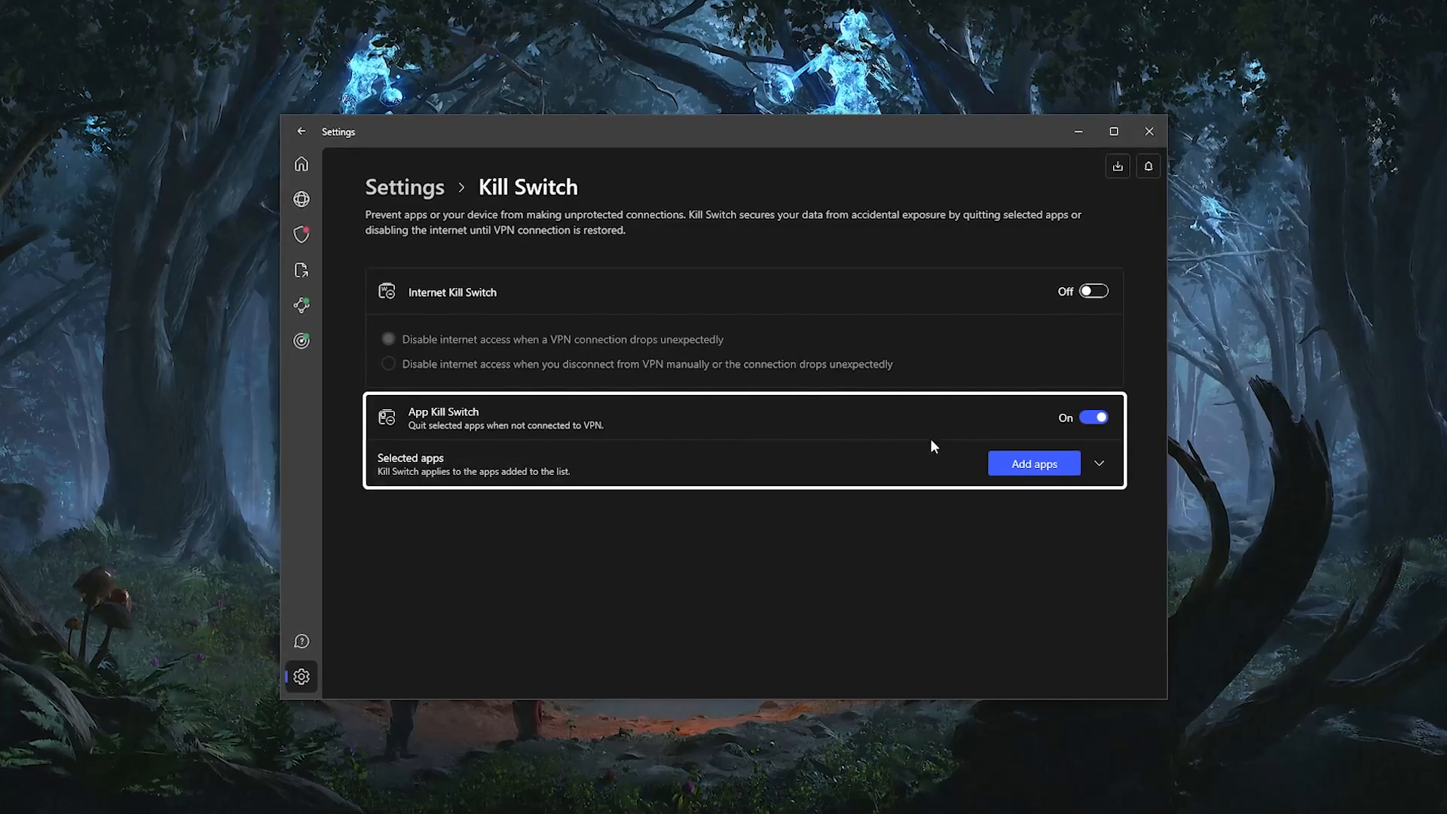
Review the App Kill Switch setting, then show the Threat Protection Pro overview
{"action": "left_click", "coordinate": [303, 235]}
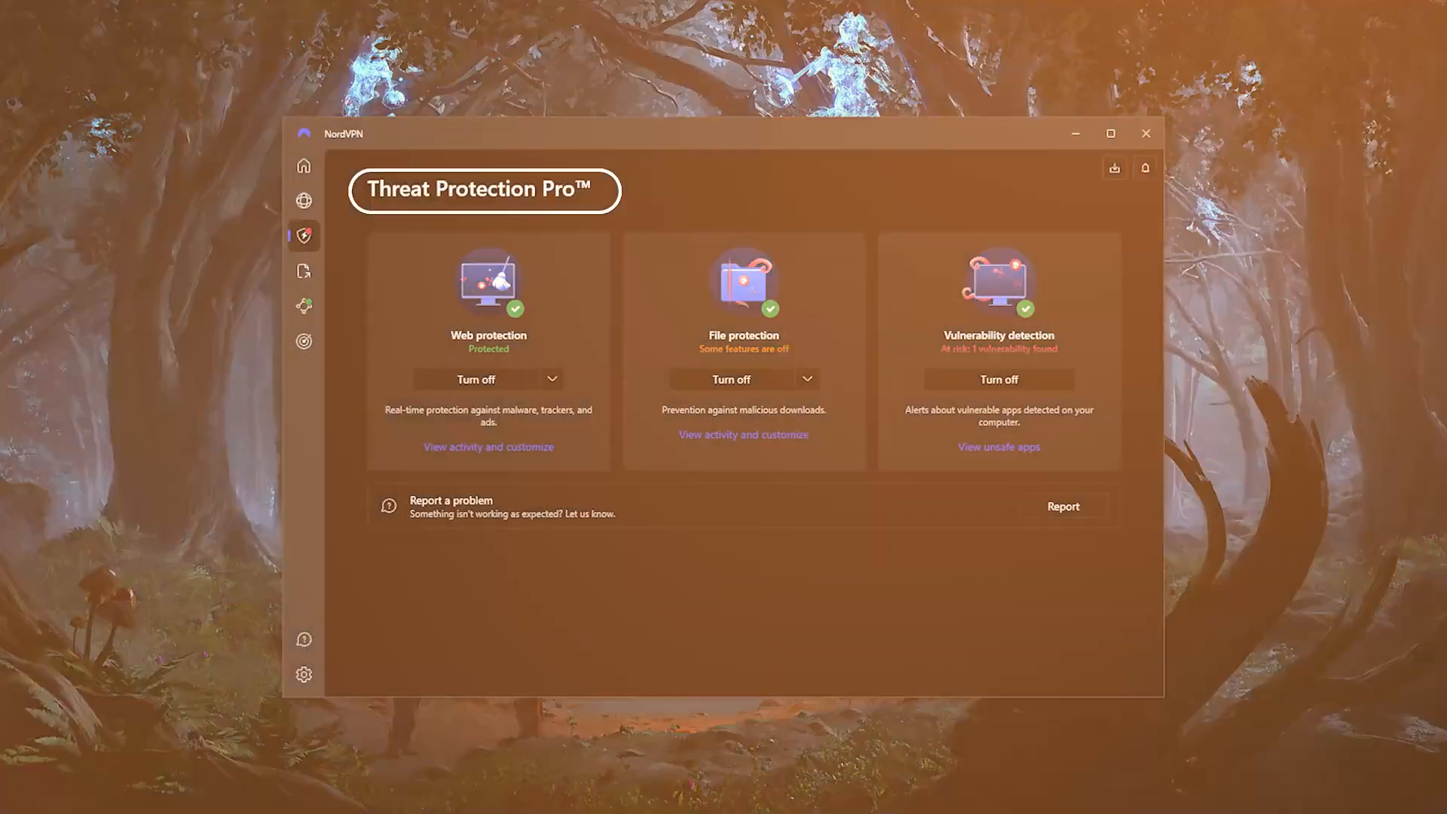
{"action": "left_click", "coordinate": [305, 200]}
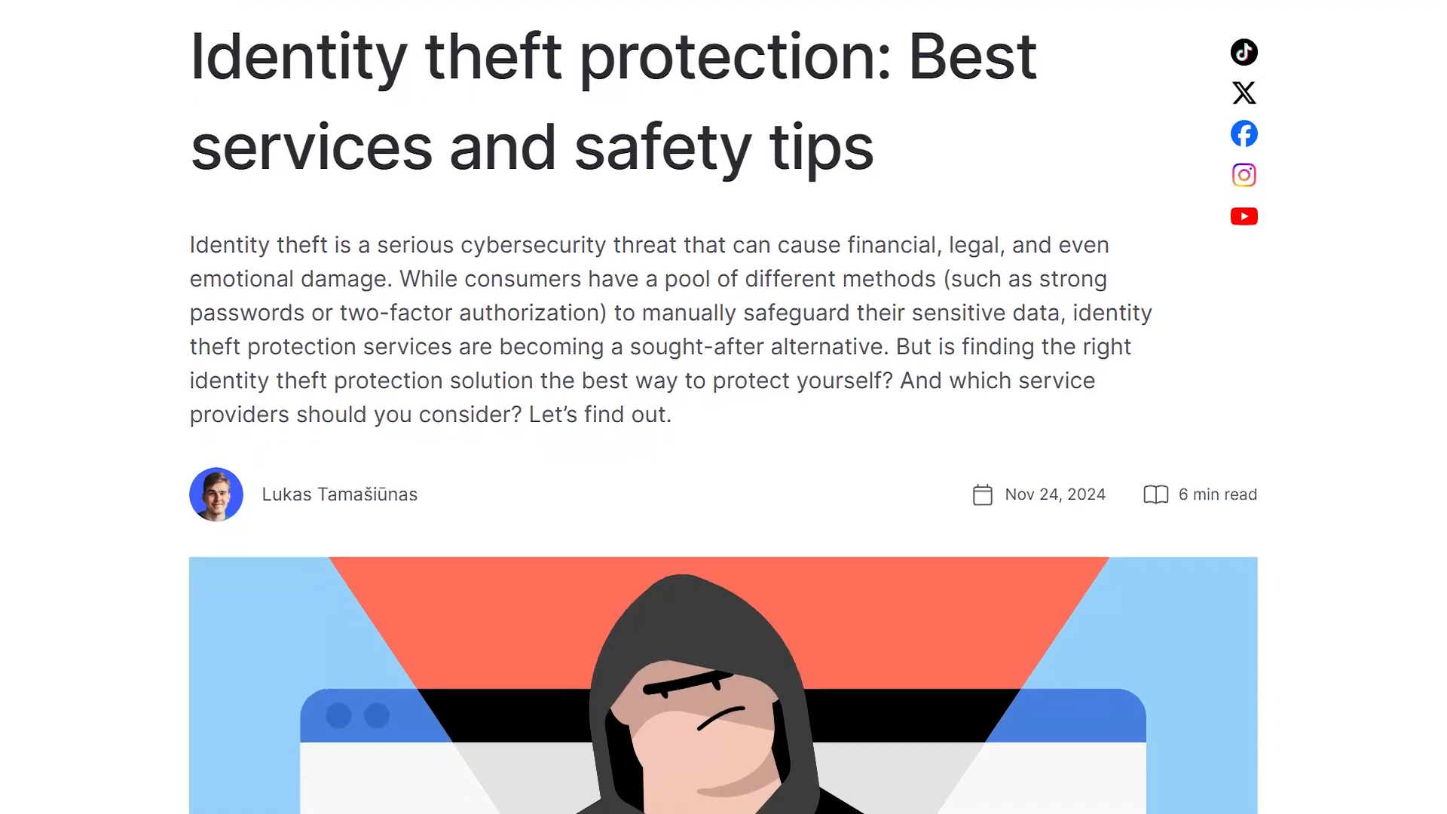
Scroll the identity theft protection article past its header image to the Table of Contents
{"action": "scroll", "scroll_direction": "down", "scroll_amount": 3}
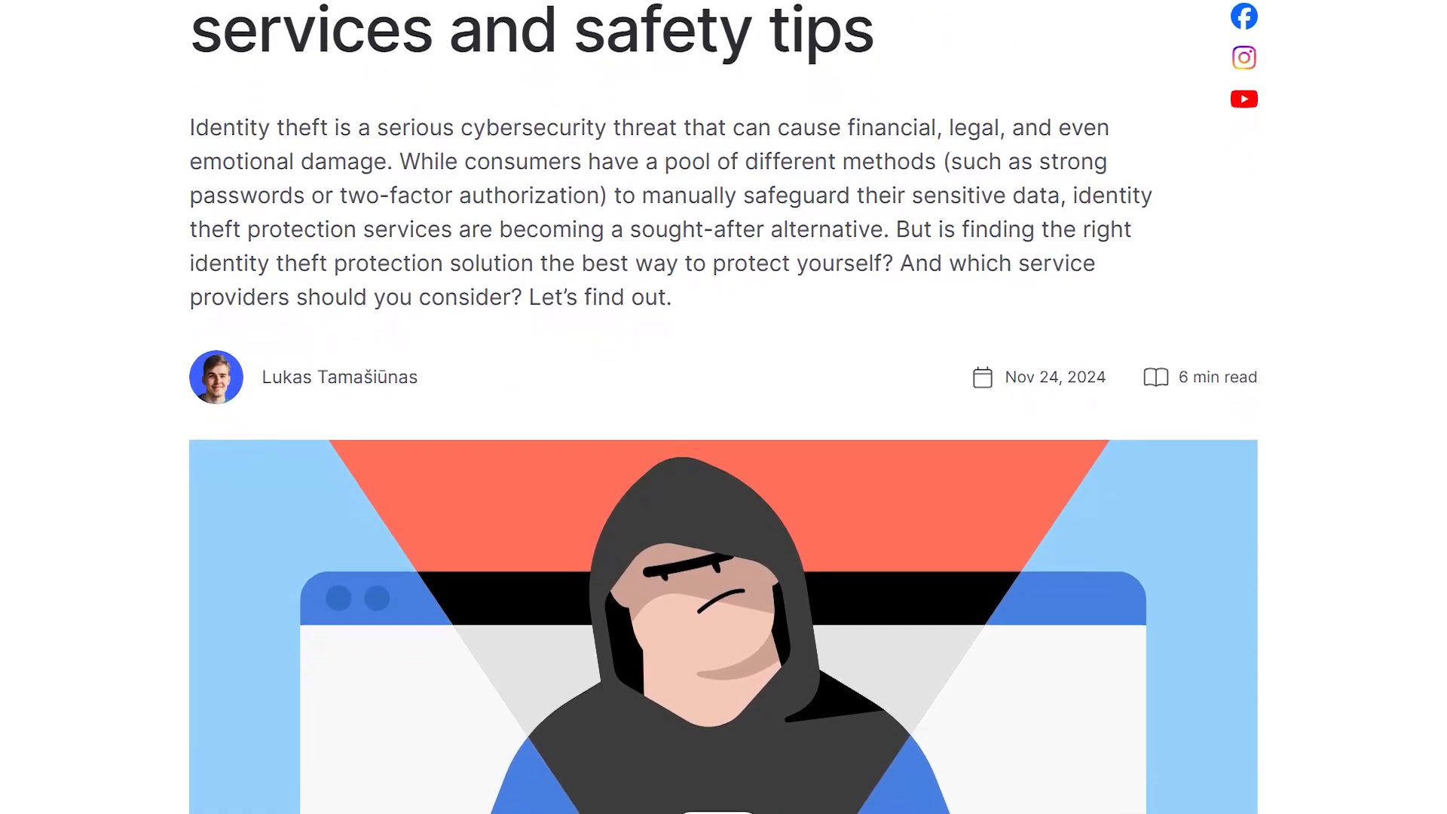
{"action": "scroll", "scroll_direction": "down", "scroll_amount": 3}
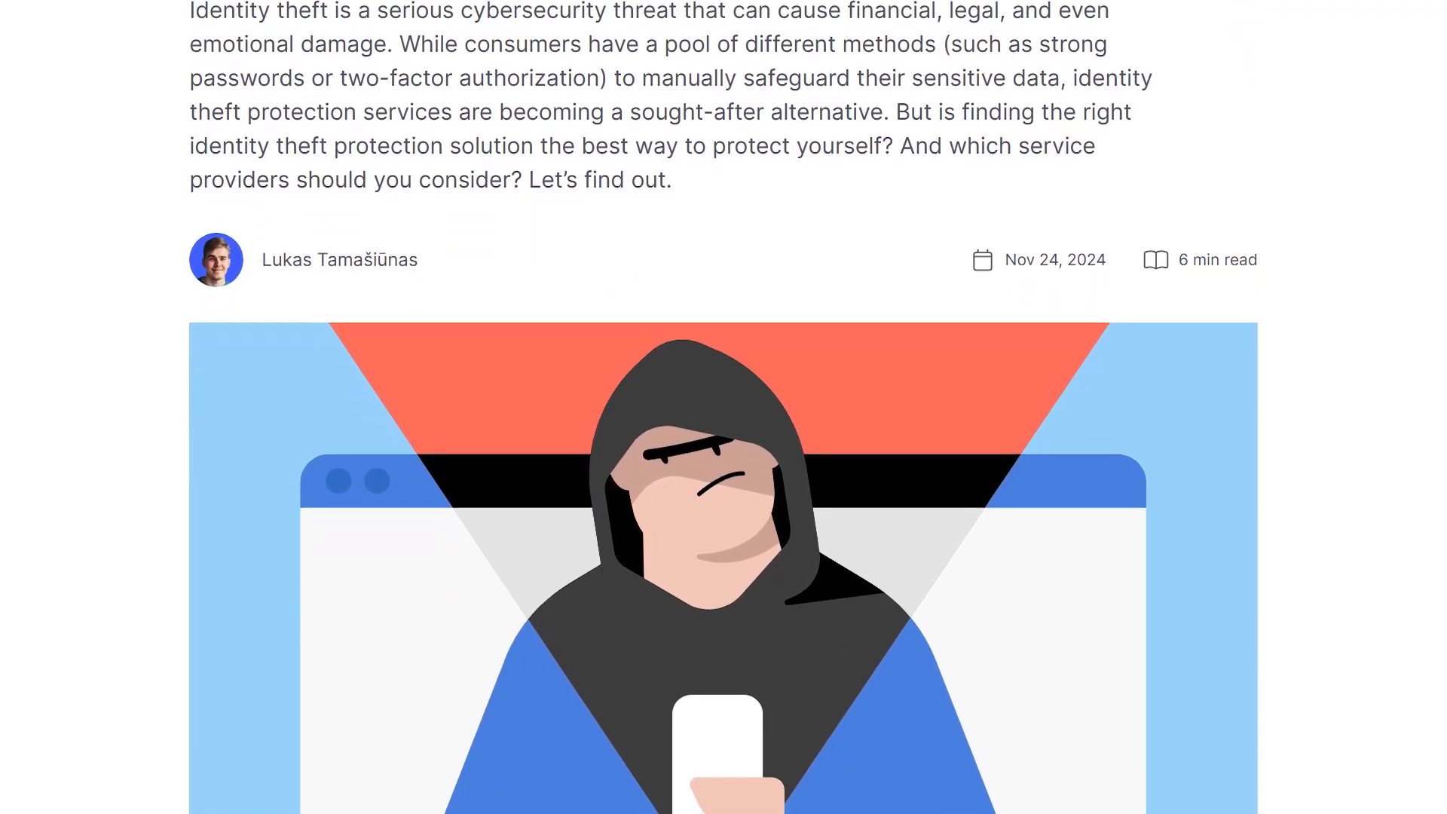
{"action": "scroll", "scroll_direction": "down", "scroll_amount": 3}
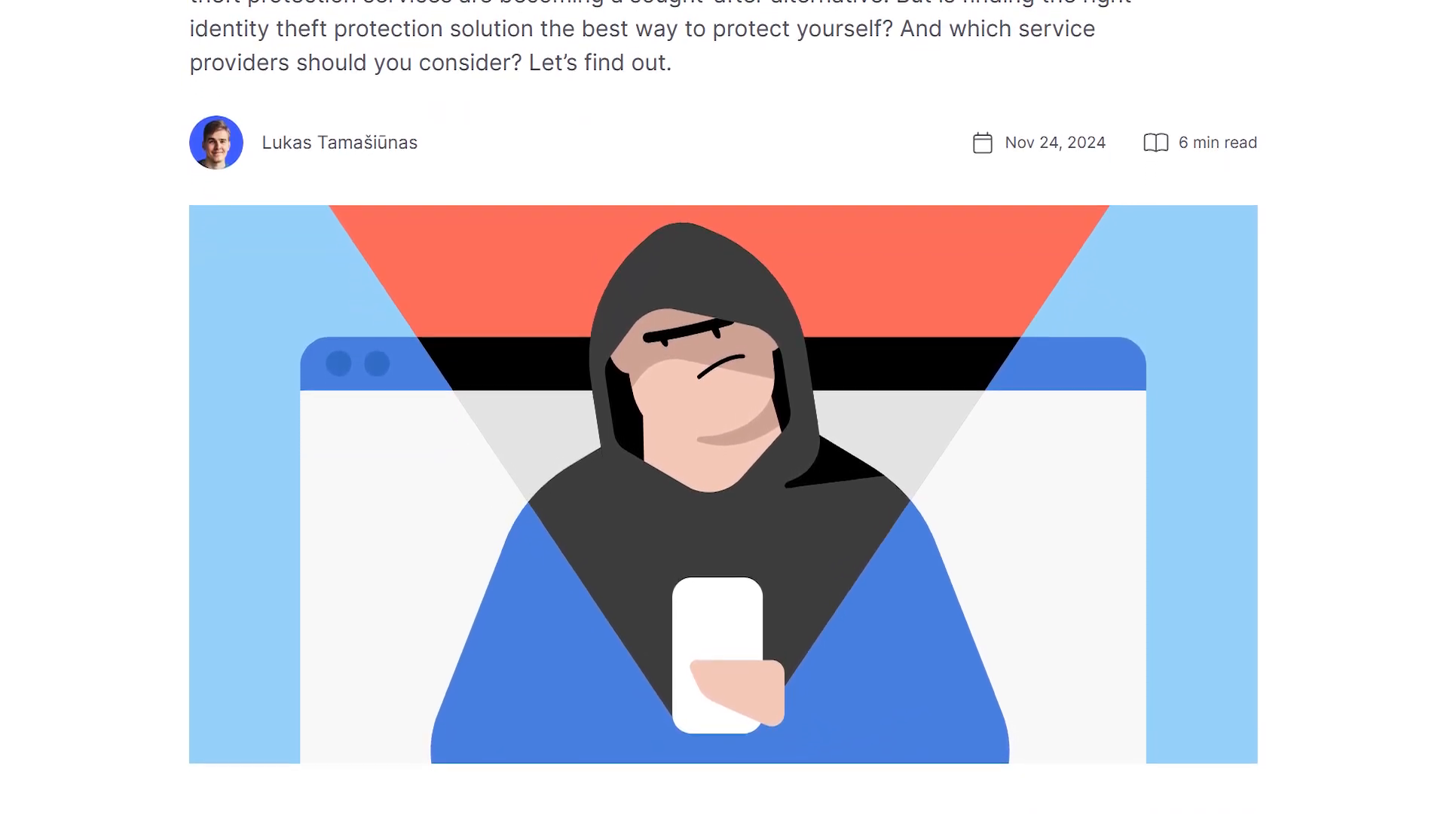
{"action": "scroll", "scroll_direction": "down", "scroll_amount": 3}
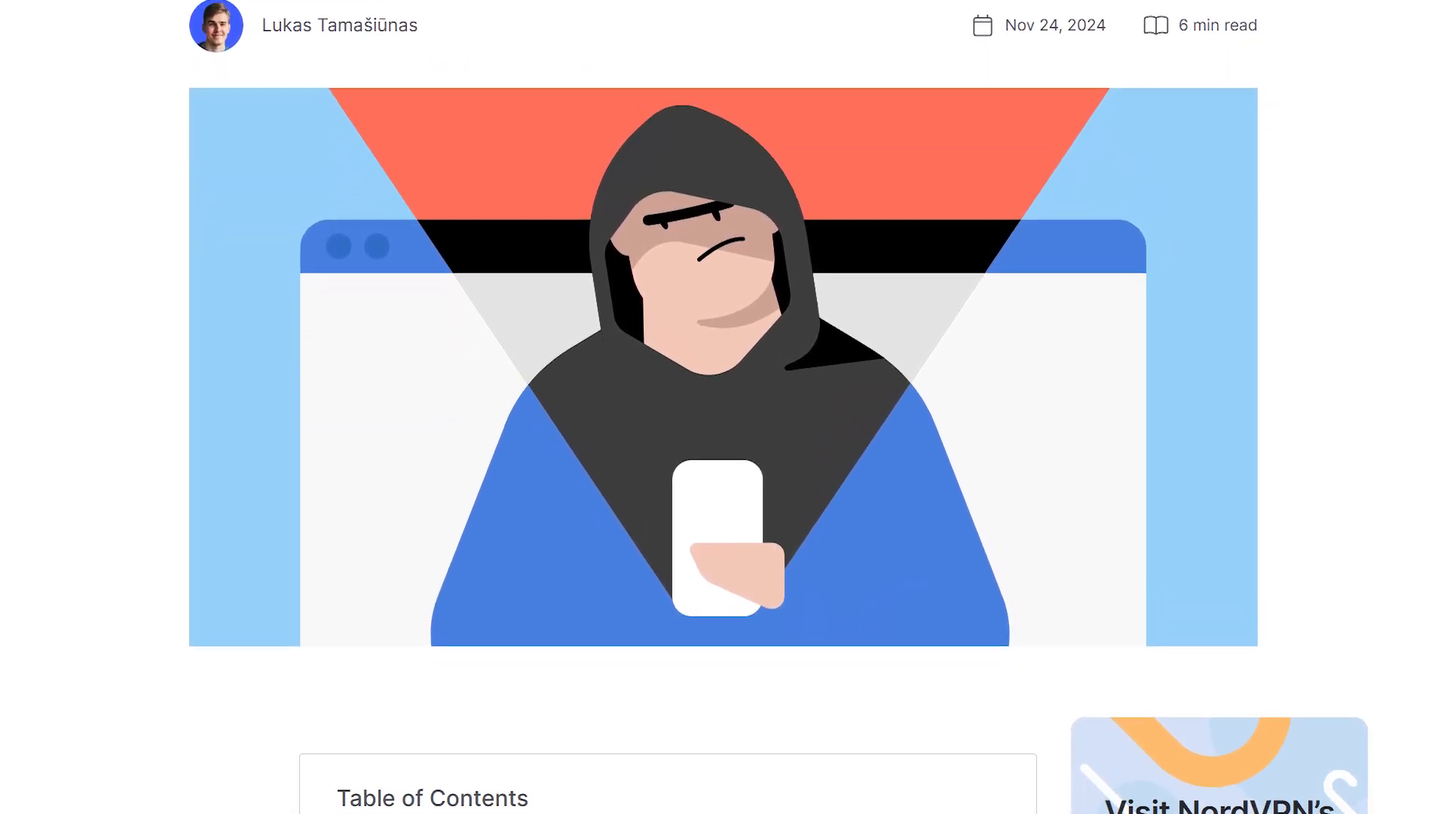
{"action": "scroll", "scroll_direction": "down", "scroll_amount": 3}
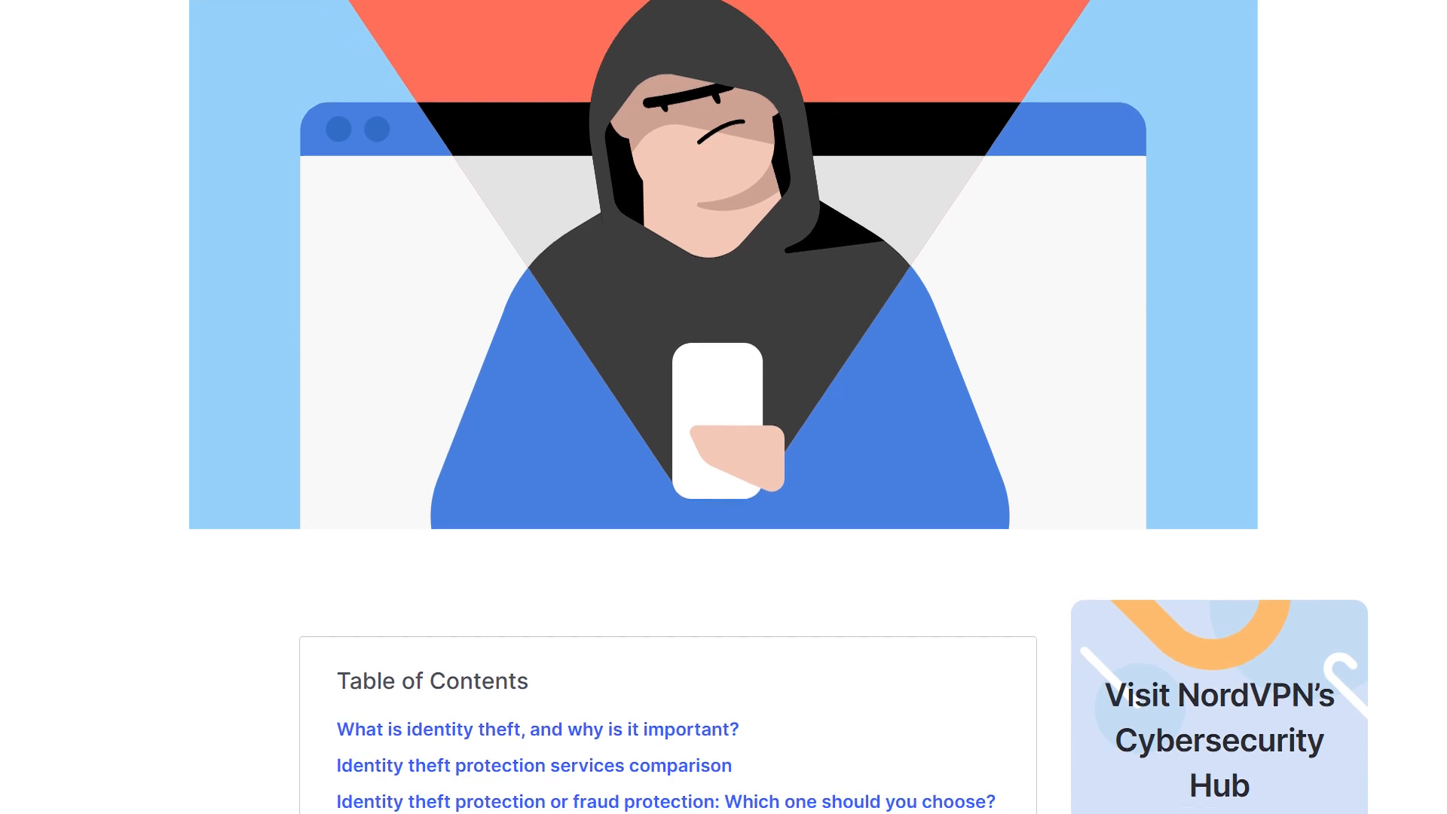
{"action": "scroll", "scroll_direction": "down", "scroll_amount": 3}
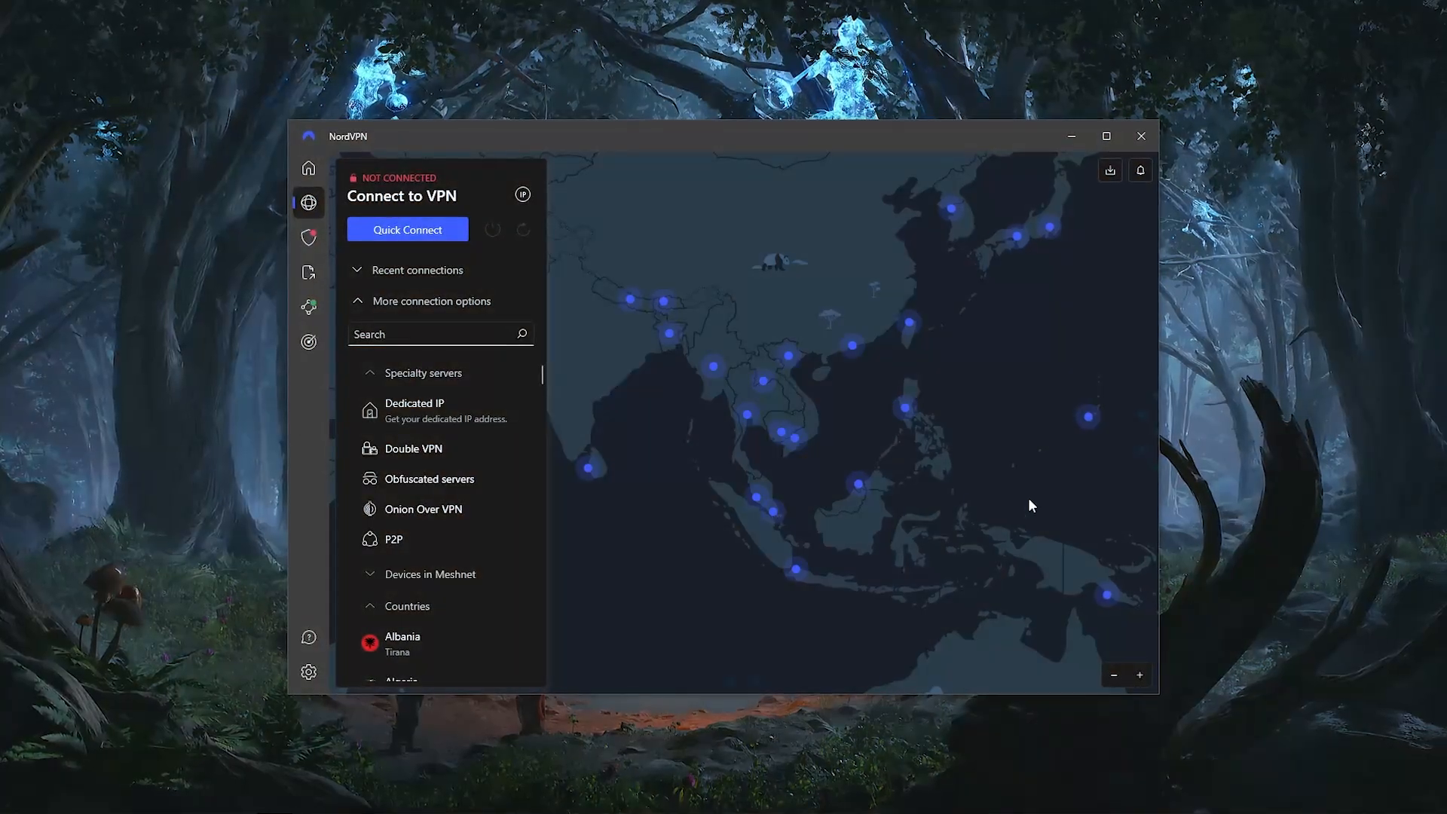
{"action": "left_click_drag", "start_coordinate": [1031, 505], "coordinate": [779, 431]}
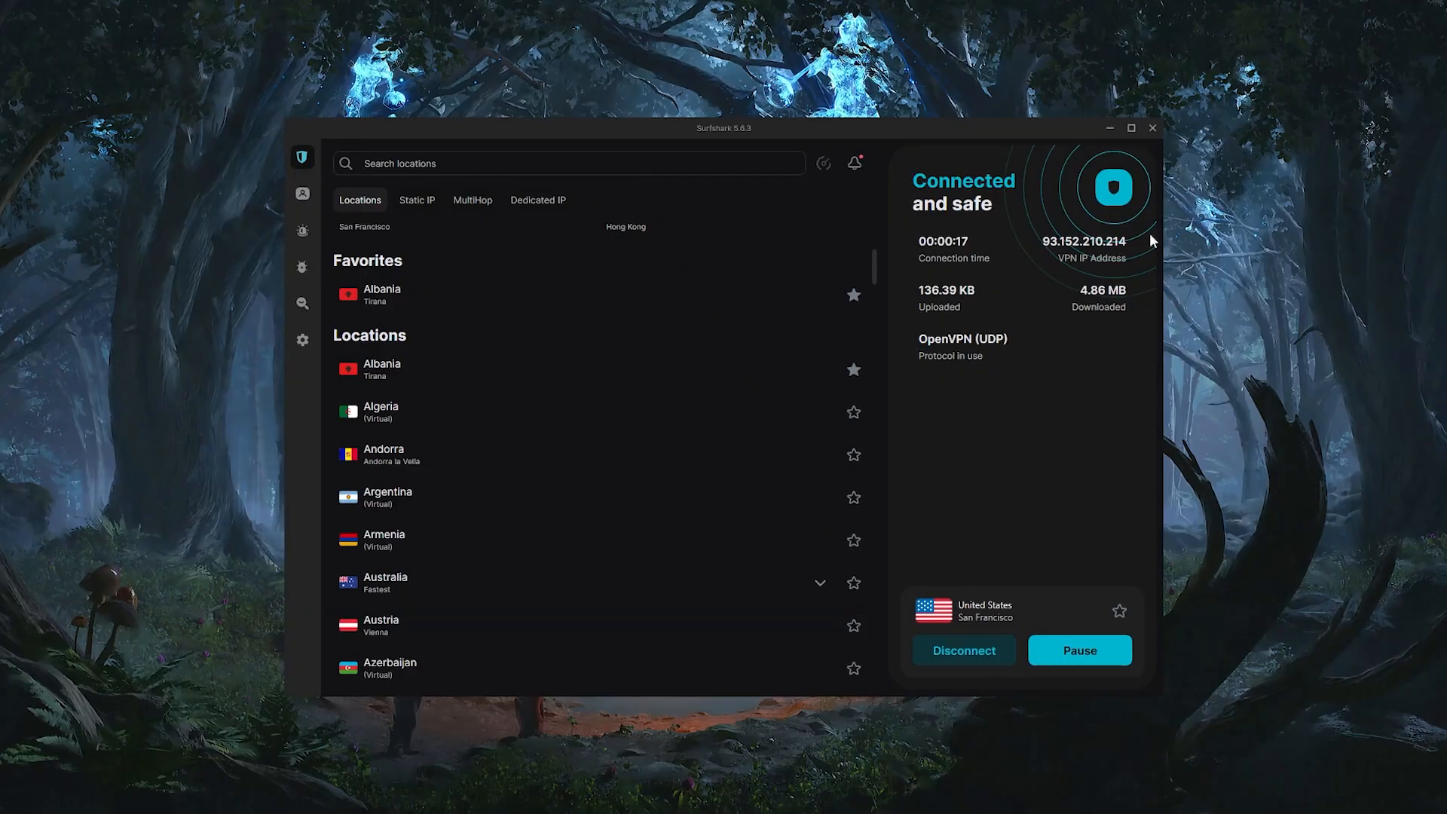
{"action": "scroll", "scroll_direction": "down", "scroll_amount": 3}
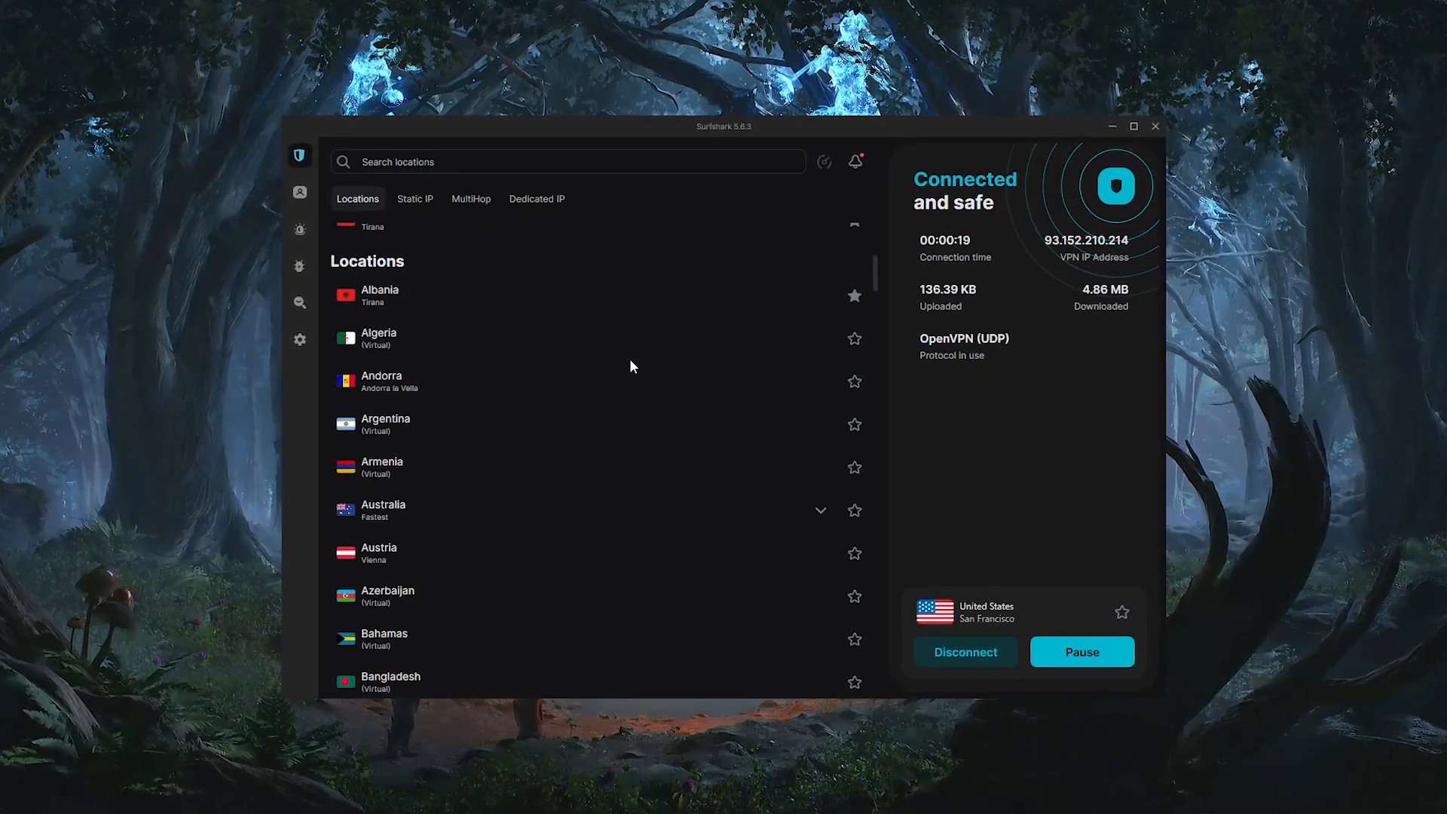
{"action": "scroll", "scroll_direction": "down", "scroll_amount": 3}
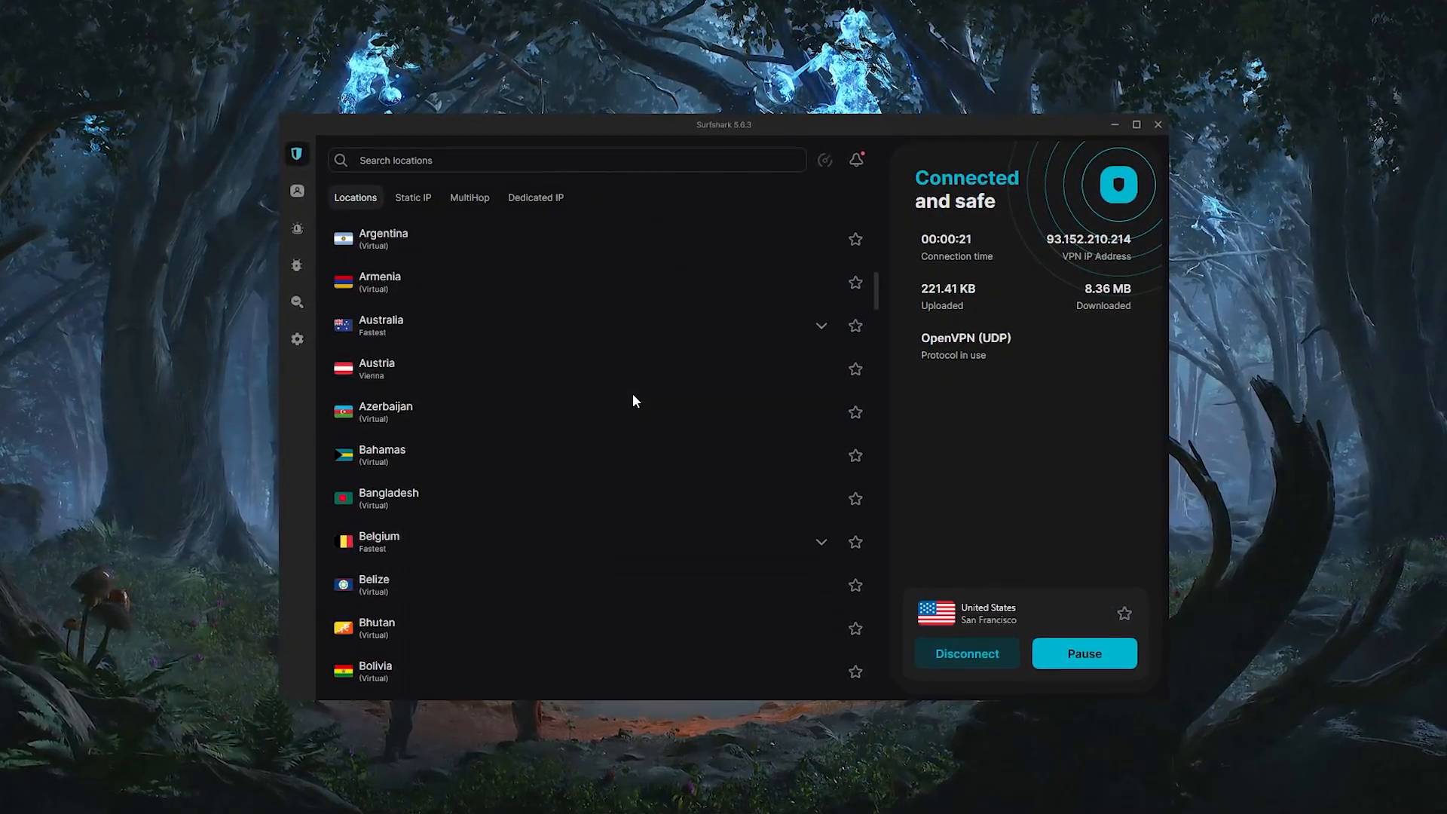
{"action": "scroll", "scroll_direction": "down", "scroll_amount": 3}
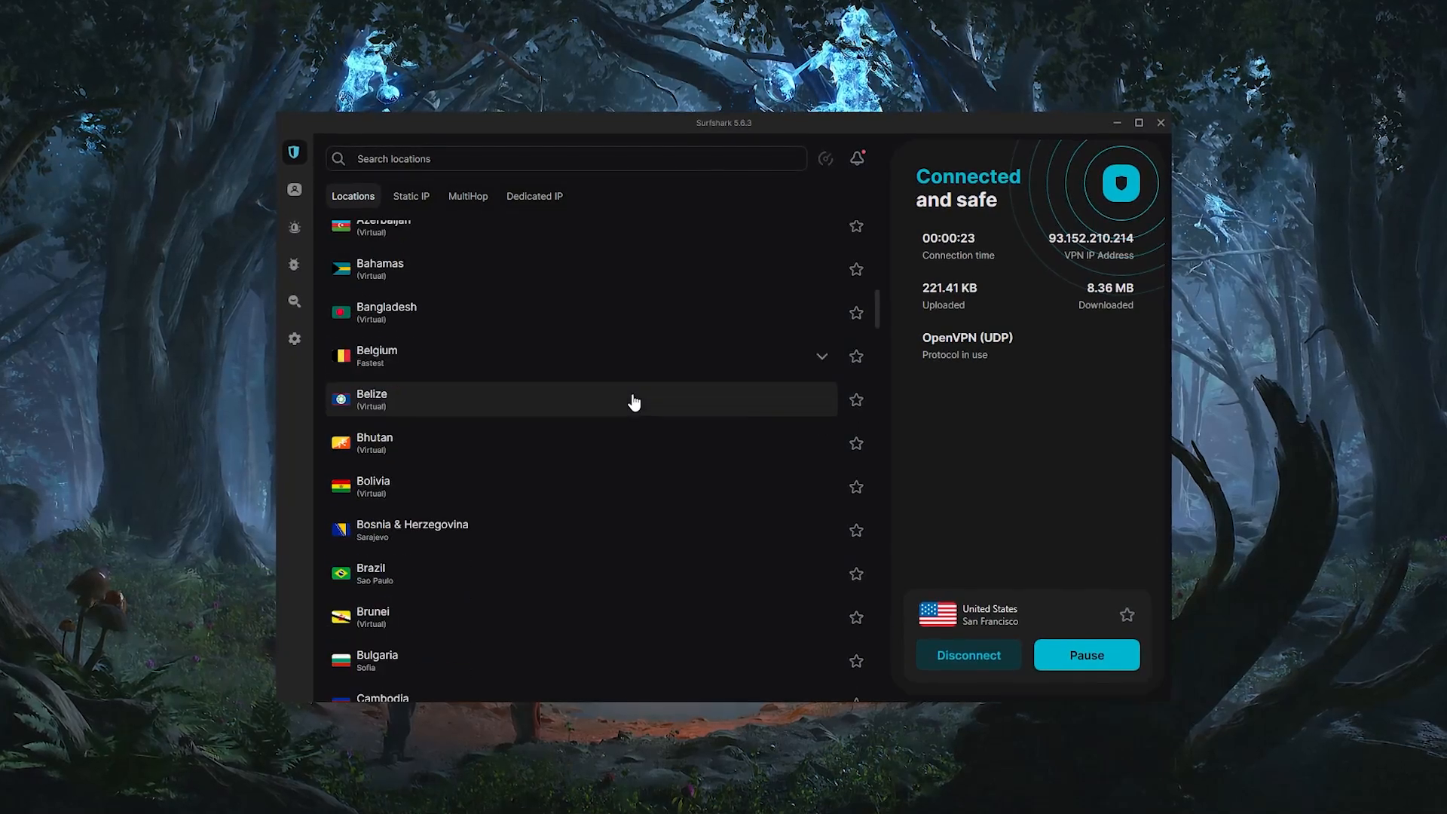
{"action": "scroll", "scroll_direction": "down", "scroll_amount": 3}
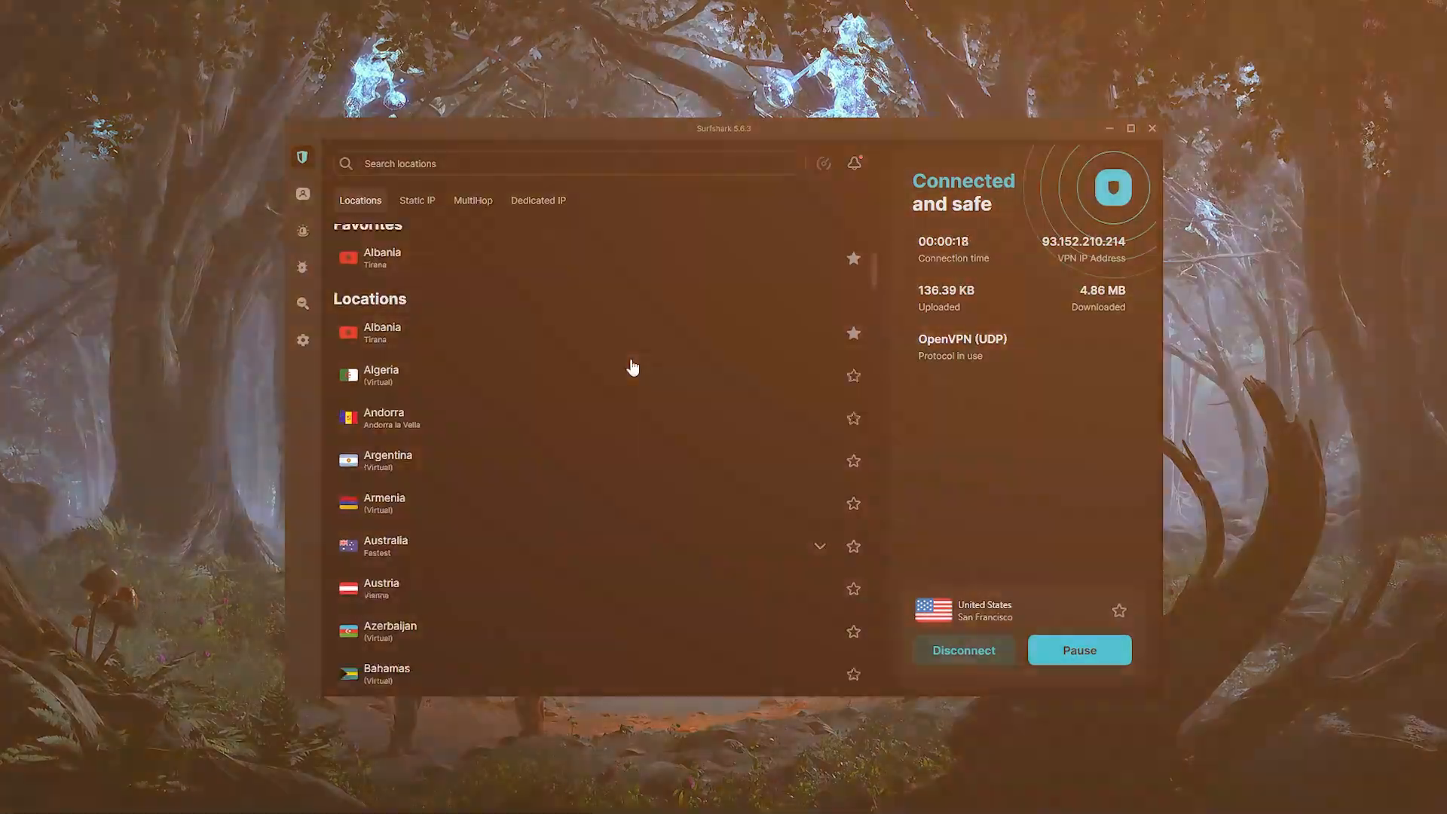
{"action": "scroll", "scroll_direction": "down", "scroll_amount": 3}
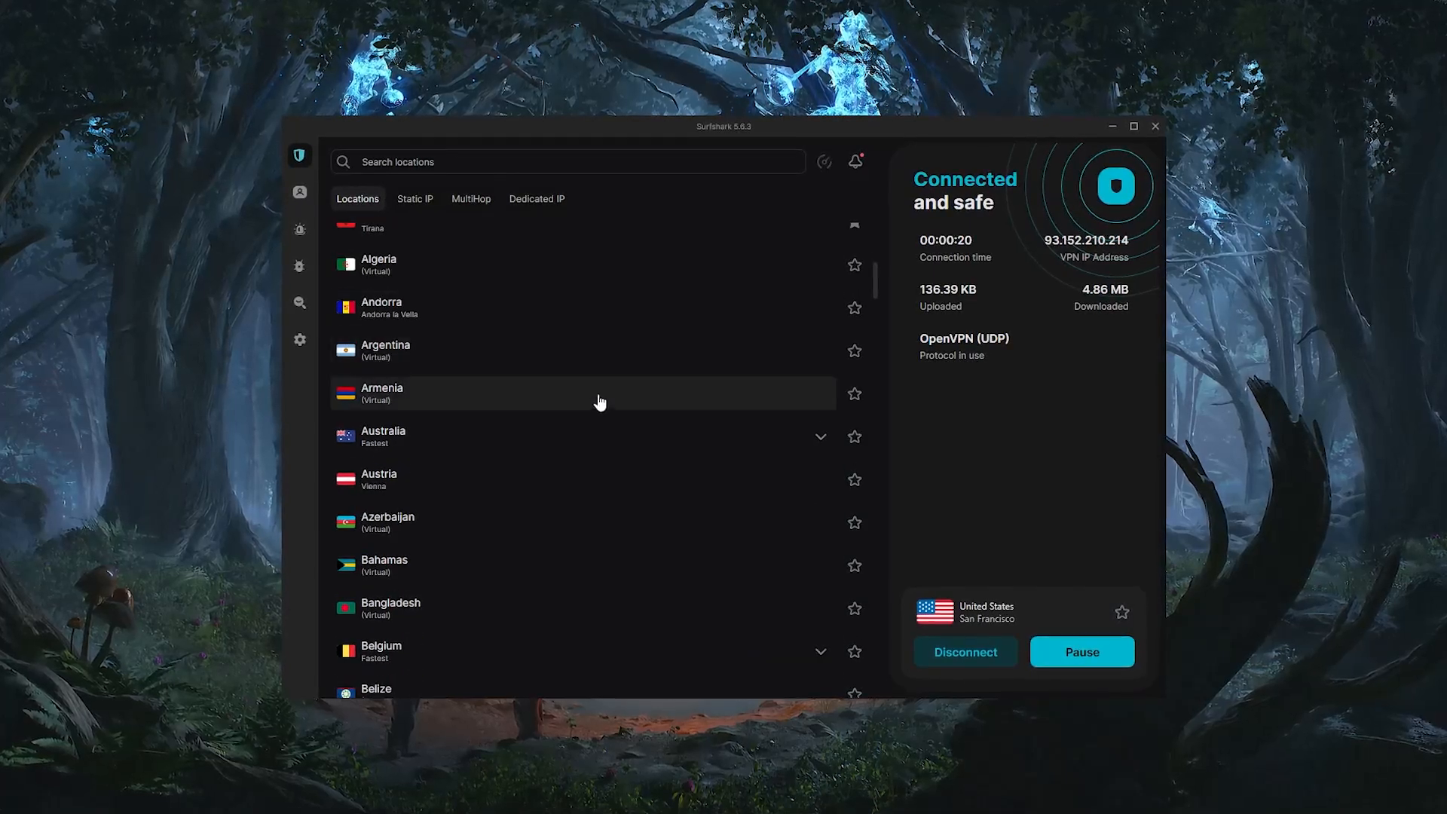
{"action": "scroll", "scroll_direction": "down", "scroll_amount": 3}
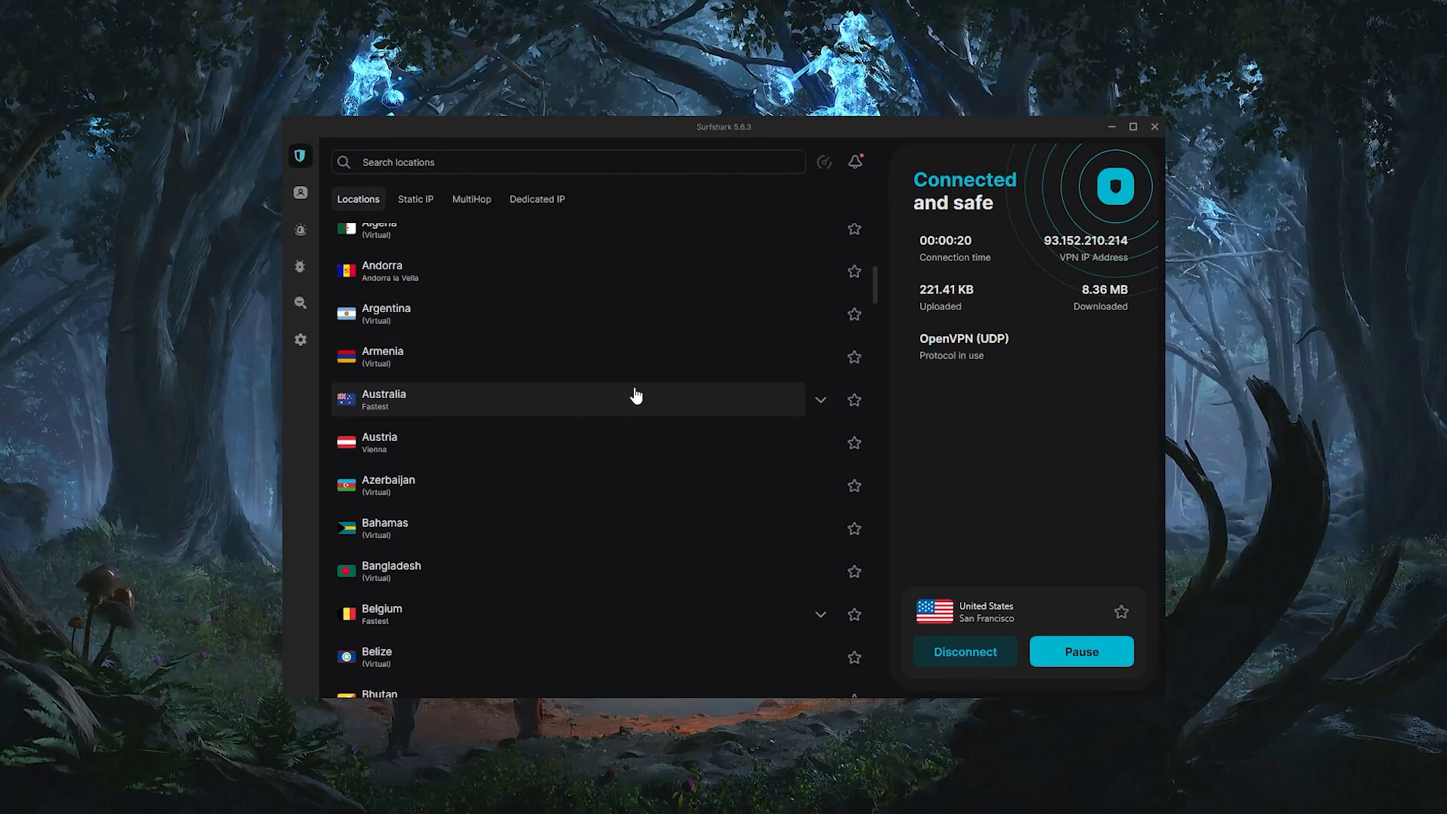
{"action": "scroll", "scroll_direction": "down", "scroll_amount": 3}
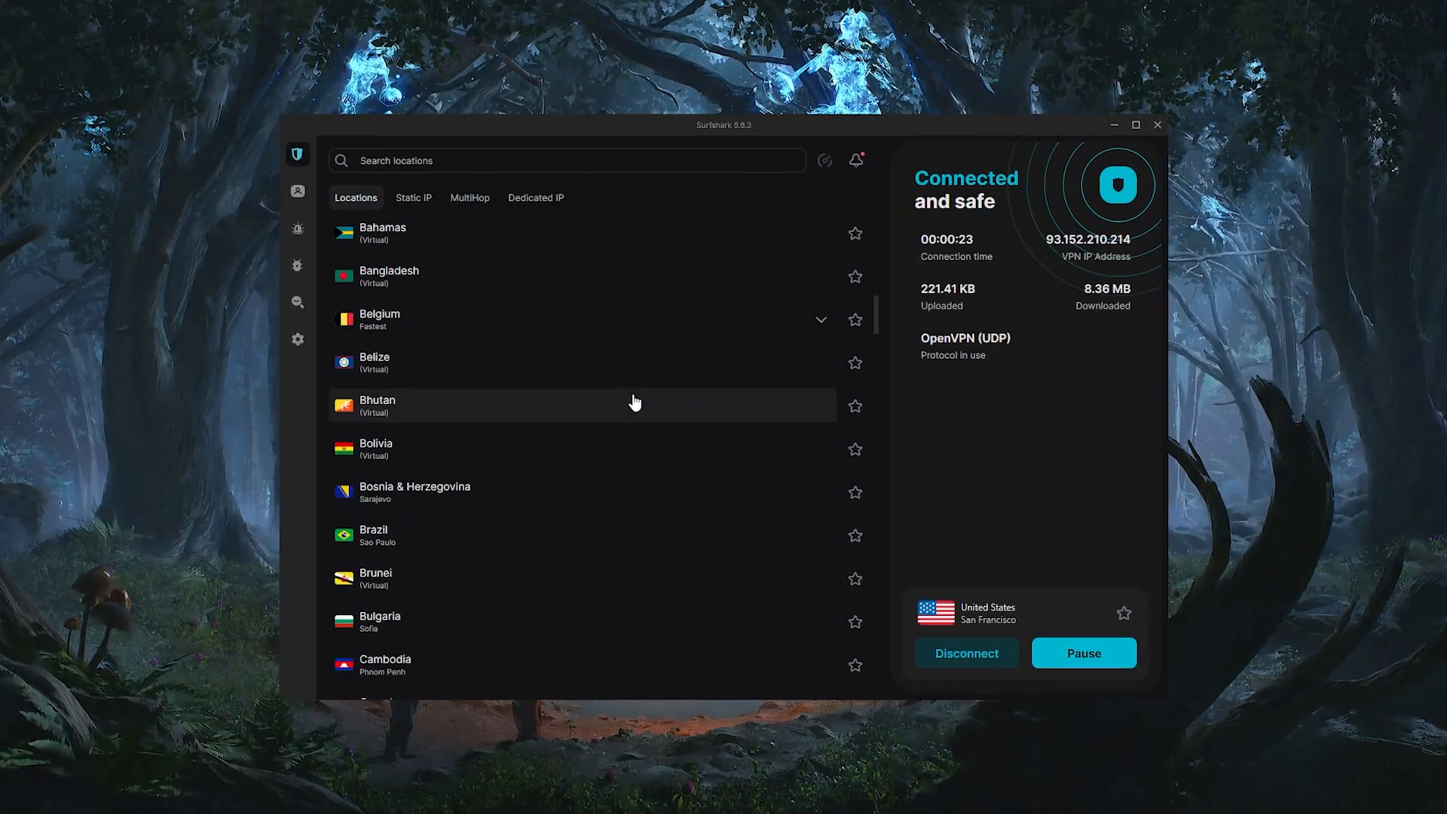
{"action": "scroll", "scroll_direction": "down", "scroll_amount": 3}
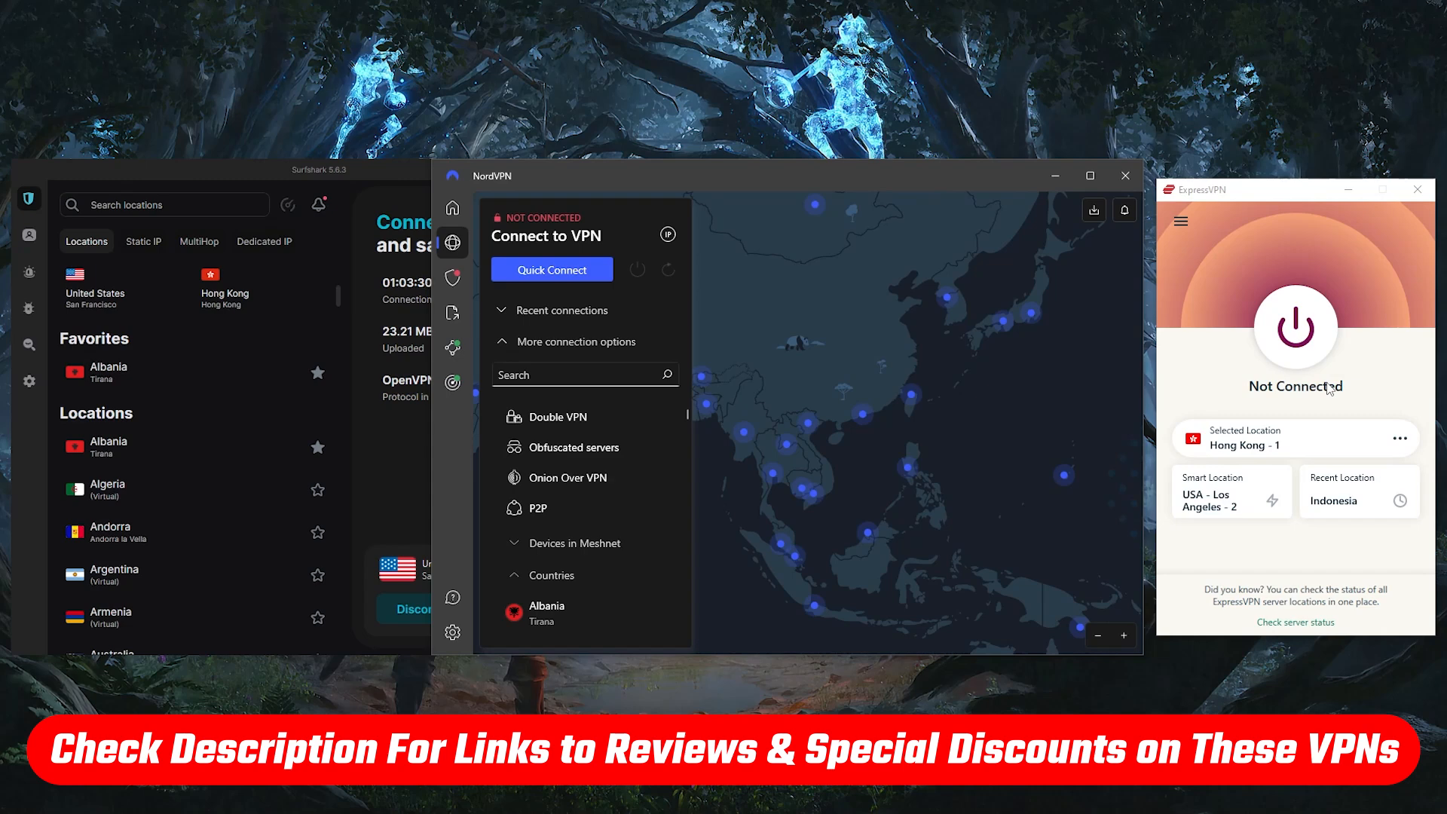
{"action": "mouse_move", "coordinate": [650, 448]}
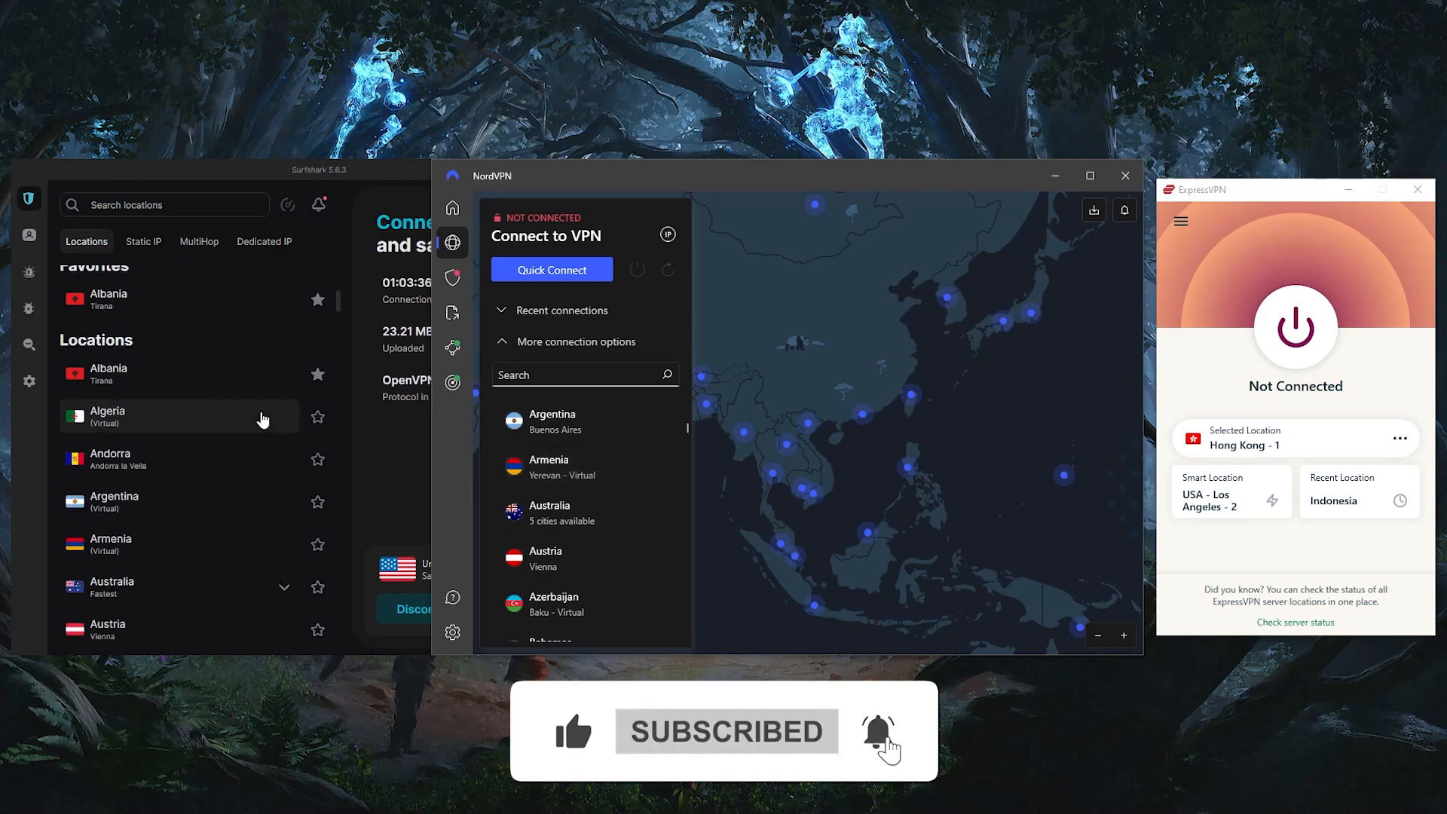
Scroll NordVPN's location list to show Argentina, Armenia and Australia beside Surfshark's list
{"action": "scroll", "scroll_direction": "down", "scroll_amount": 3}
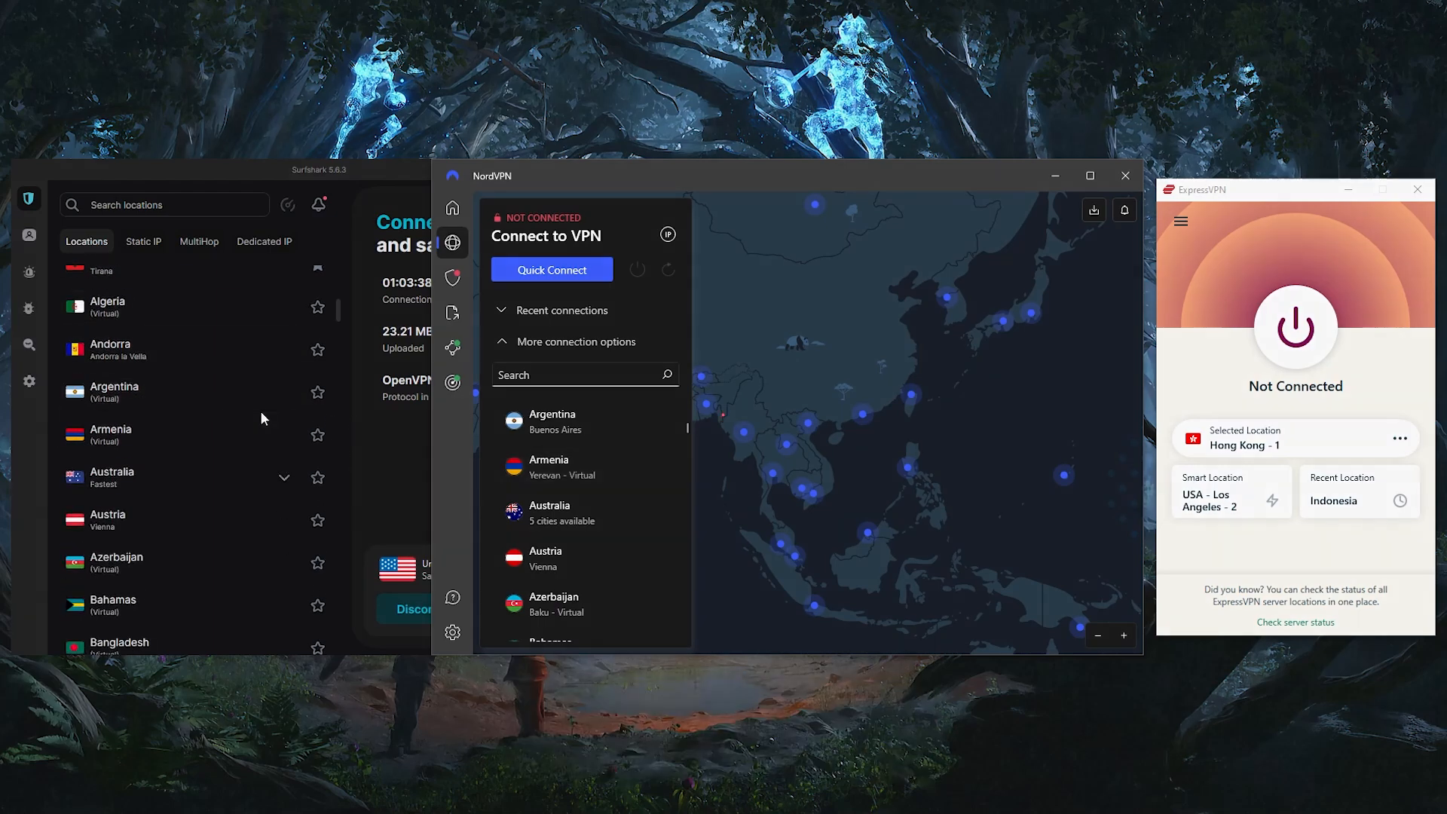